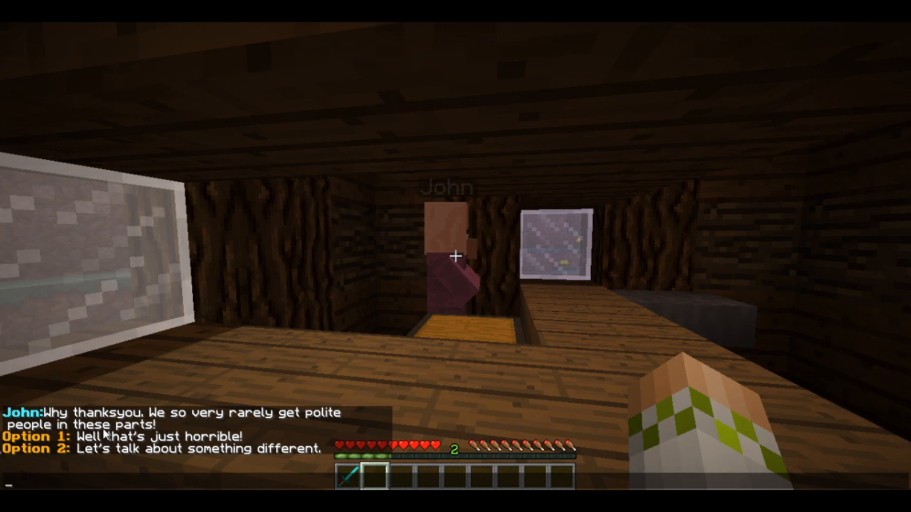
mouse_move(191, 428)
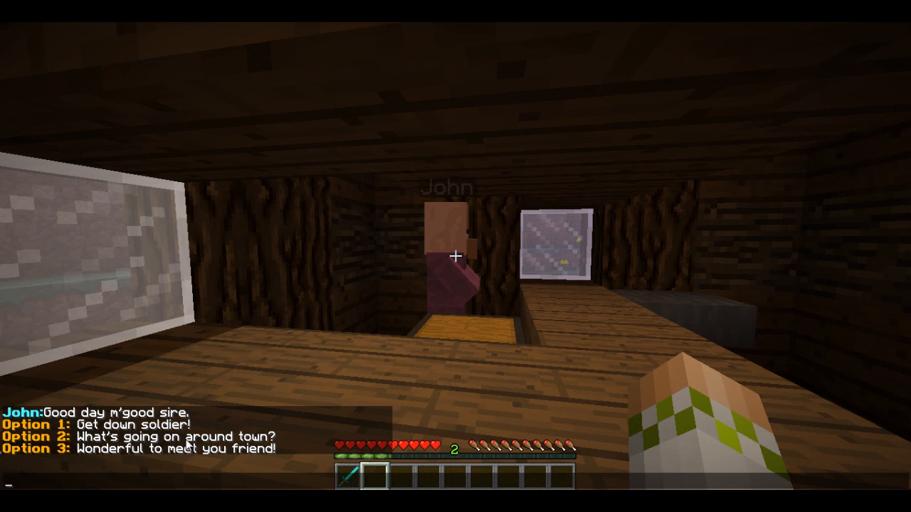
Step: Ask villager John 'What's going on around town?' and get his reply blaming the kings
click(175, 436)
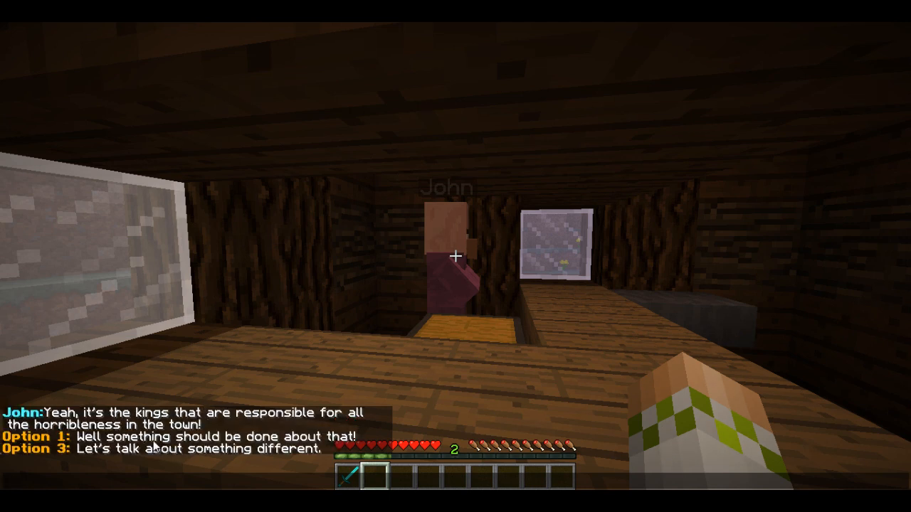
click(158, 450)
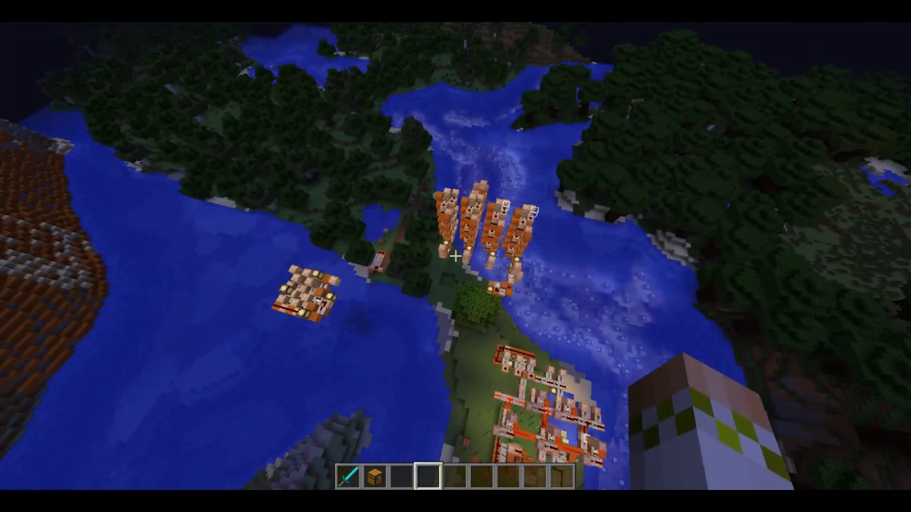
mouse_move(455, 256)
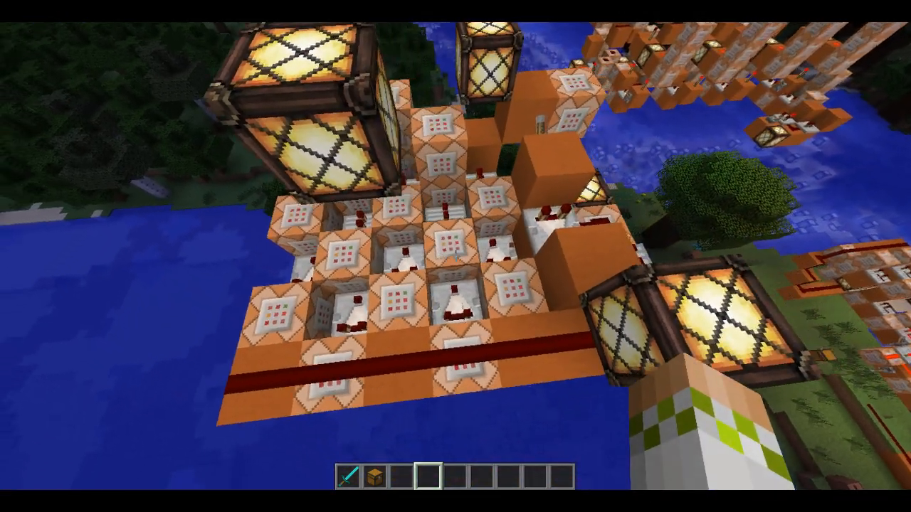
mouse_move(455, 256)
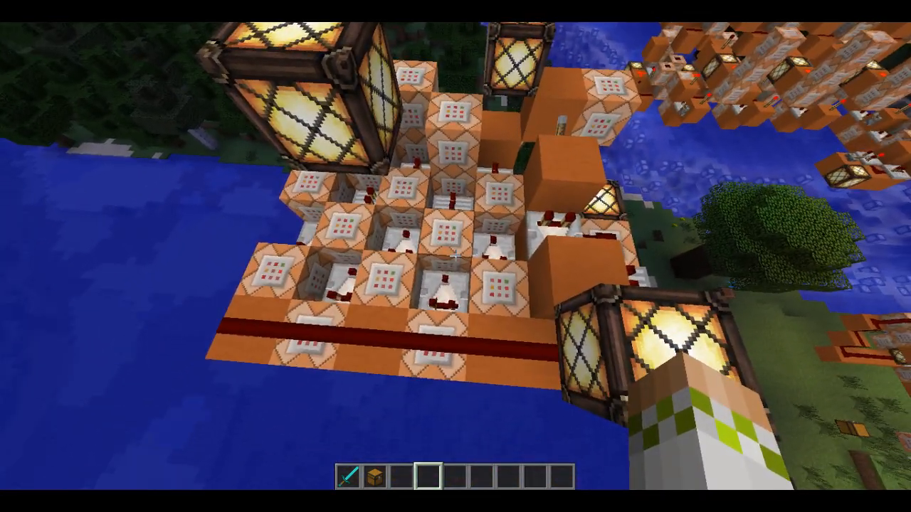
mouse_move(455, 256)
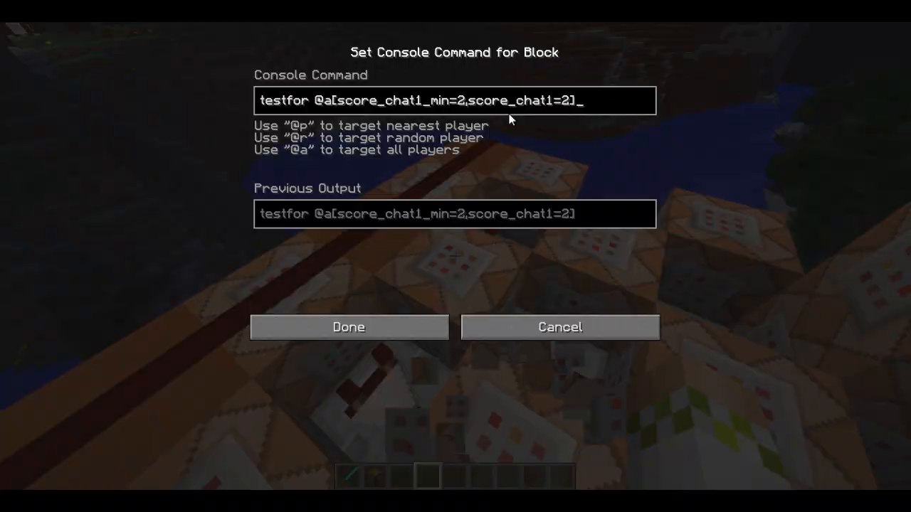
Step: Close the command block settings and head to the chest on the snowy field
click(348, 327)
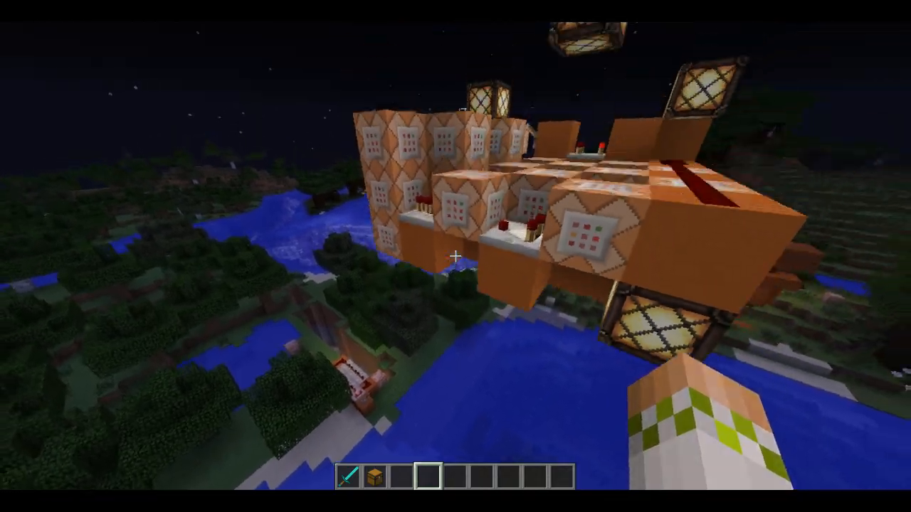
mouse_move(455, 256)
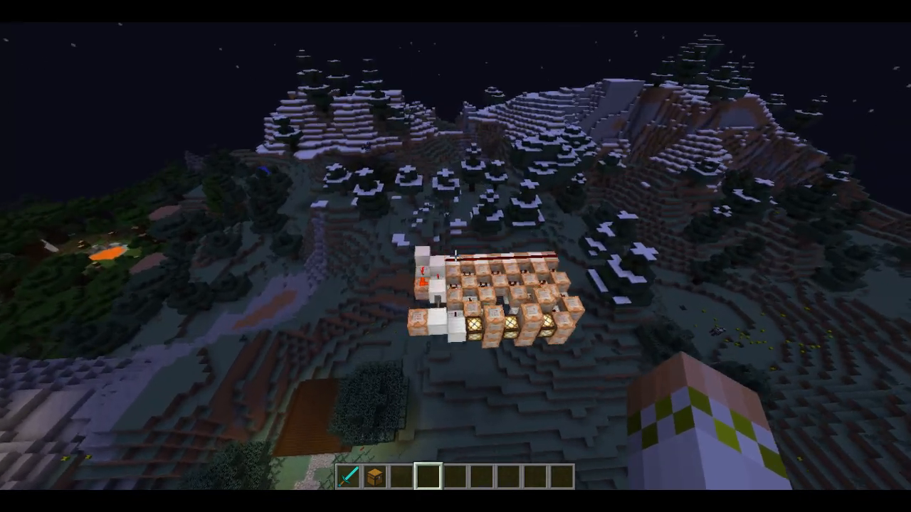
mouse_move(455, 256)
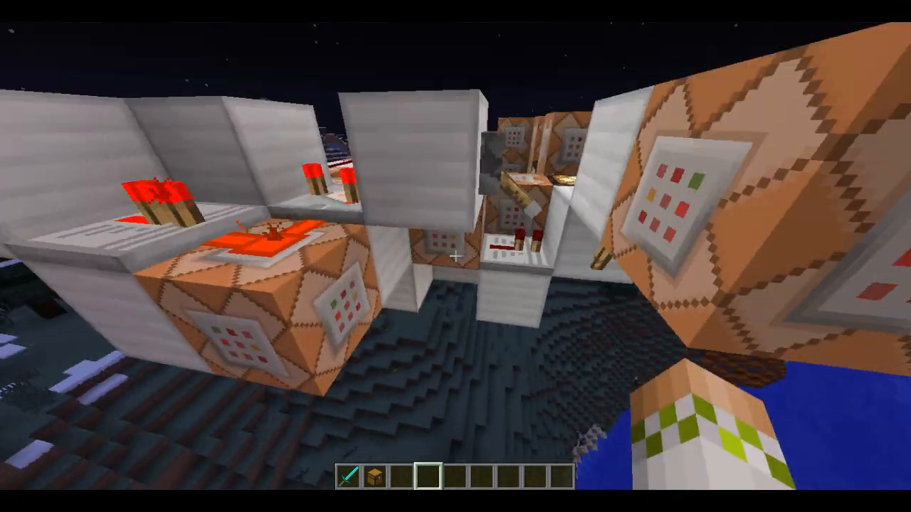
mouse_move(456, 256)
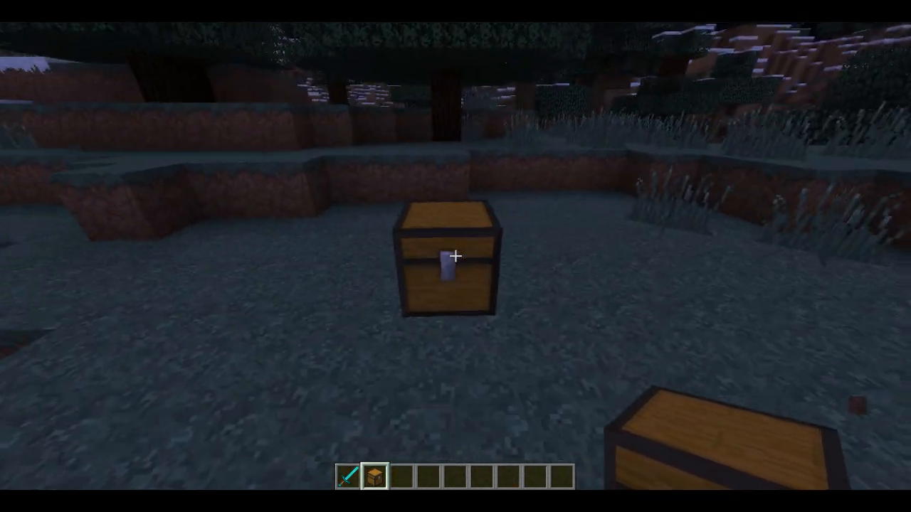
Step: Take the books and quills from the chest and sign one with the title 'Example//'
key(e)
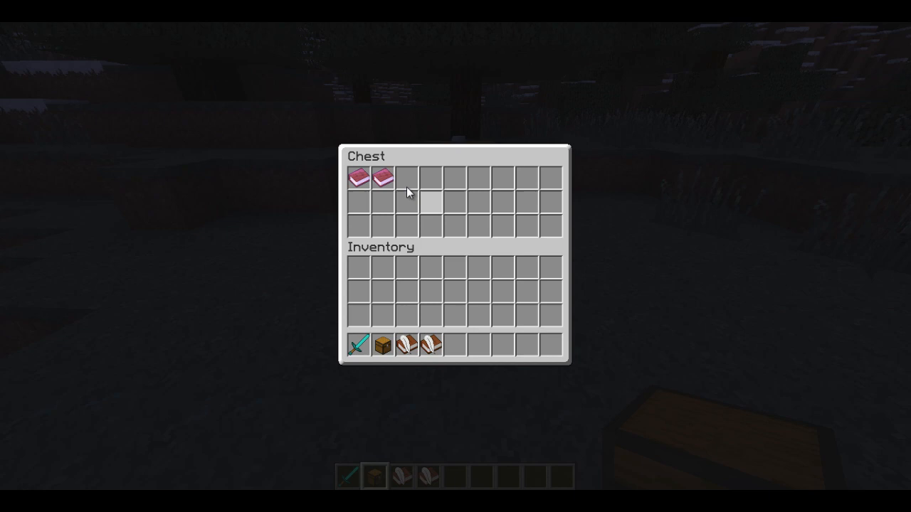
key(Escape)
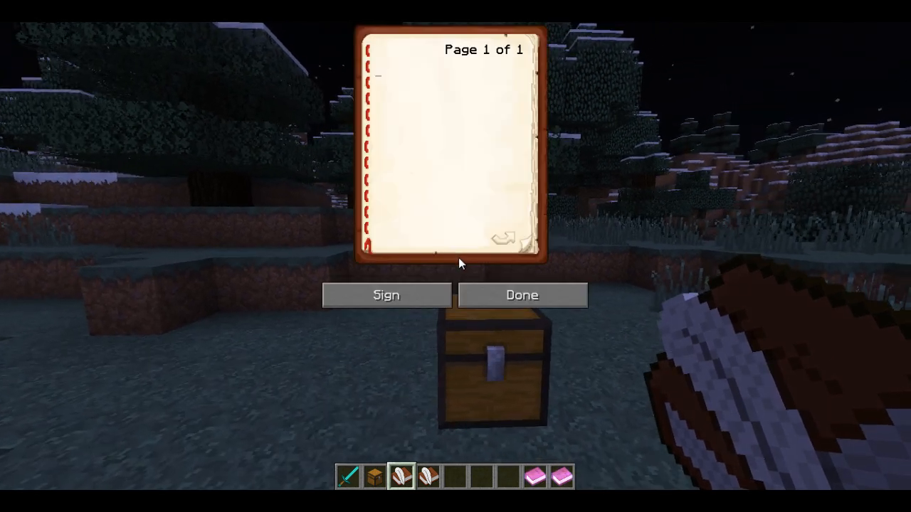
click(385, 295)
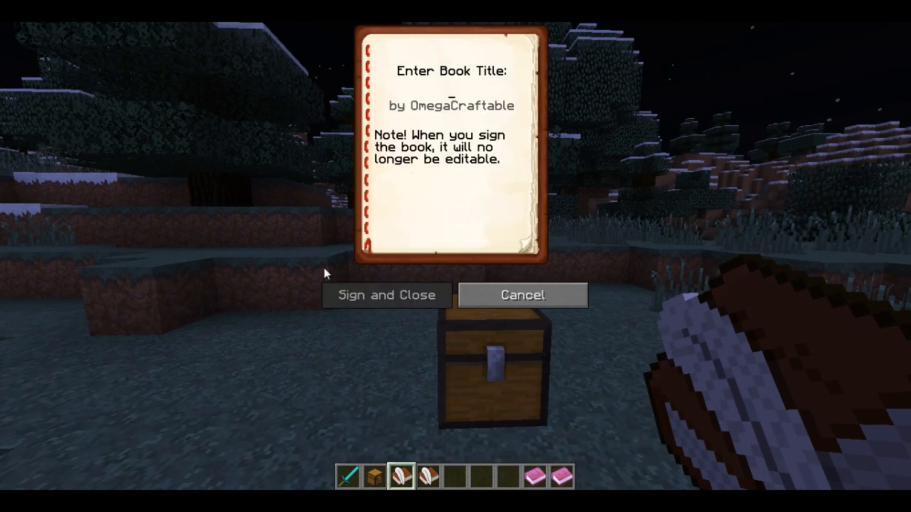
mouse_move(440, 238)
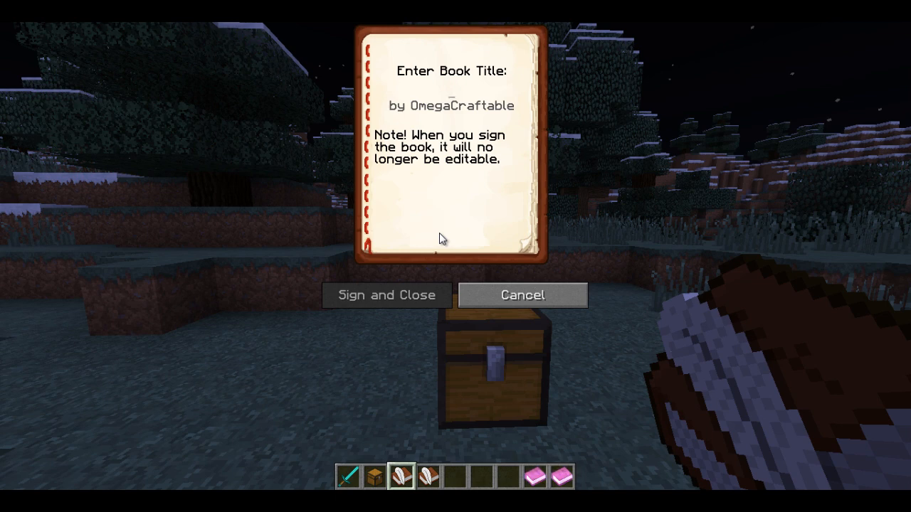
text(Exampl)
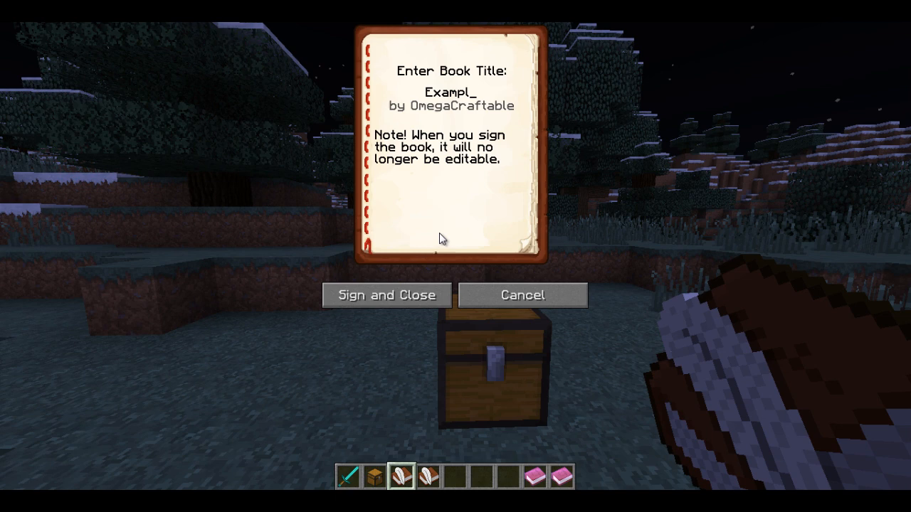
text(e//)
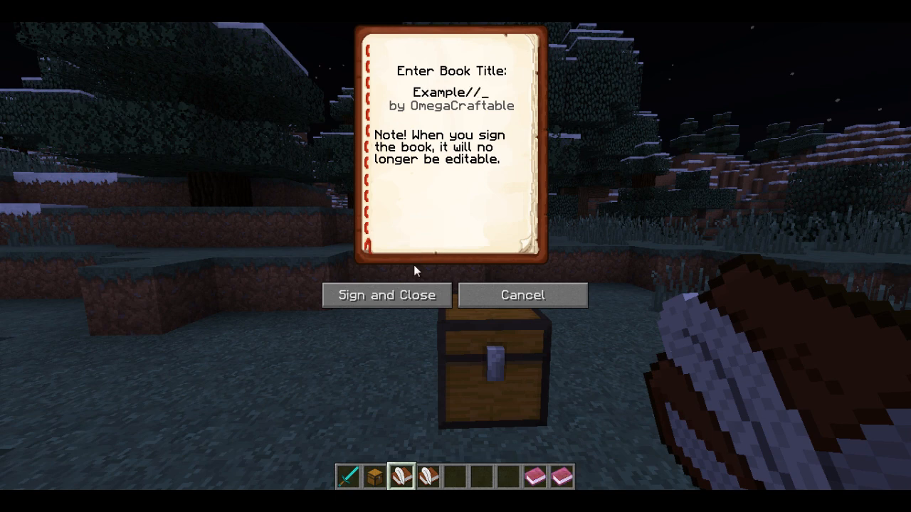
click(386, 295)
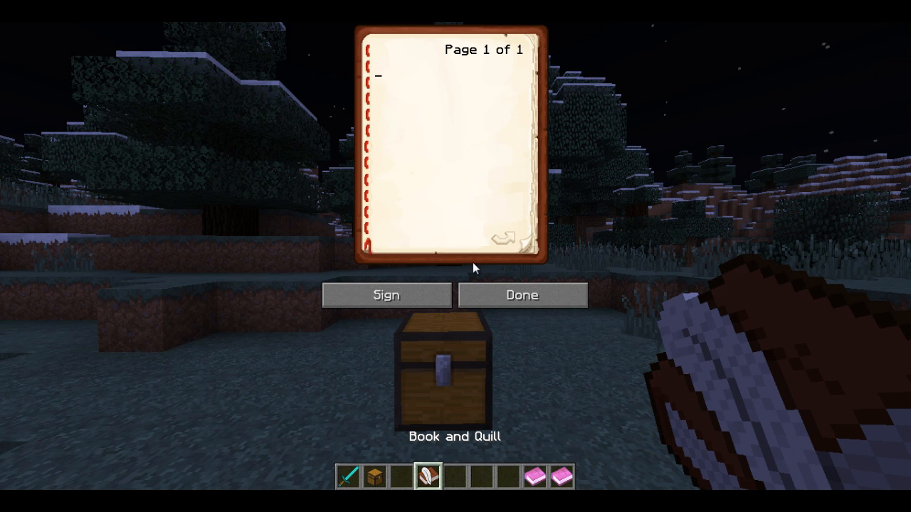
Step: Write page 1 'Hey there!' and page 2 '//2/Howdy partner!' in the book
text(Hey there)
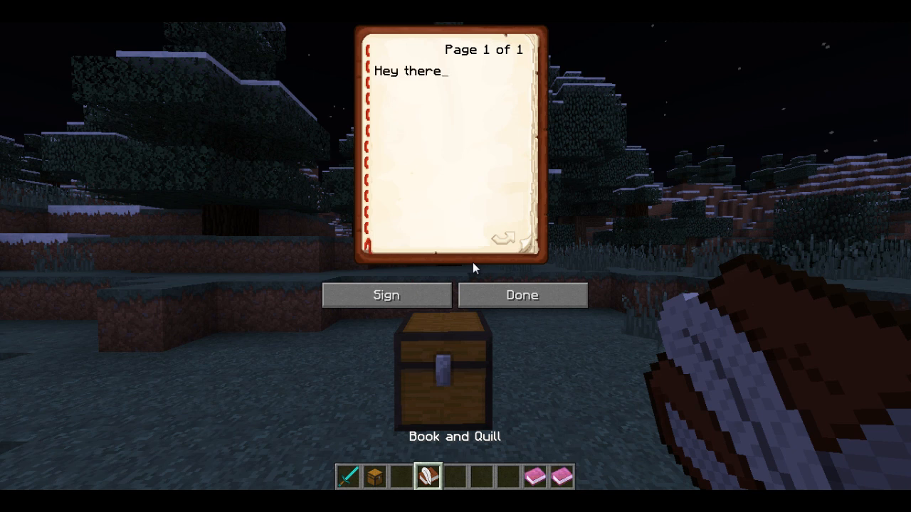
text(!)
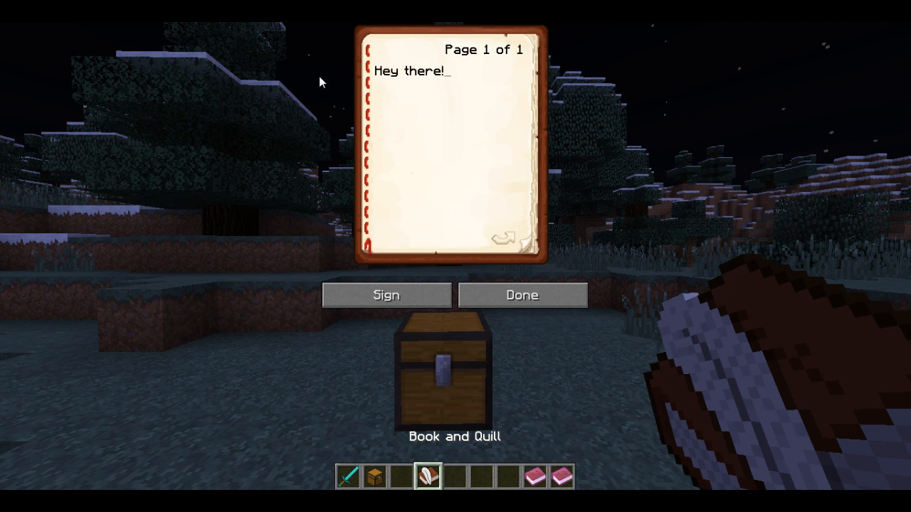
mouse_move(498, 255)
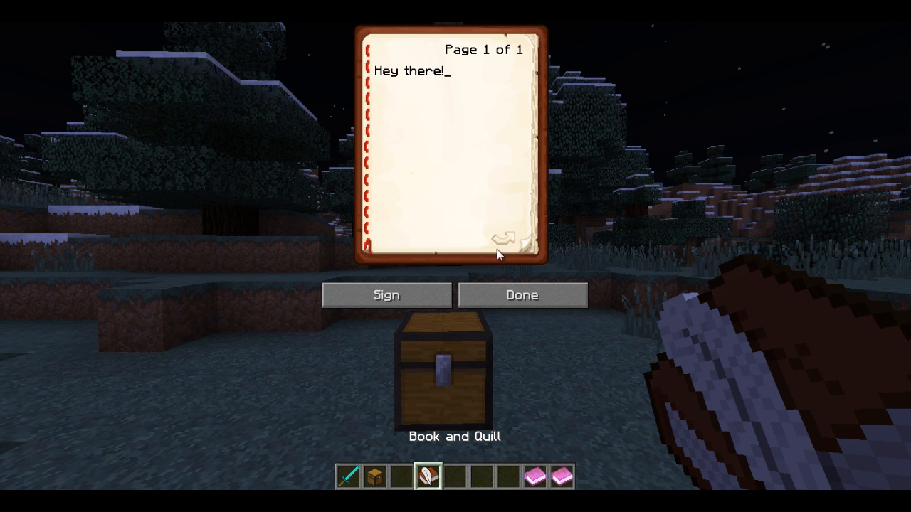
click(503, 240)
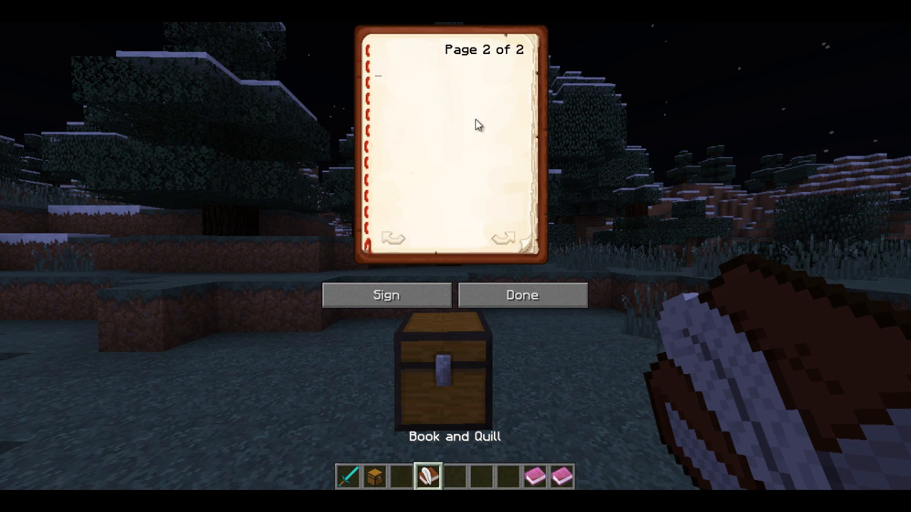
text(//2/)
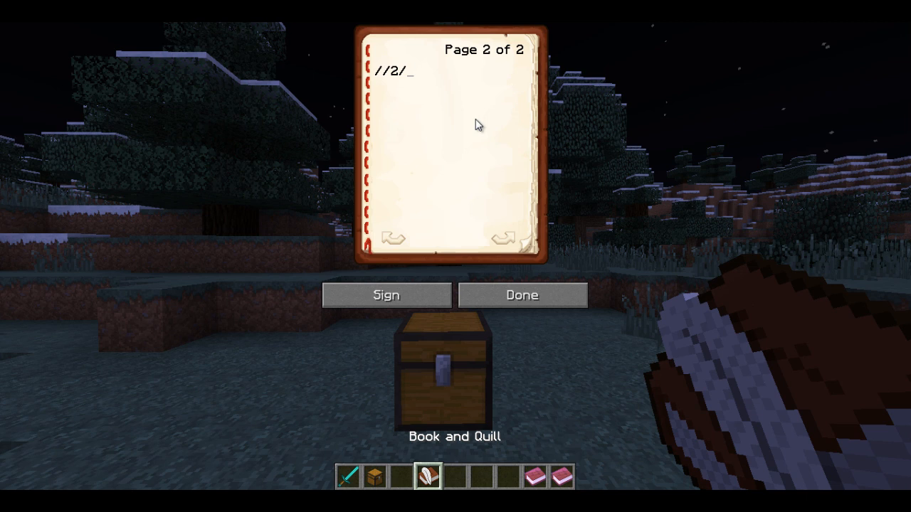
text(Howdy part)
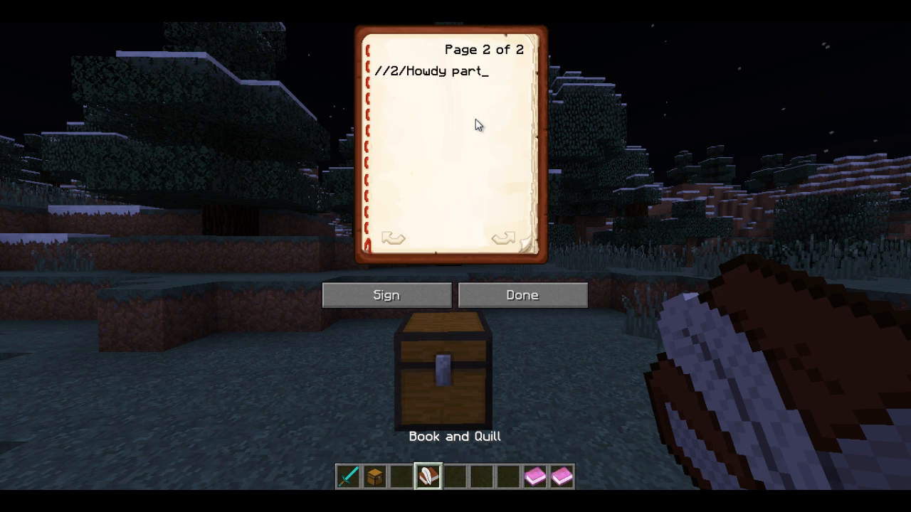
text(ner!)
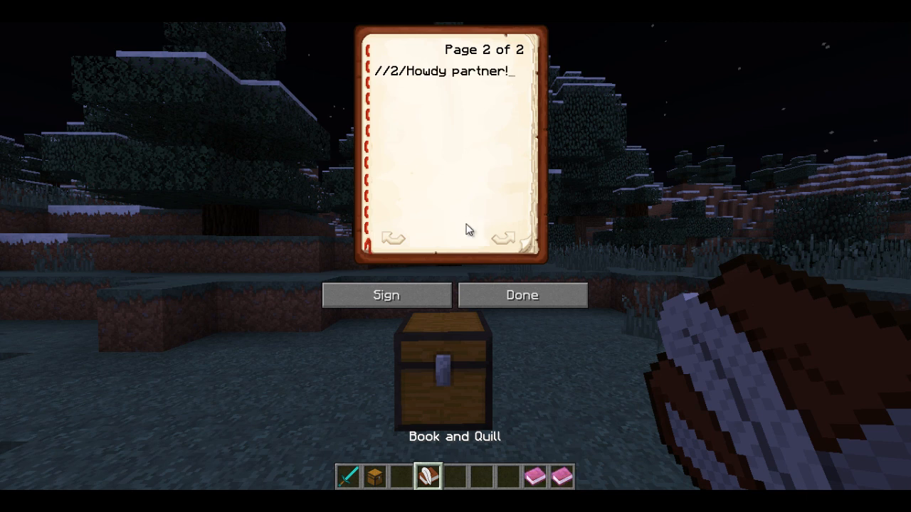
Step: Write page 3 '//3/What's going on in town' and page 4 '//4/Get outta my way!'
click(503, 238)
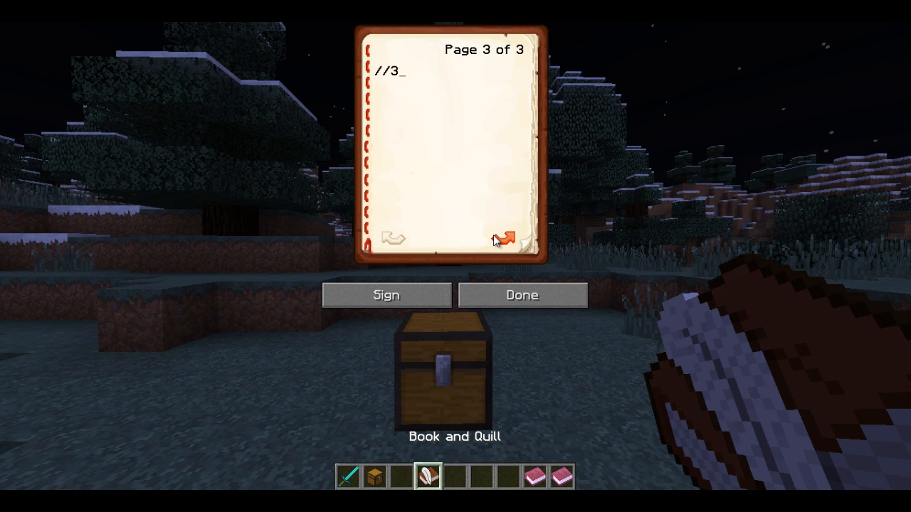
text(/)
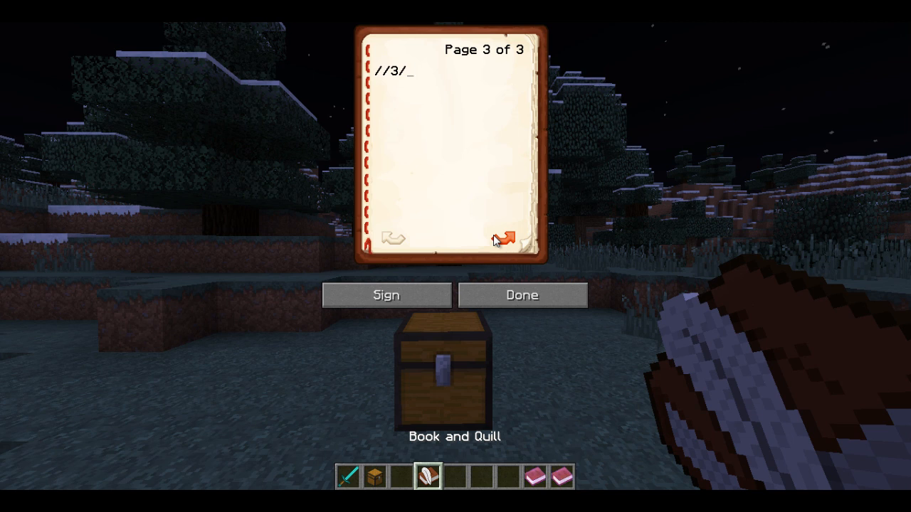
text(What's going on in town)
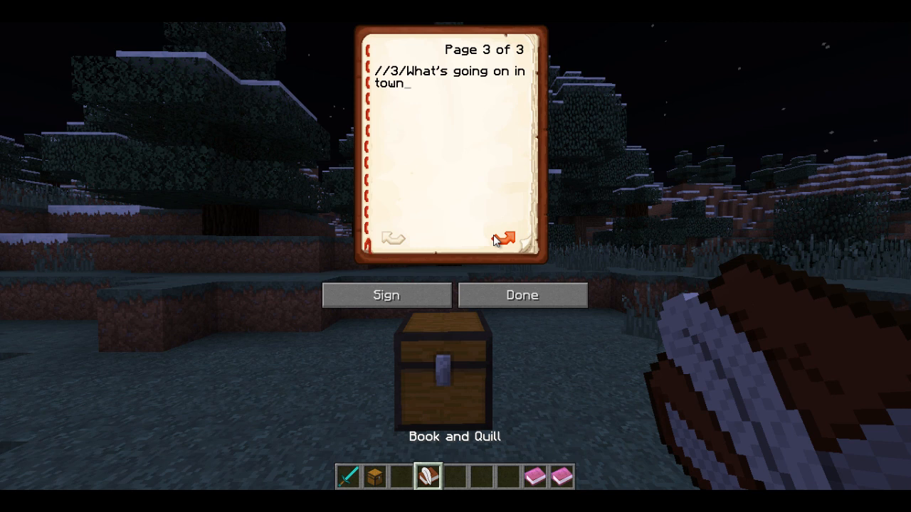
click(504, 239)
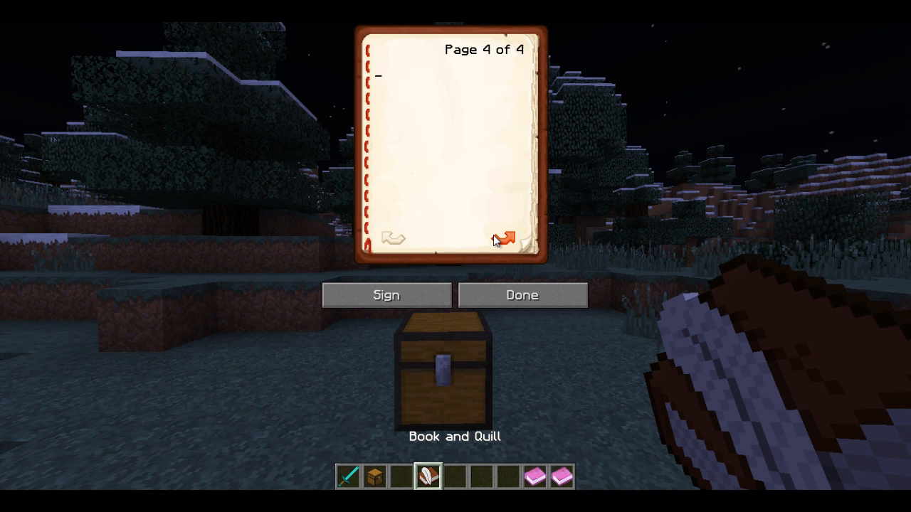
text(//4/Get o)
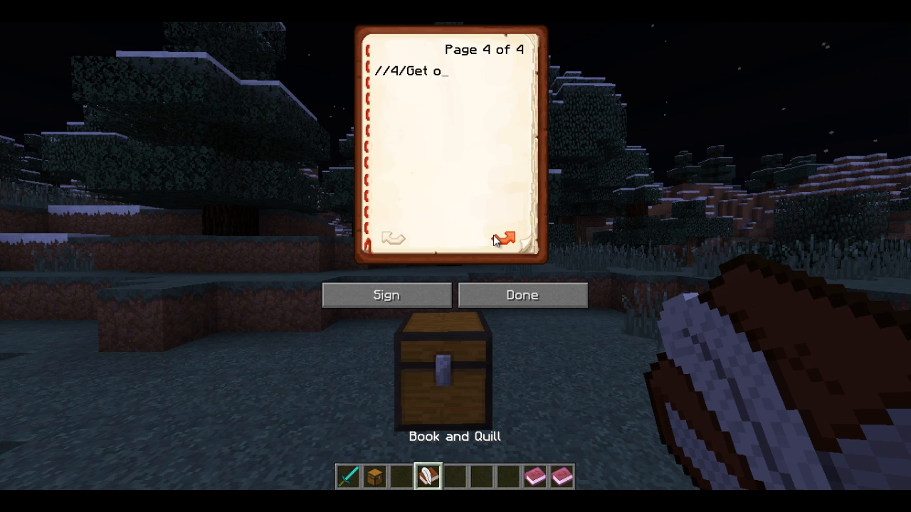
text(utta my)
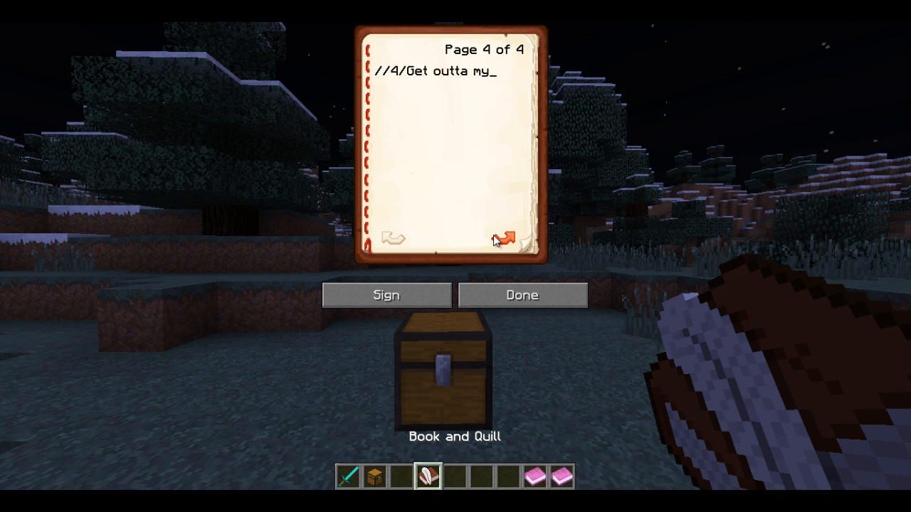
text(way!)
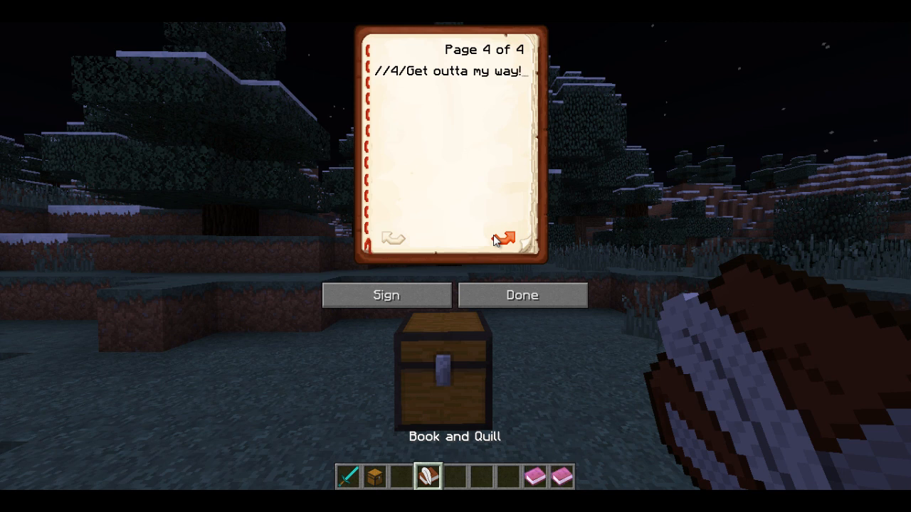
click(387, 295)
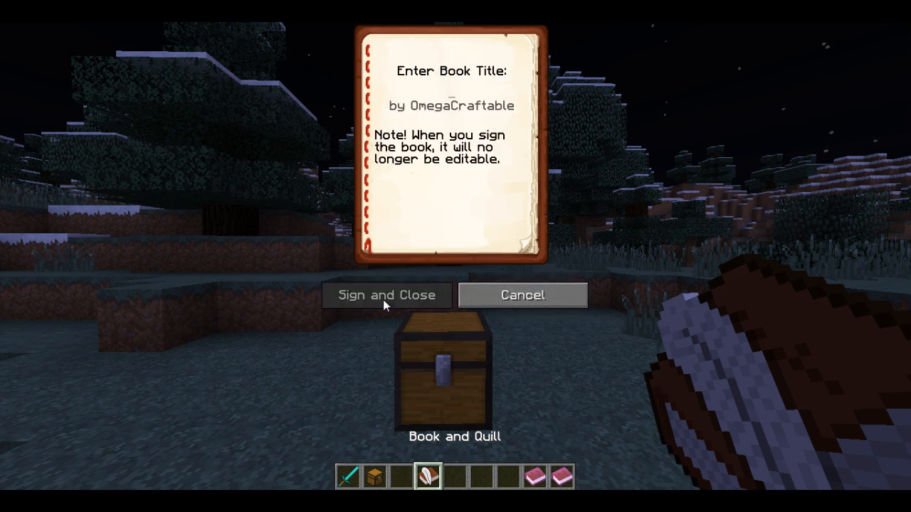
Step: Sign the written book with the title 'Example//1'
text(E)
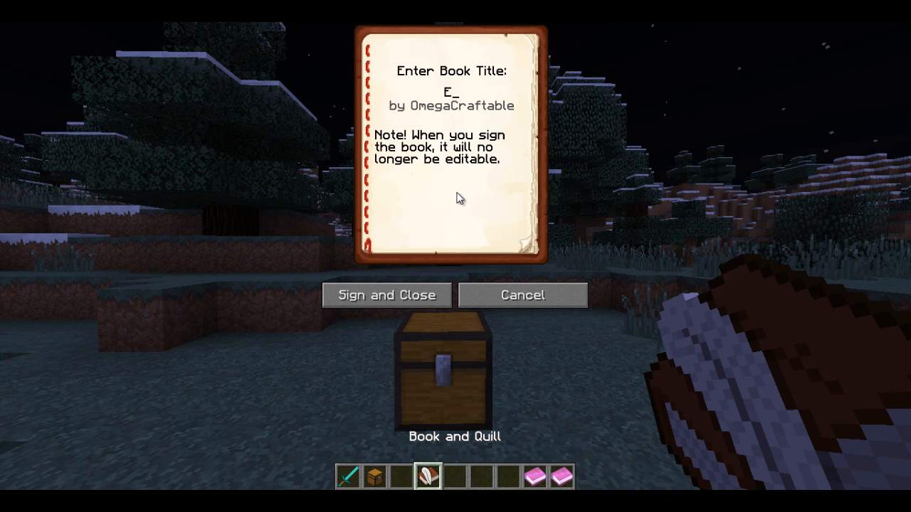
text(xample)
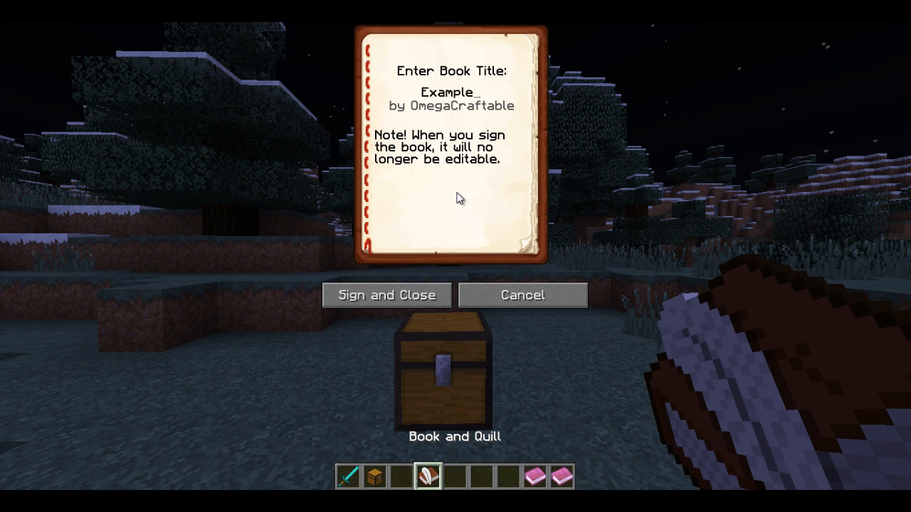
text(//1)
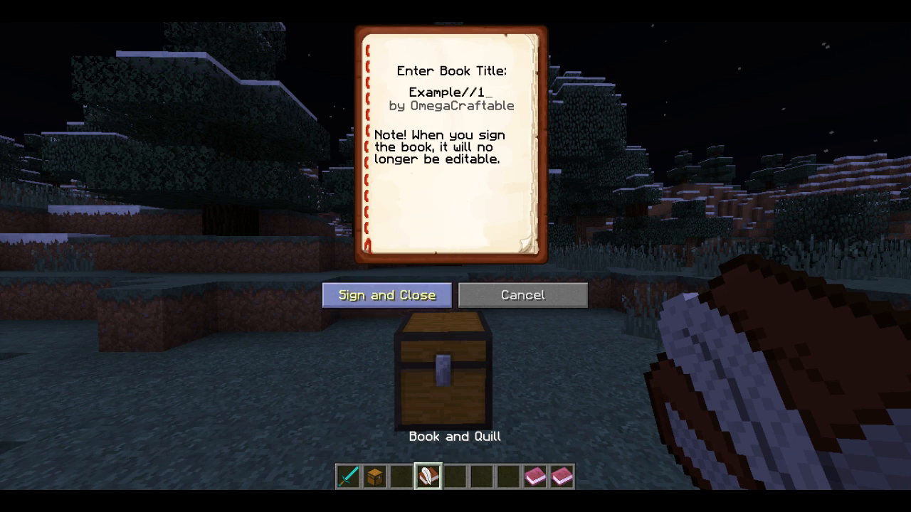
click(386, 294)
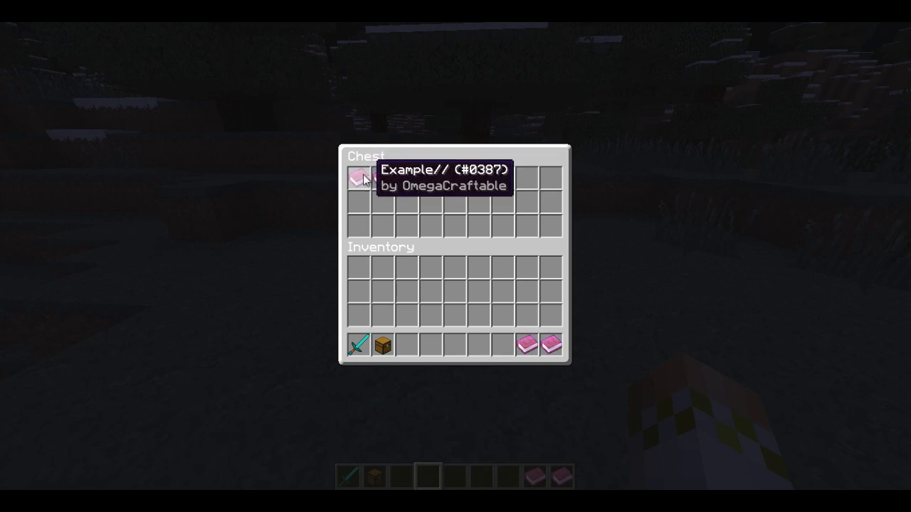
Step: Store the book in the chest beside Example//, then save and quit to title
key(Escape)
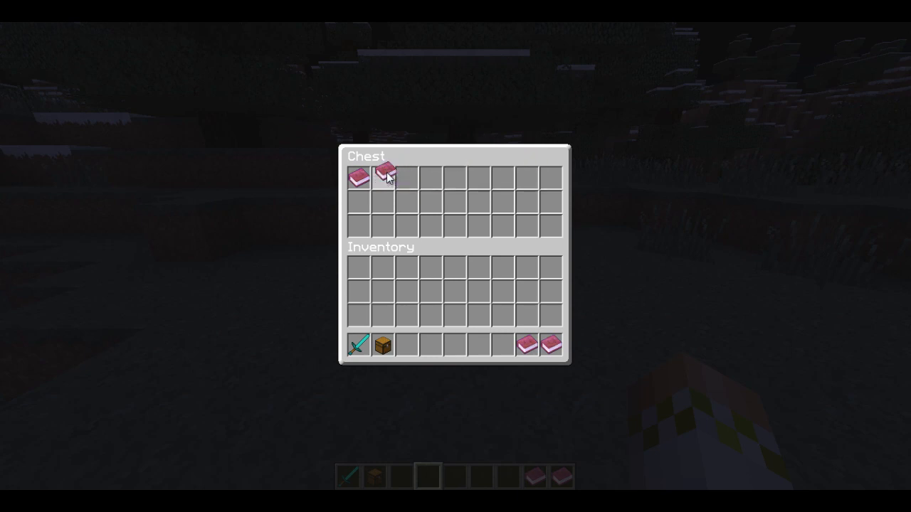
key(Escape)
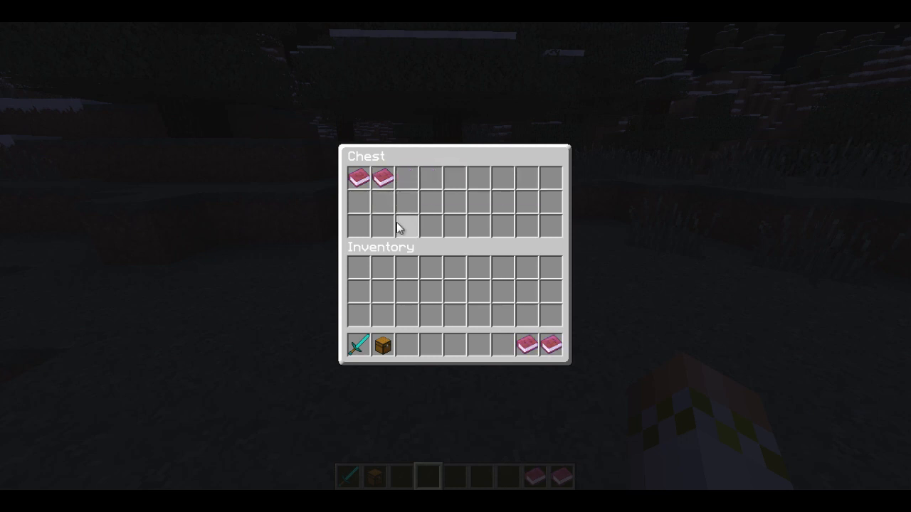
key(Escape)
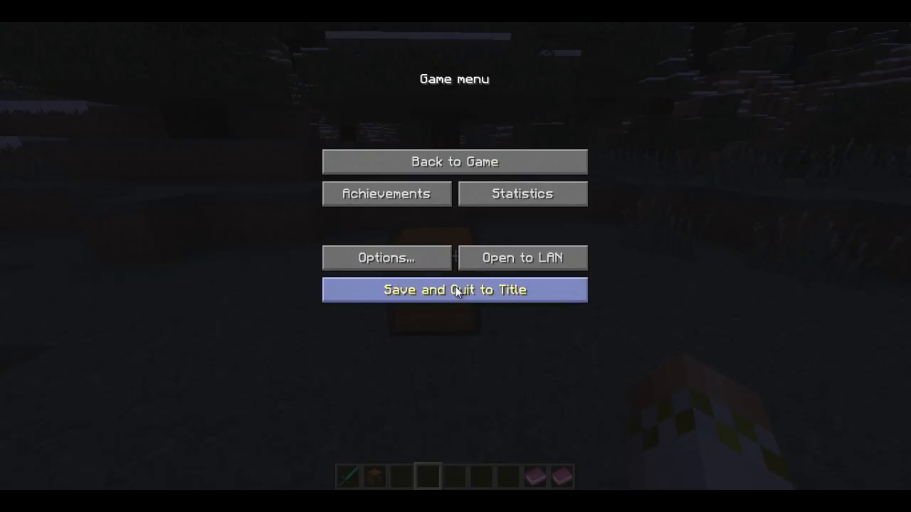
click(455, 290)
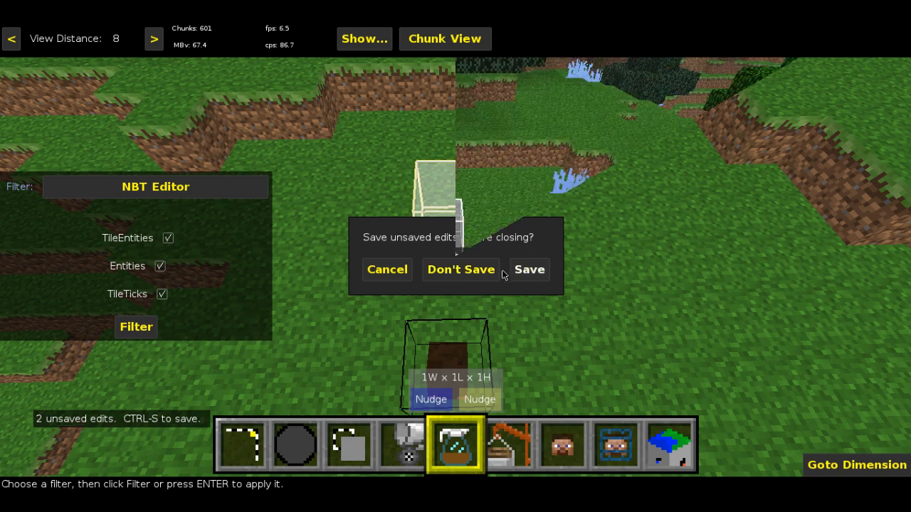
Step: Dismiss the unsaved-edits prompt and expand the chest's book data in the NBT editor
click(461, 270)
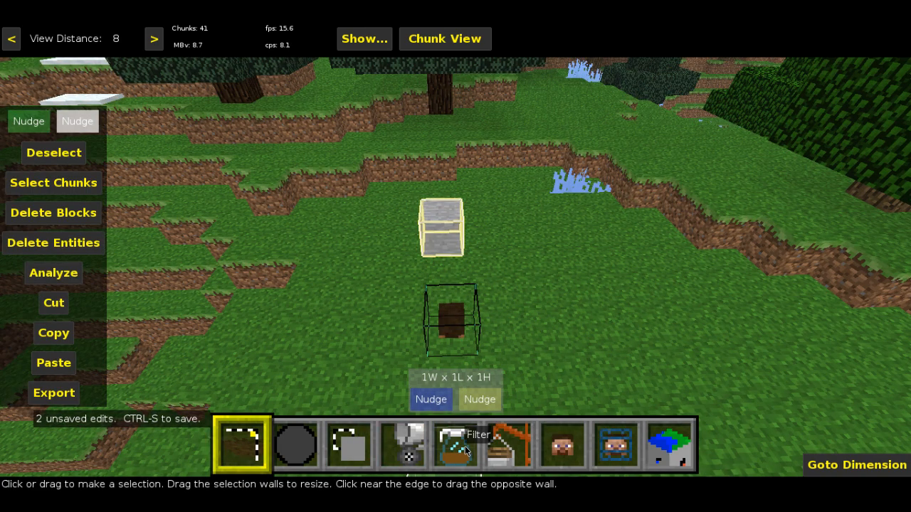
click(455, 445)
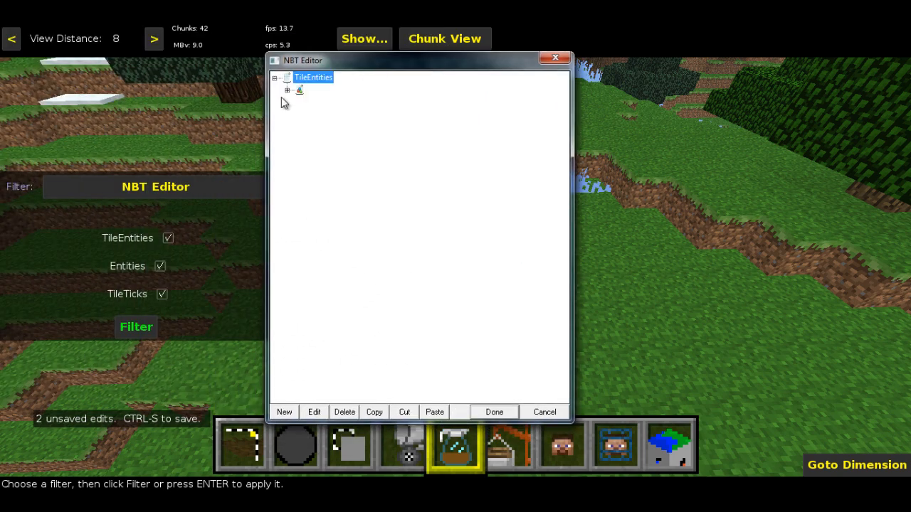
click(286, 90)
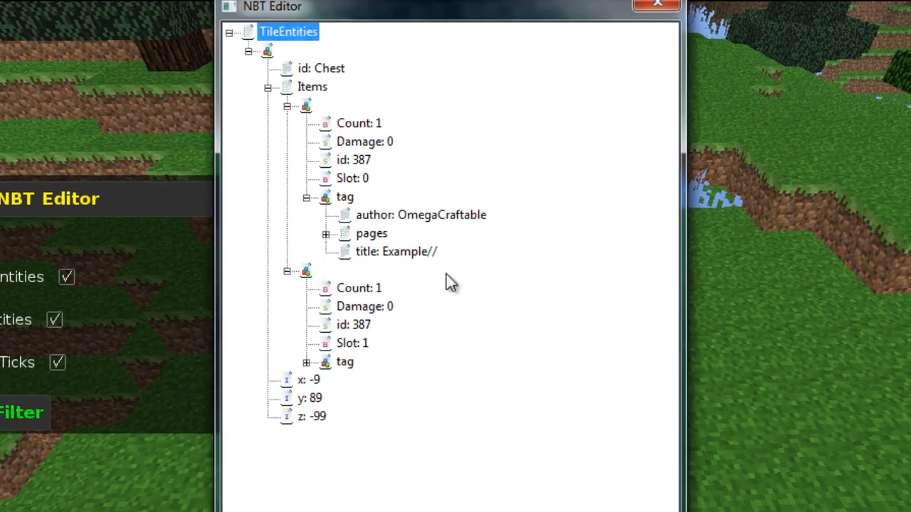
click(306, 361)
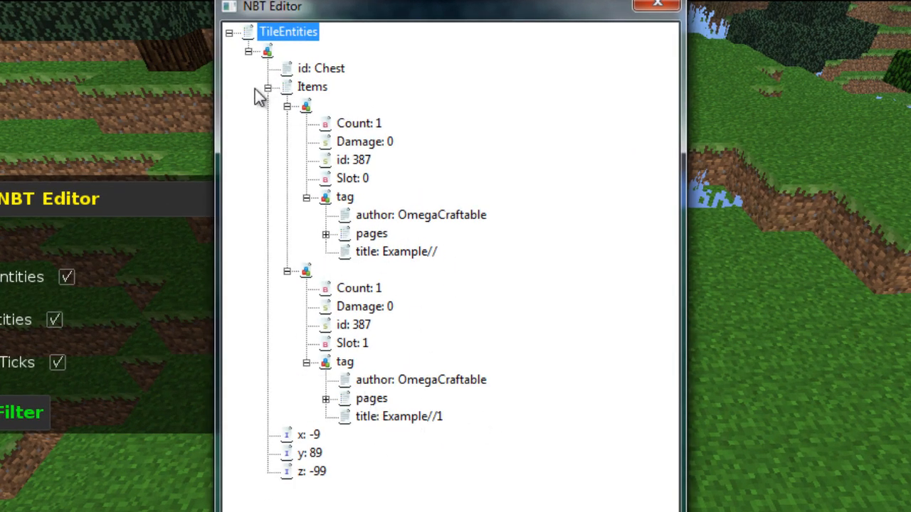
Step: Change the first book's title tag from 'Example//' to '//Example'
double_click(397, 251)
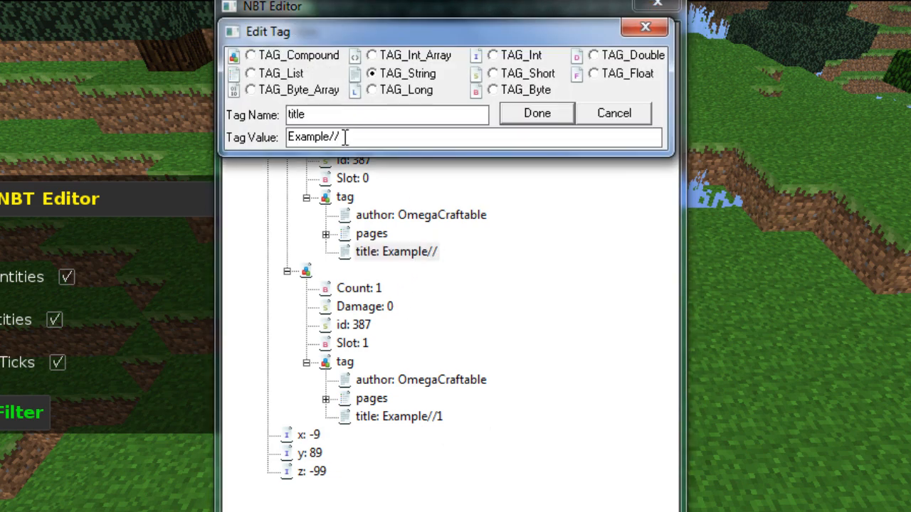
text(//E)
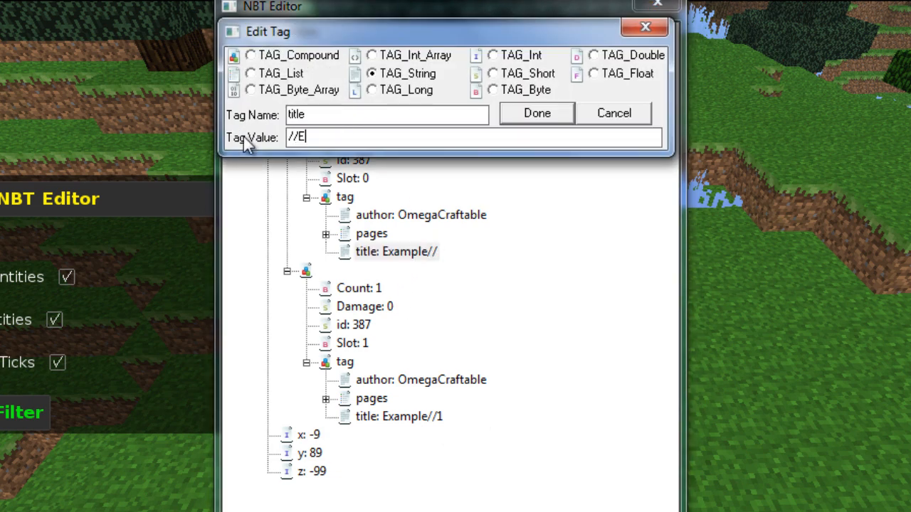
text(xample)
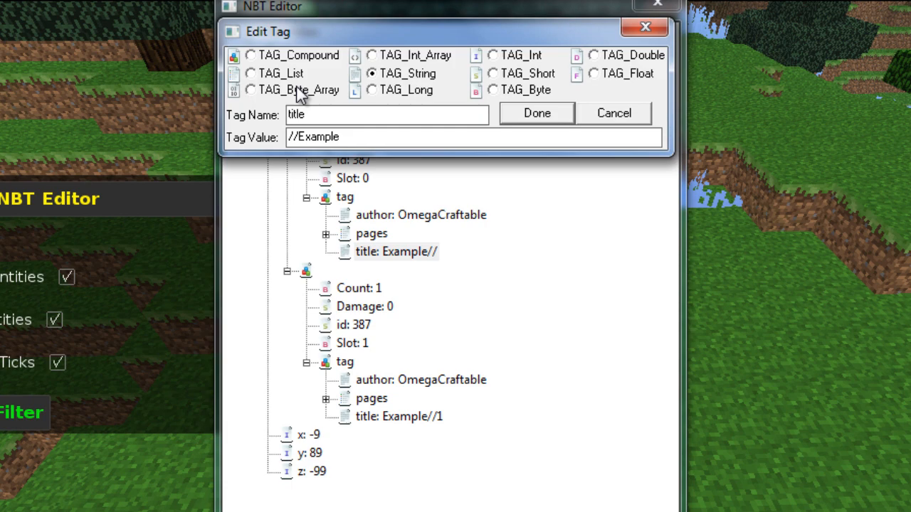
click(536, 113)
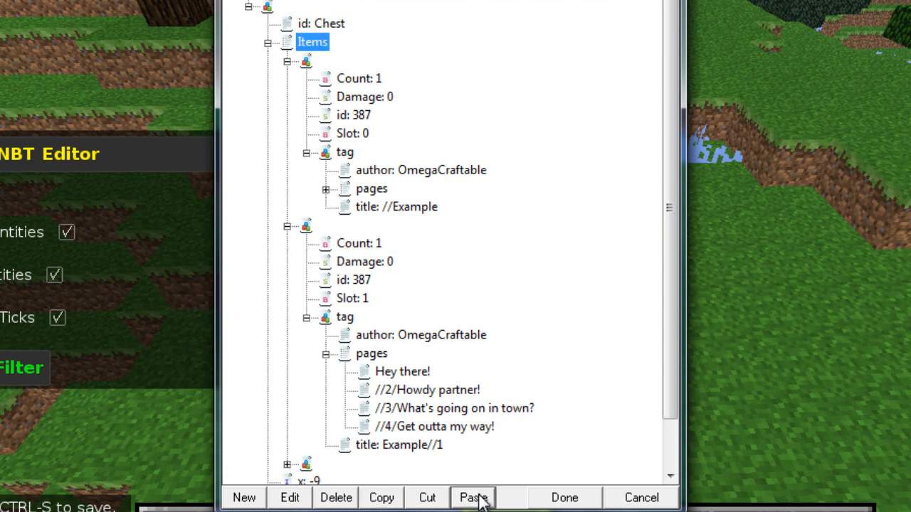
Step: Paste another Example//1 book copy into the chest items, expand it, and cancel the tag dialog
click(472, 497)
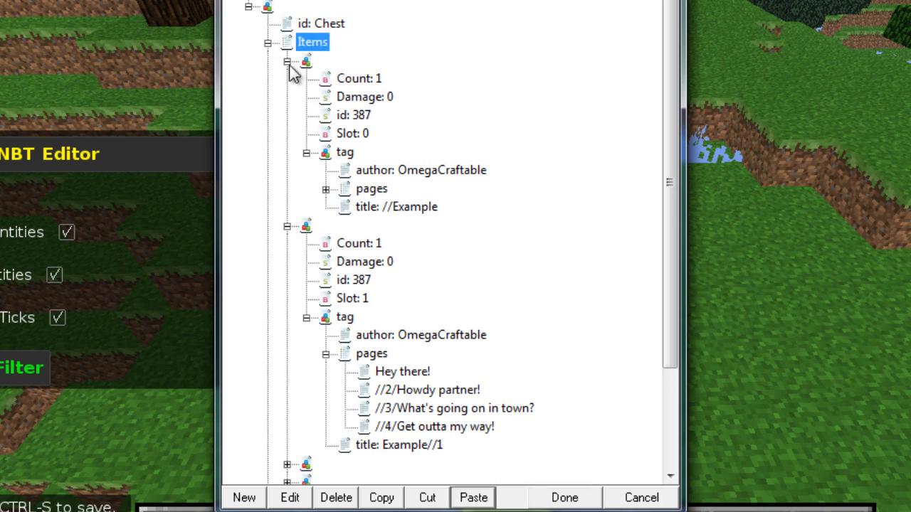
scroll(down, 3)
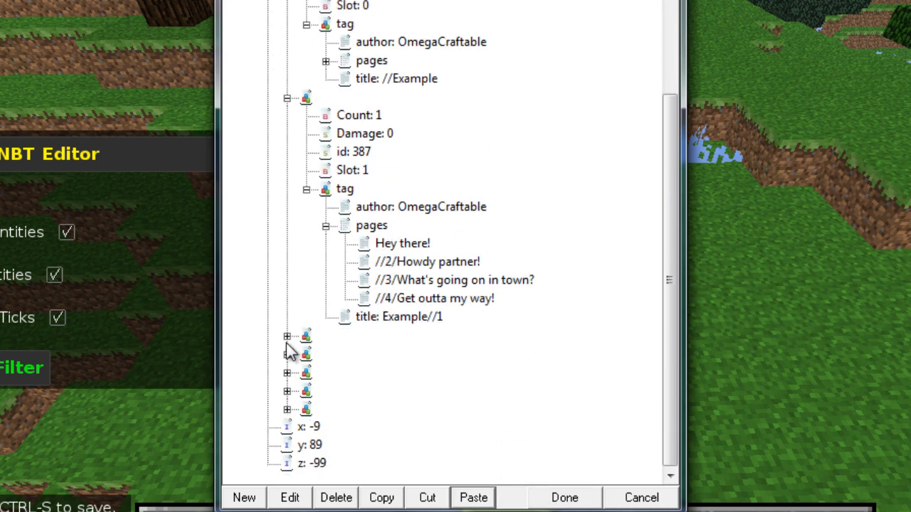
click(286, 336)
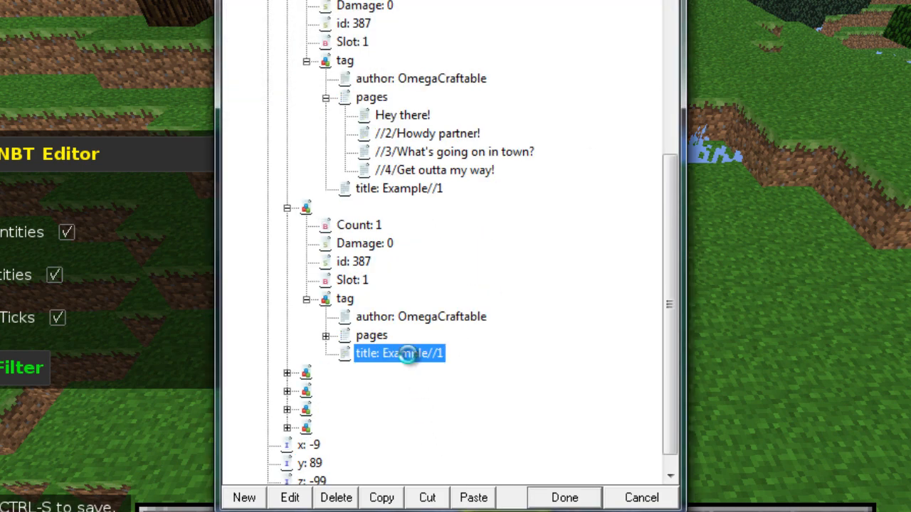
click(289, 497)
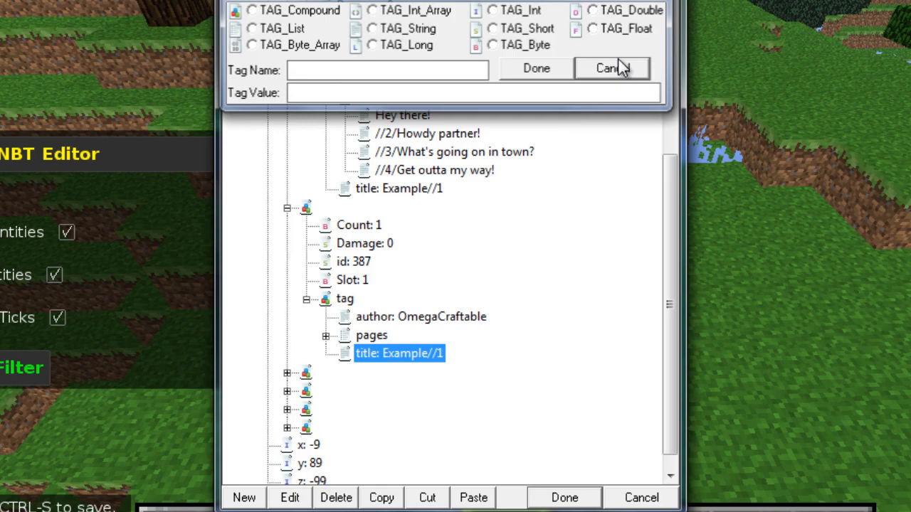
click(608, 68)
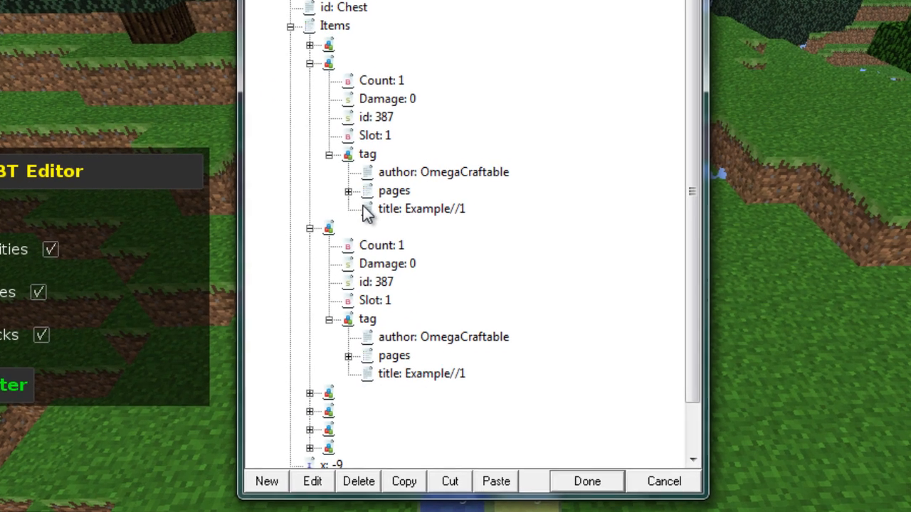
Step: Rename the pasted copies' title tags to 'Example//2' and 'Example//3' in the NBT tree
click(347, 190)
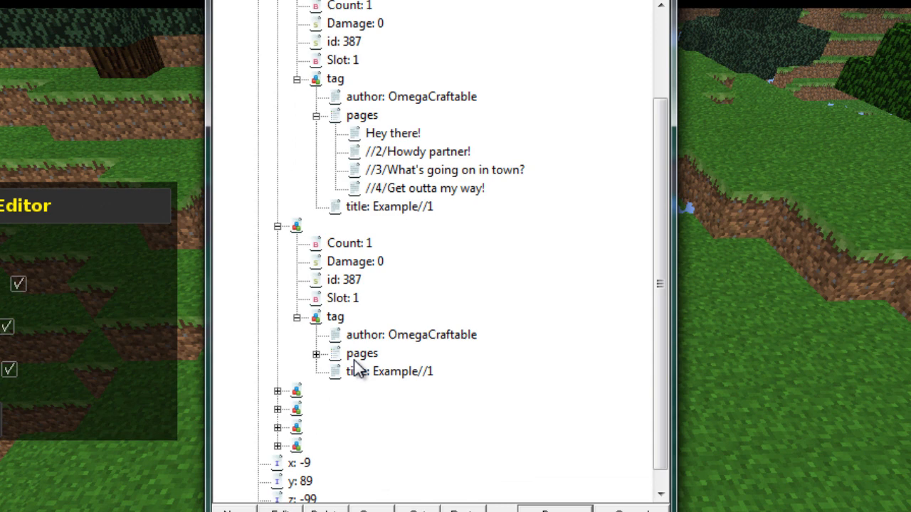
double_click(389, 371)
text(2)
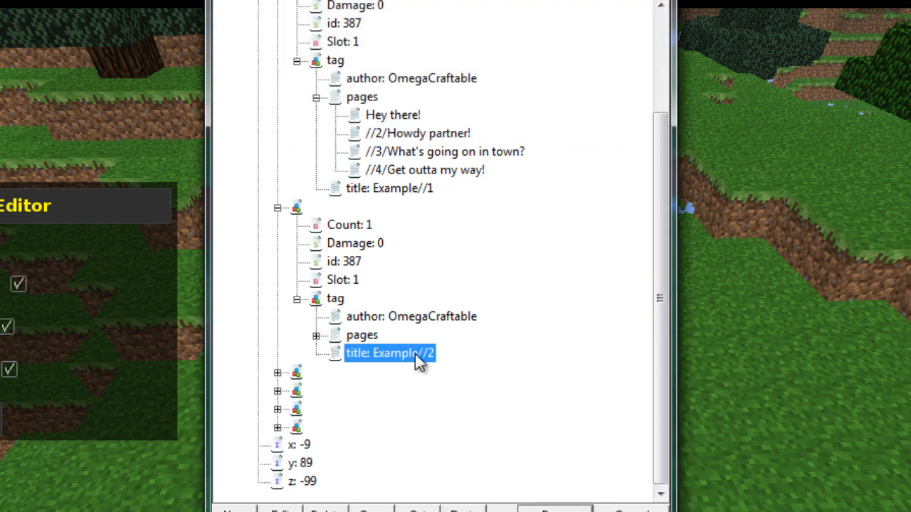
mouse_move(273, 385)
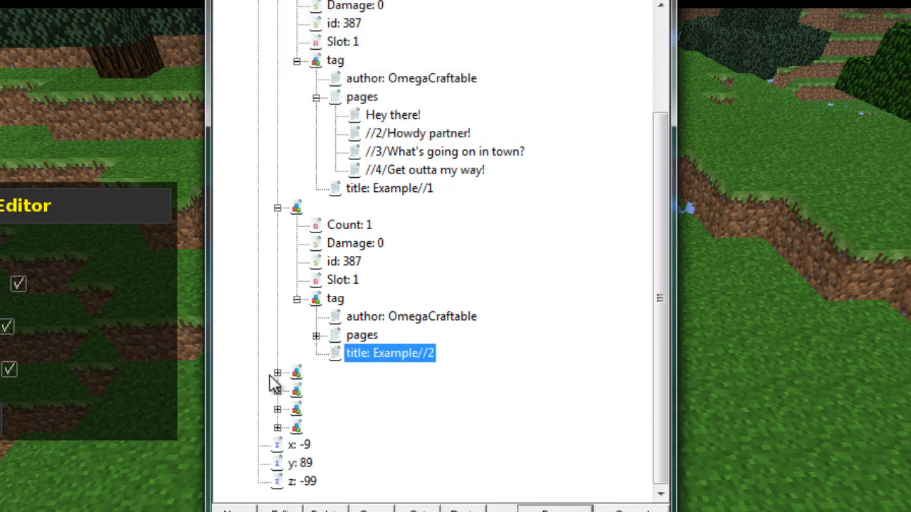
scroll(down, 3)
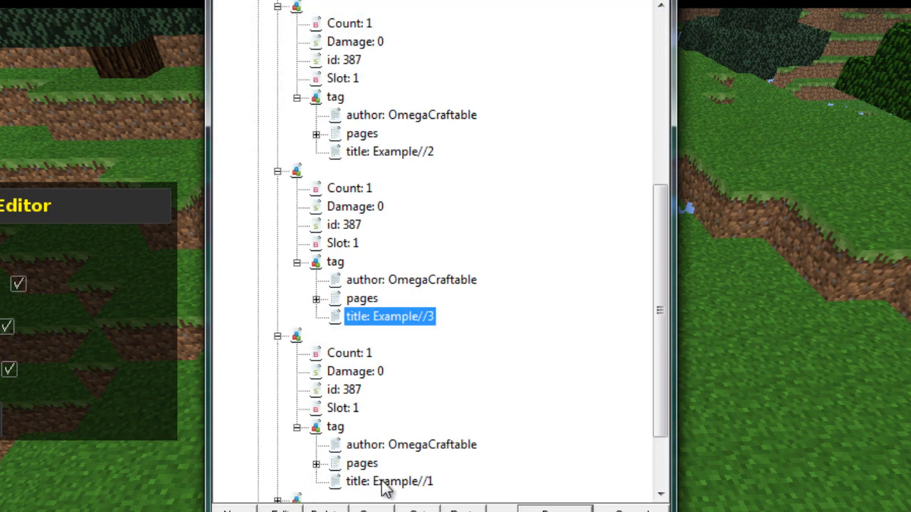
double_click(389, 481)
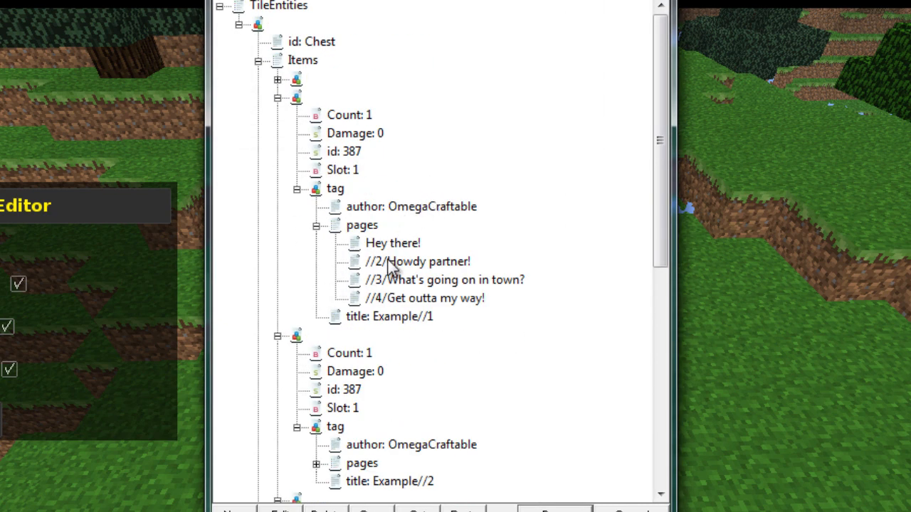
Step: Scroll down the NBT tree and expand the Example//2 book's pages list
click(416, 261)
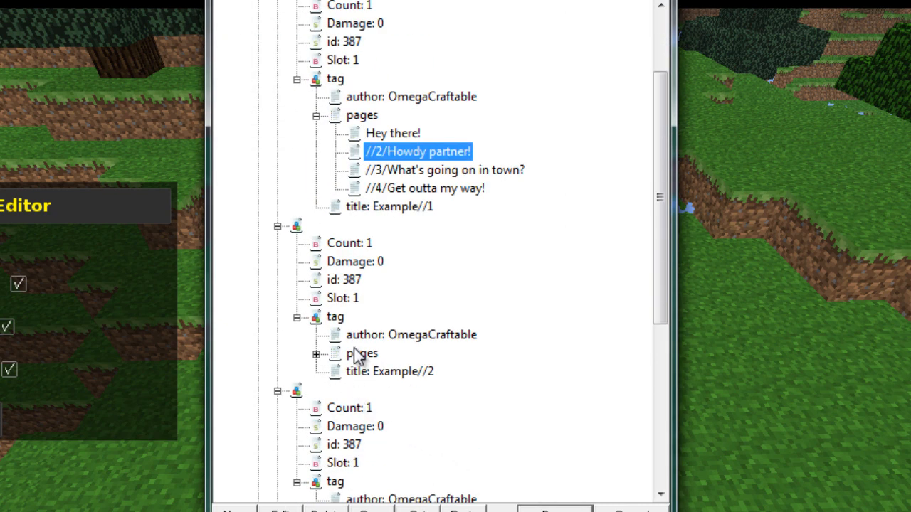
scroll(down, 3)
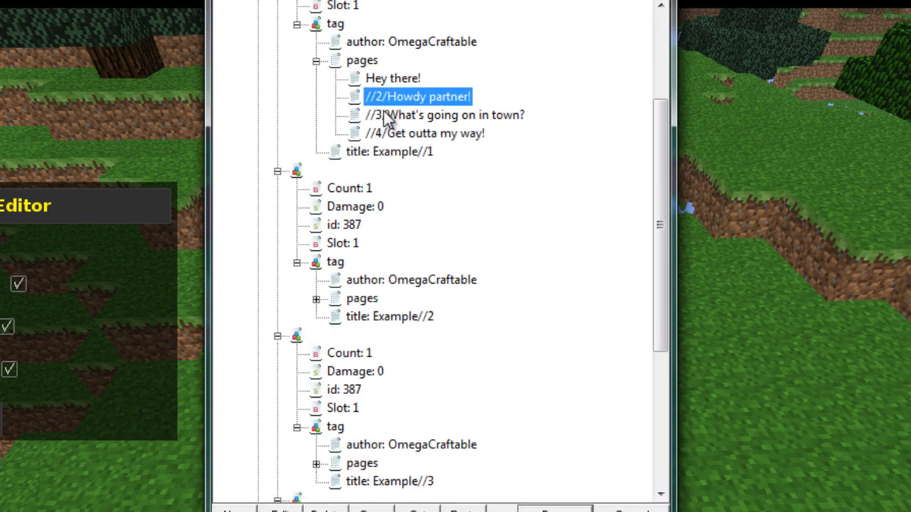
scroll(down, 3)
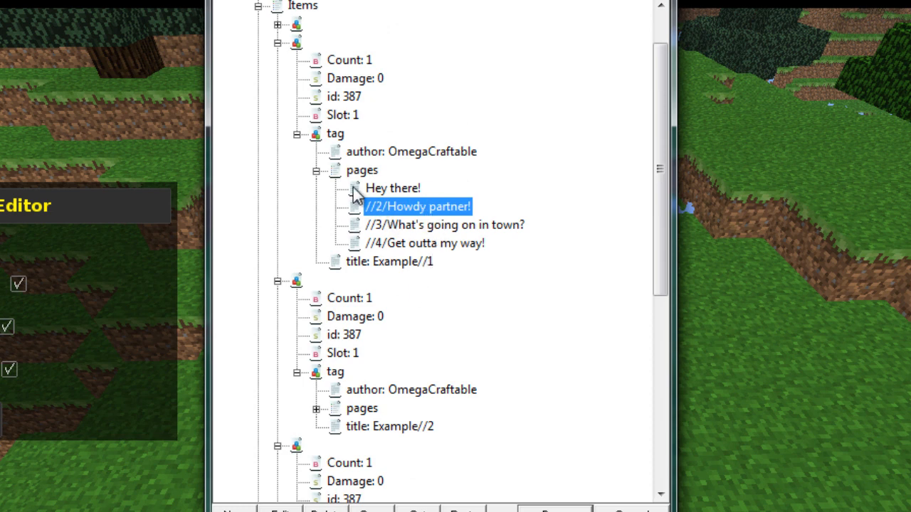
mouse_move(401, 218)
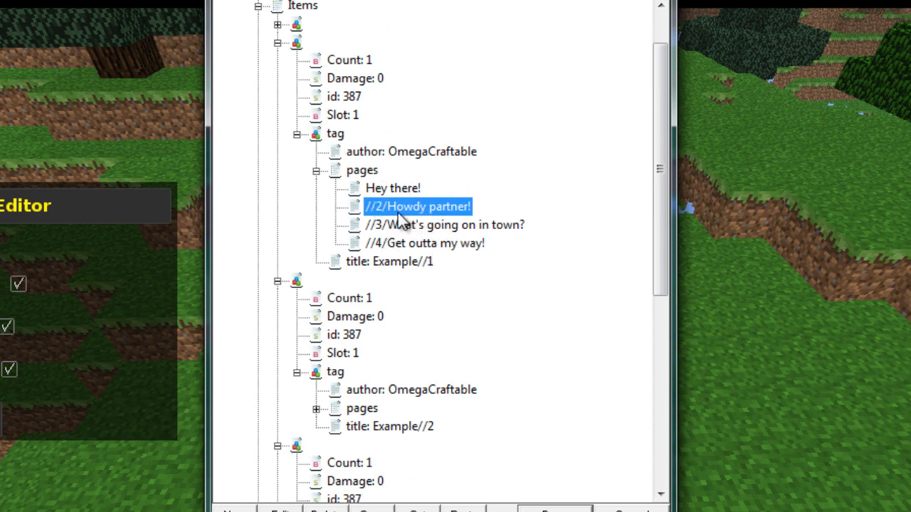
mouse_move(505, 215)
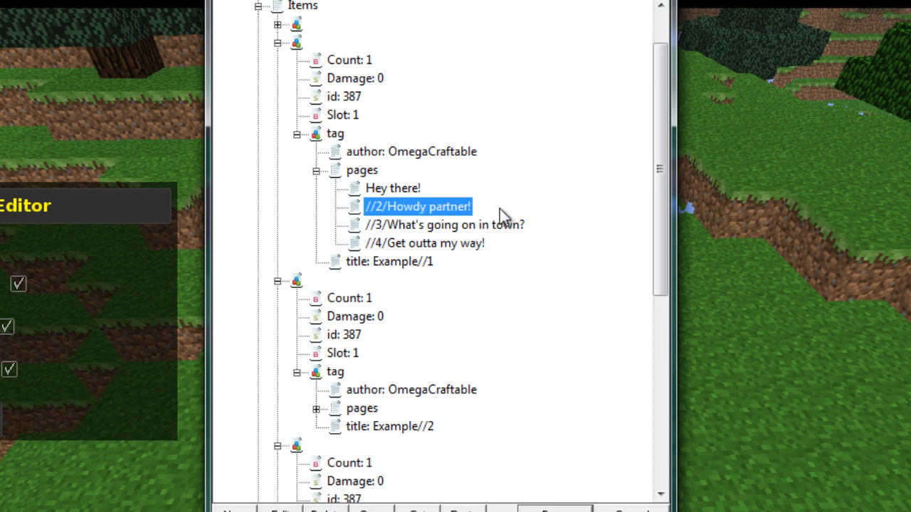
scroll(down, 3)
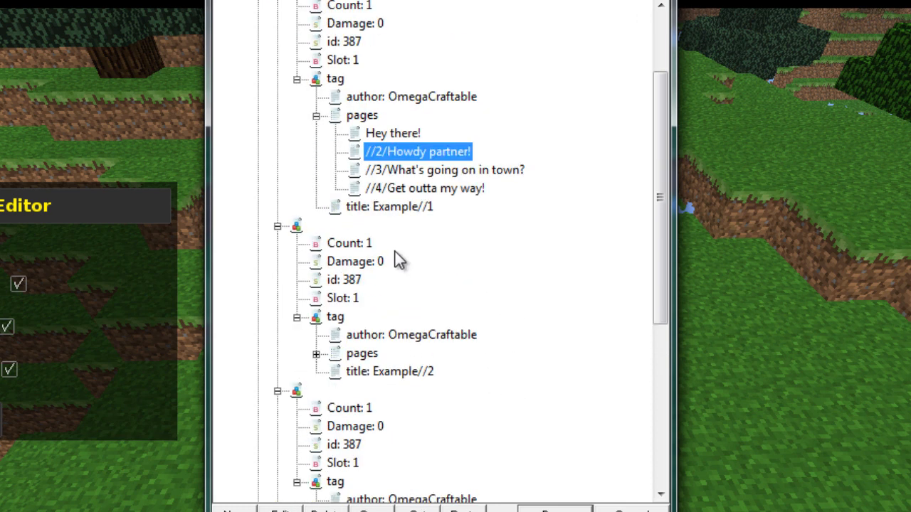
mouse_move(462, 232)
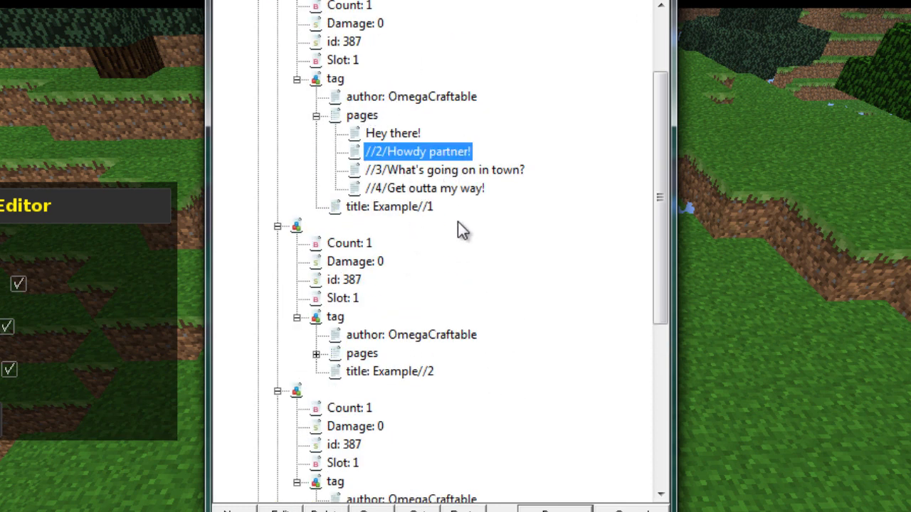
mouse_move(417, 167)
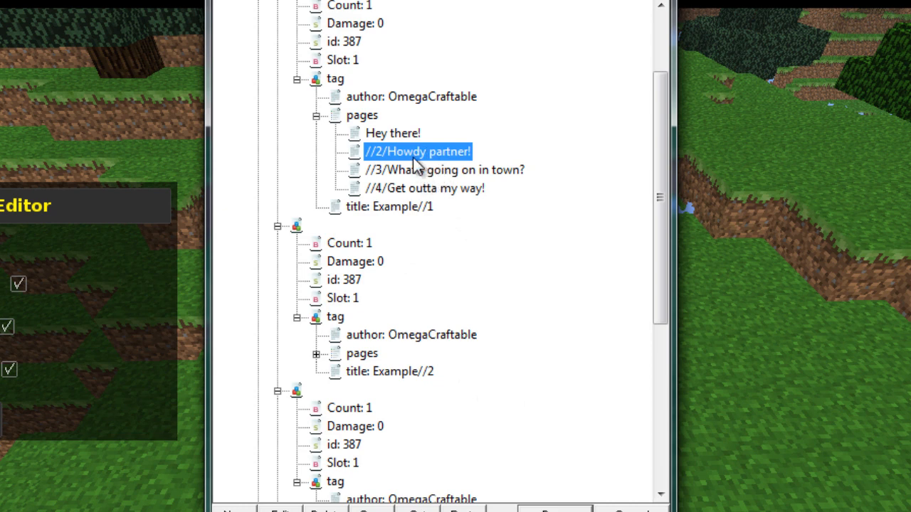
scroll(down, 3)
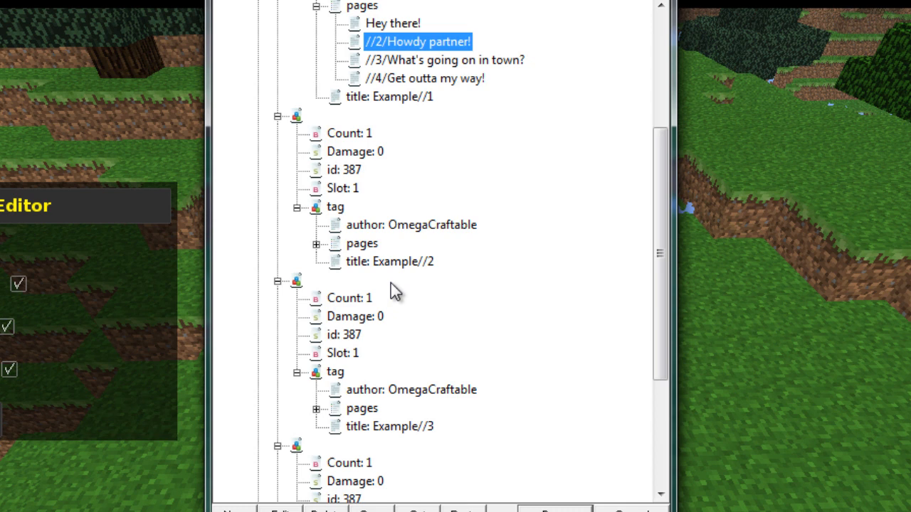
mouse_move(378, 263)
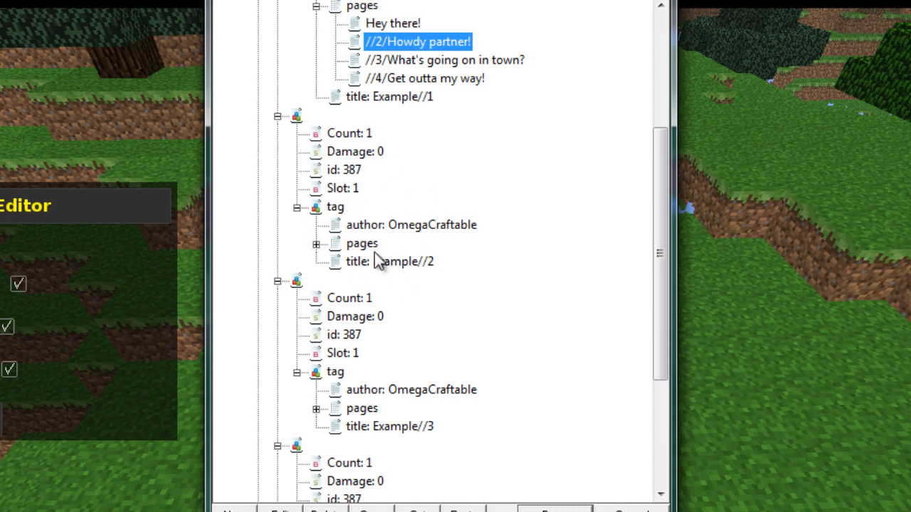
click(315, 243)
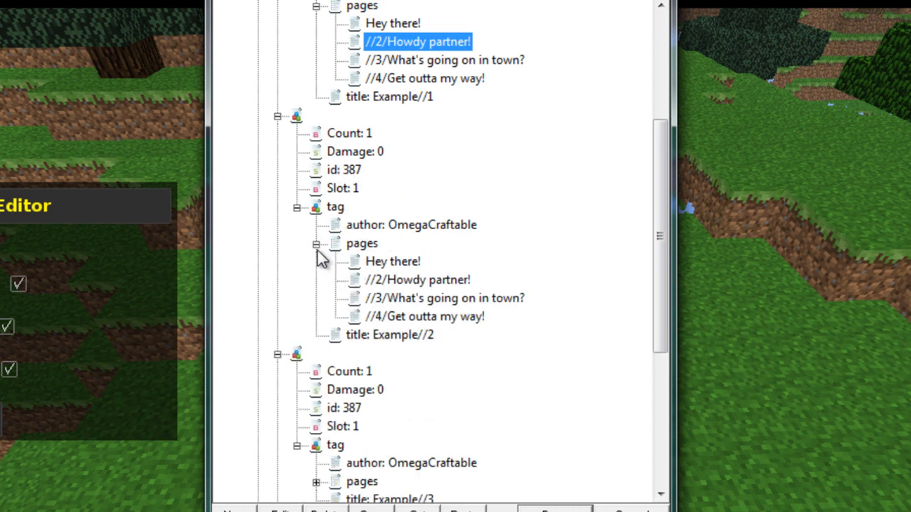
mouse_move(388, 227)
text(What)
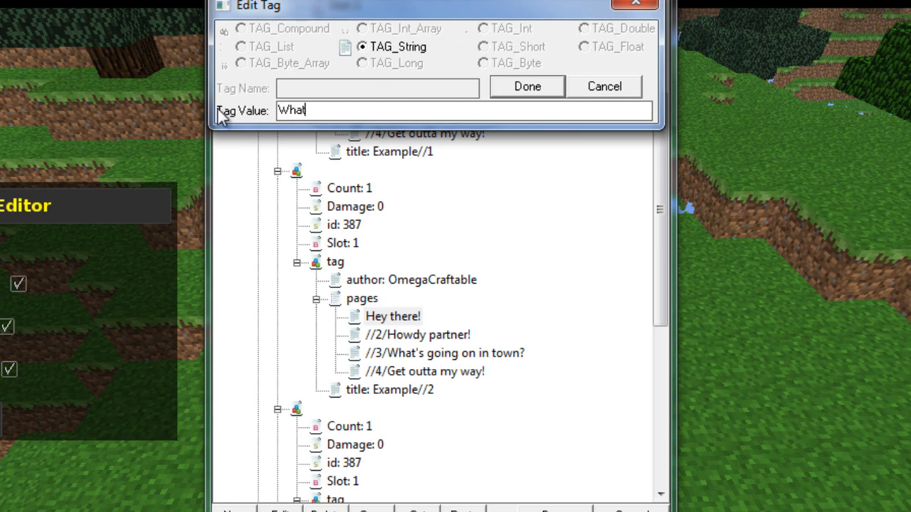
Step: Rewrite Example//2's pages as 'What brings you to town?' and '//5/I'm looking for things to buy!'
text(brings you)
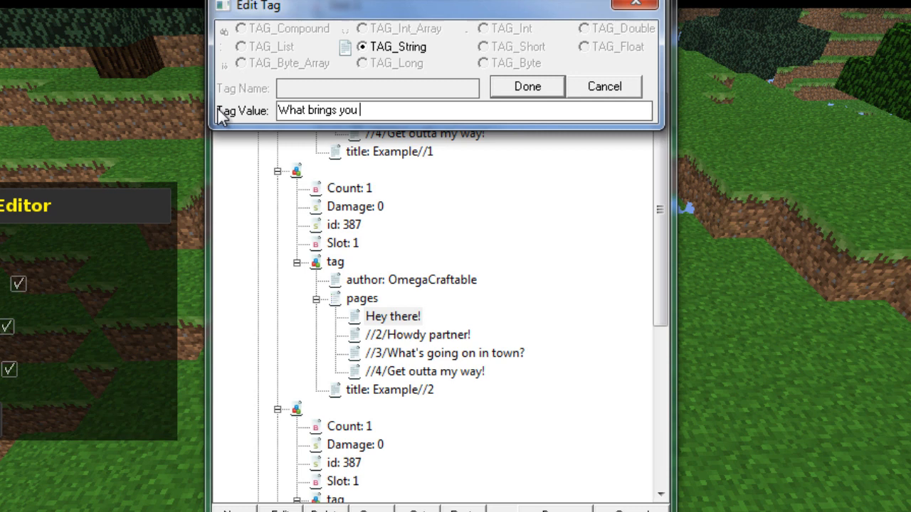
text(to town?)
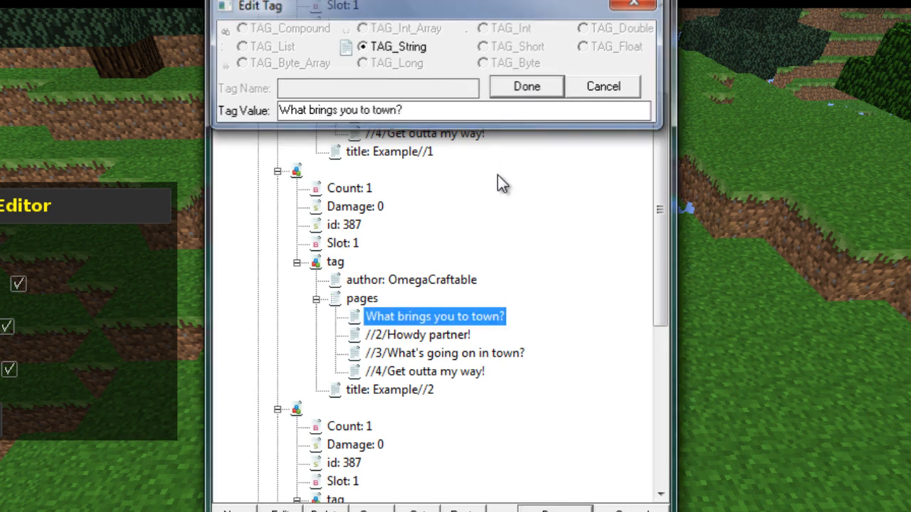
click(526, 86)
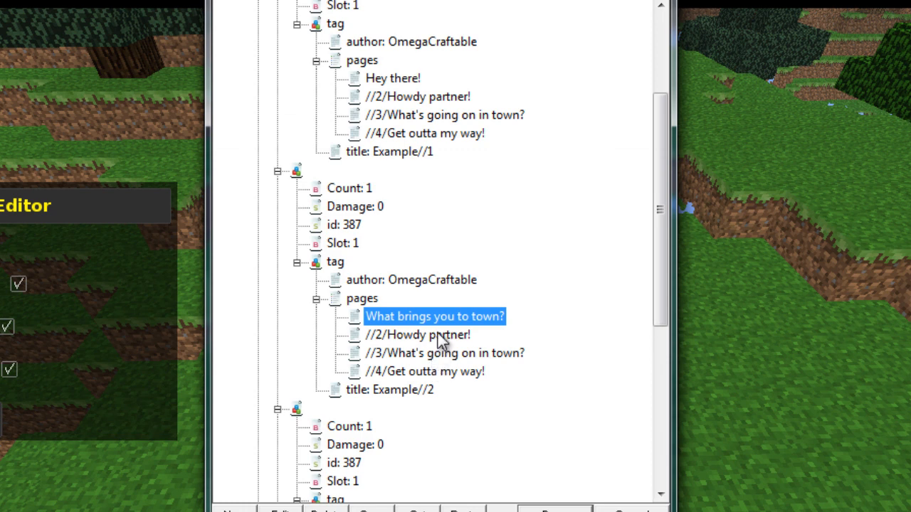
click(417, 334)
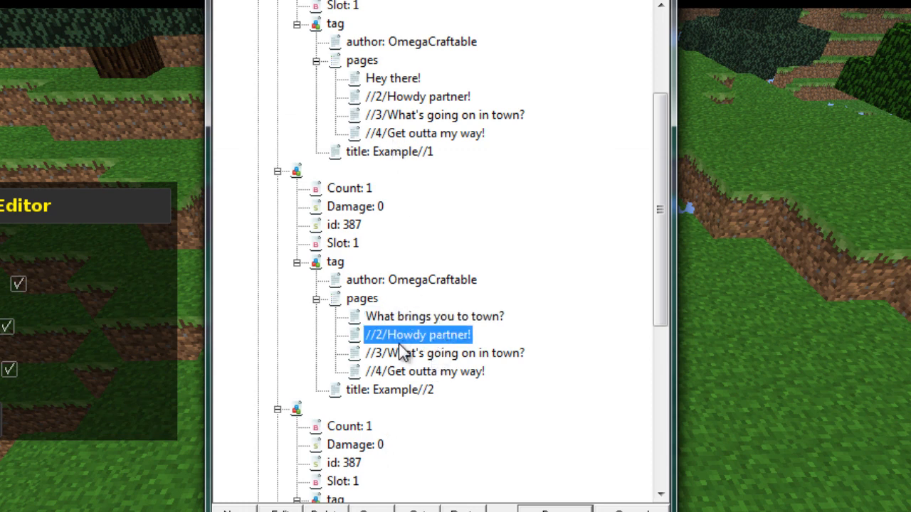
mouse_move(405, 269)
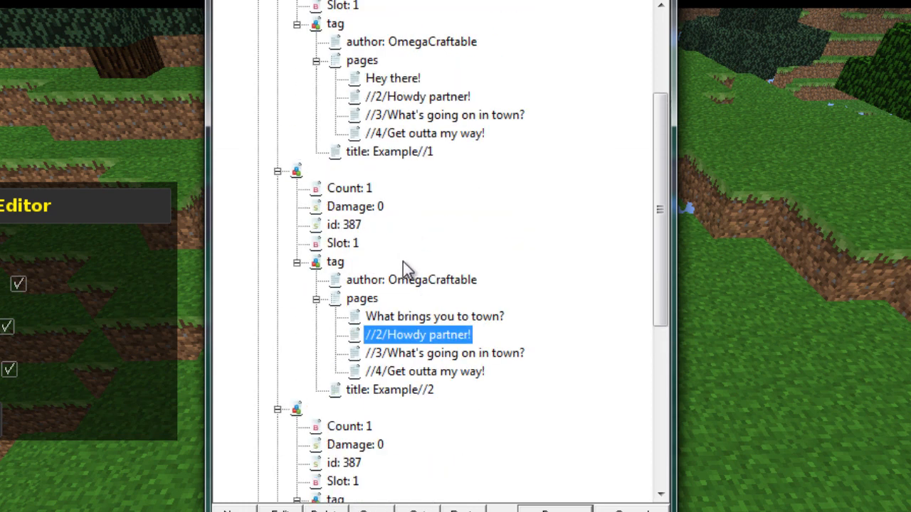
double_click(417, 335)
text(//5/)
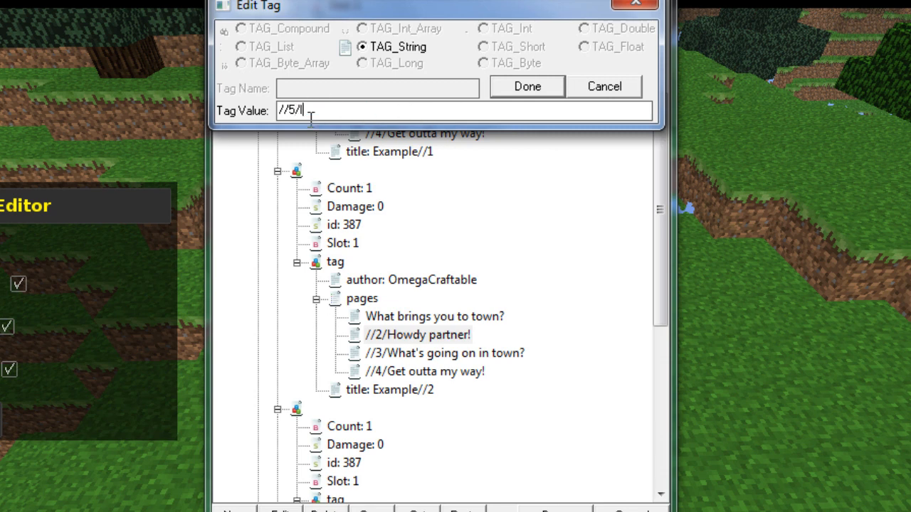
text(I'm lookin)
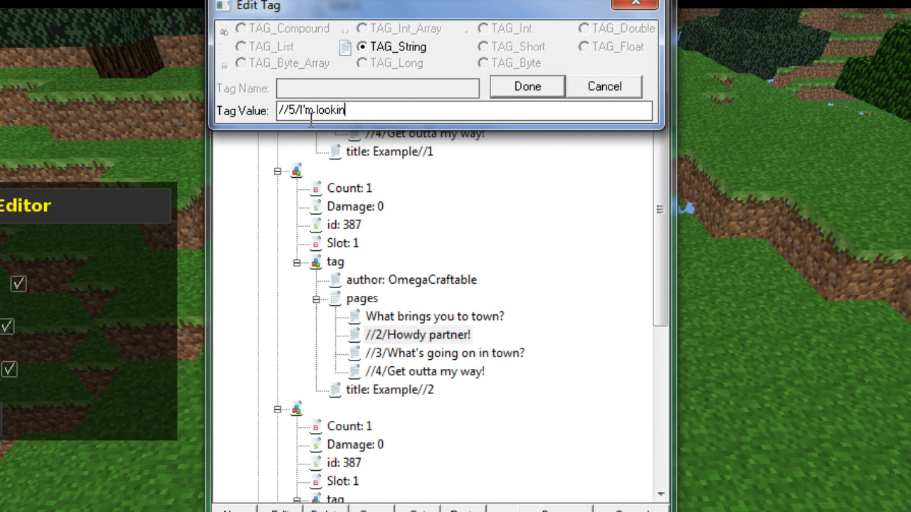
text(g for things to buy!)
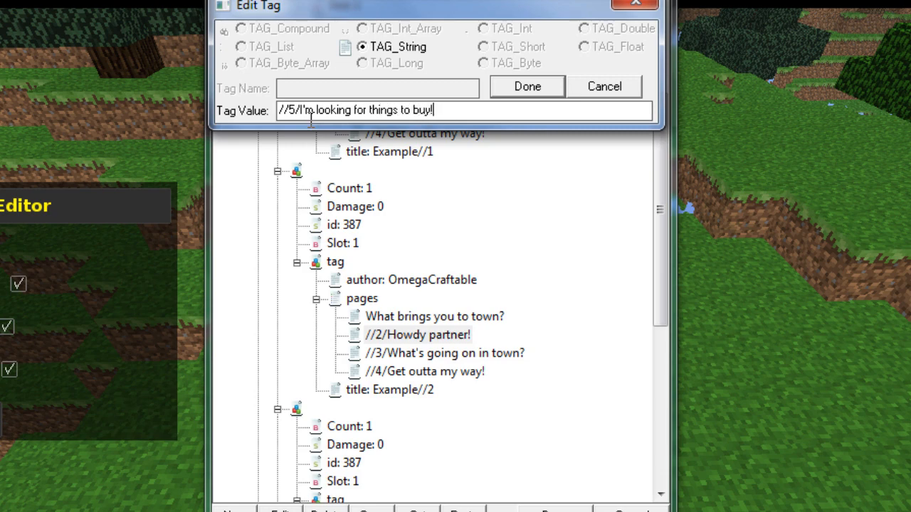
click(526, 86)
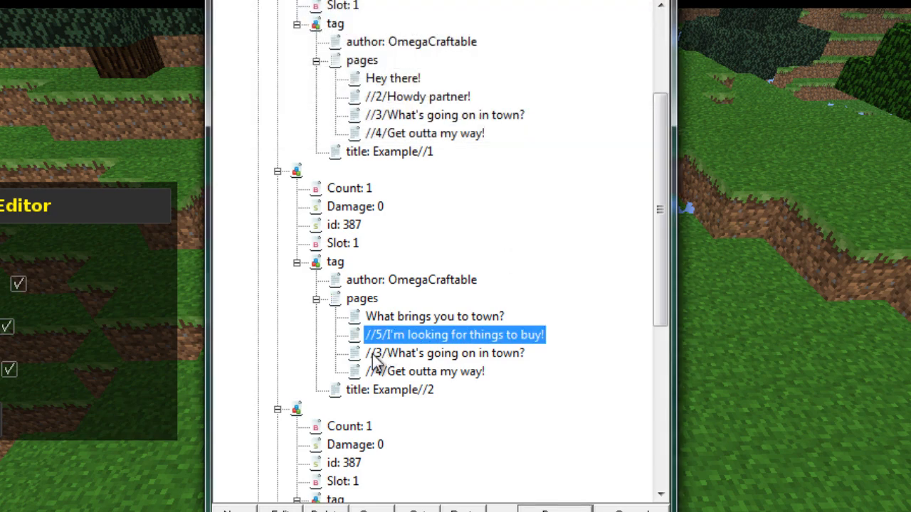
double_click(445, 353)
text(//1/Lets talk about something different)
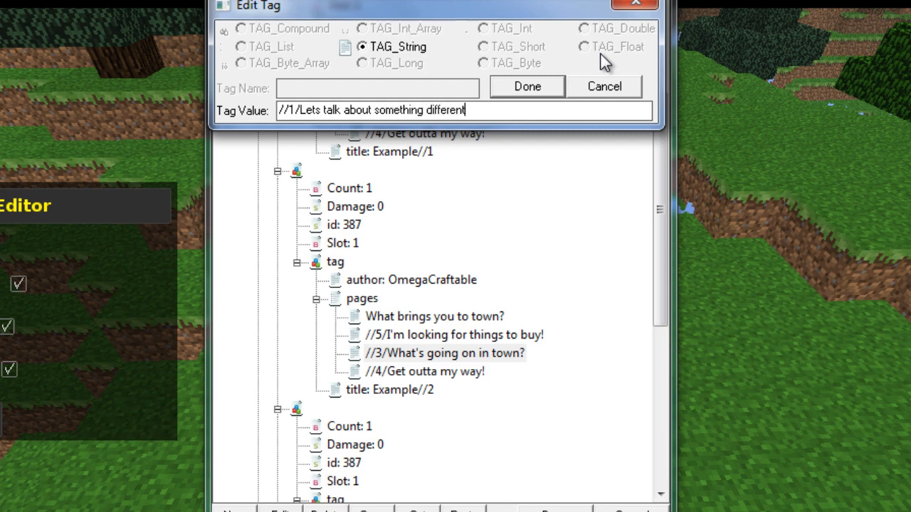
Step: Confirm Example//2's third page as '//1/Lets talk about something different!' and remove the fourth page
click(527, 86)
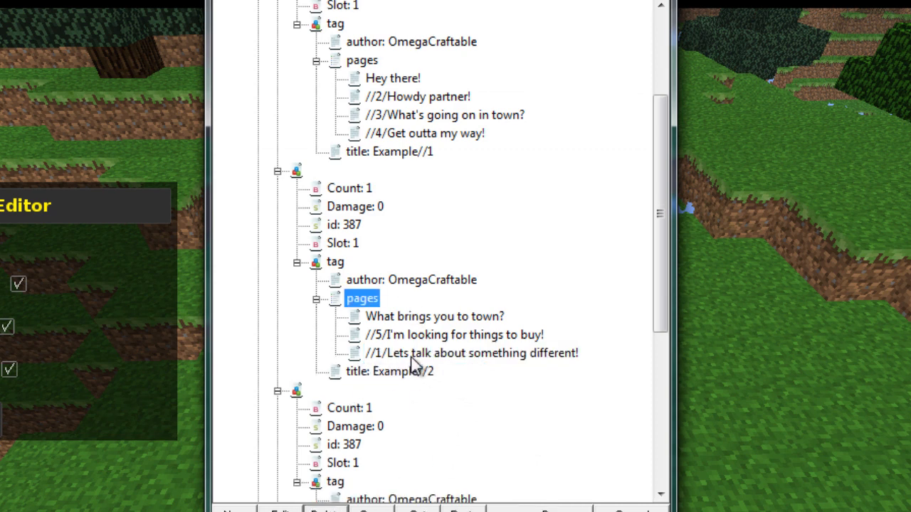
click(471, 353)
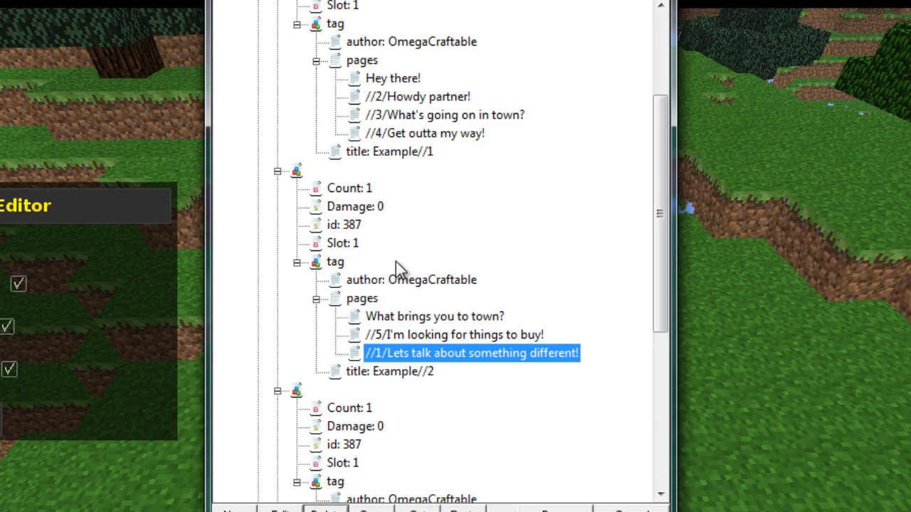
mouse_move(416, 377)
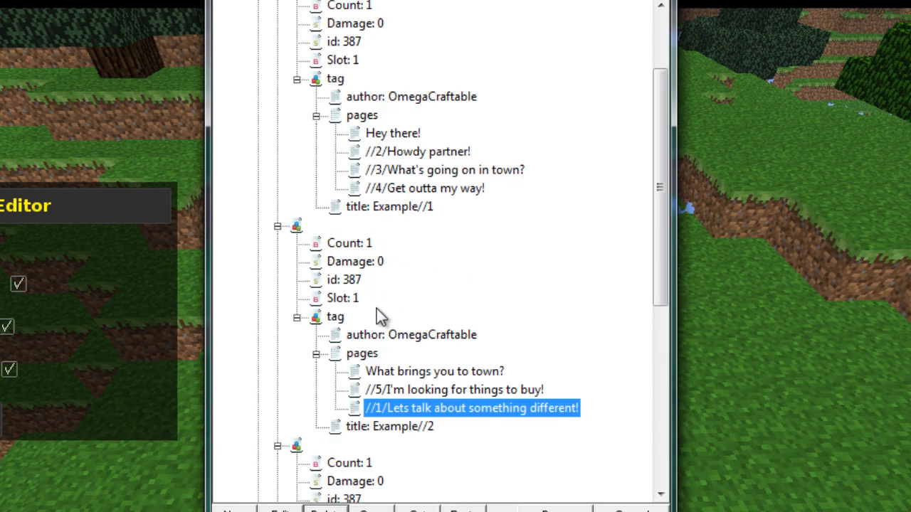
scroll(down, 3)
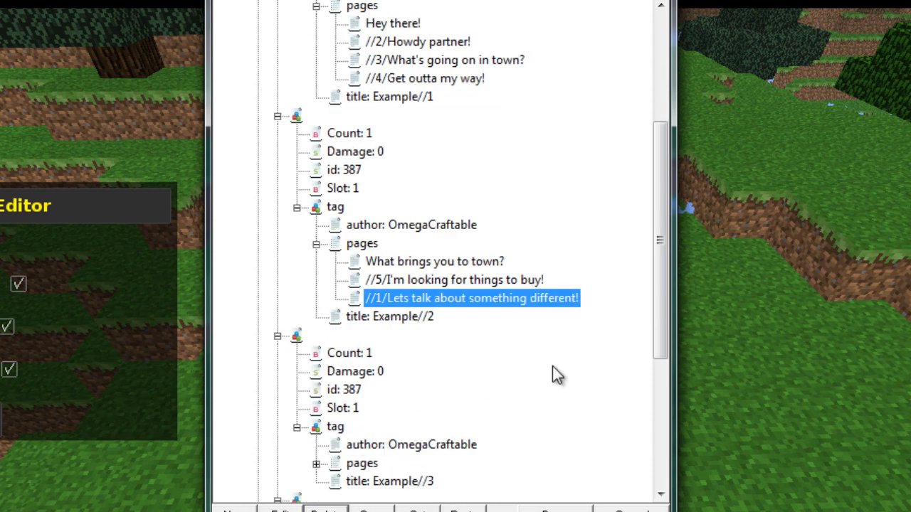
mouse_move(454, 290)
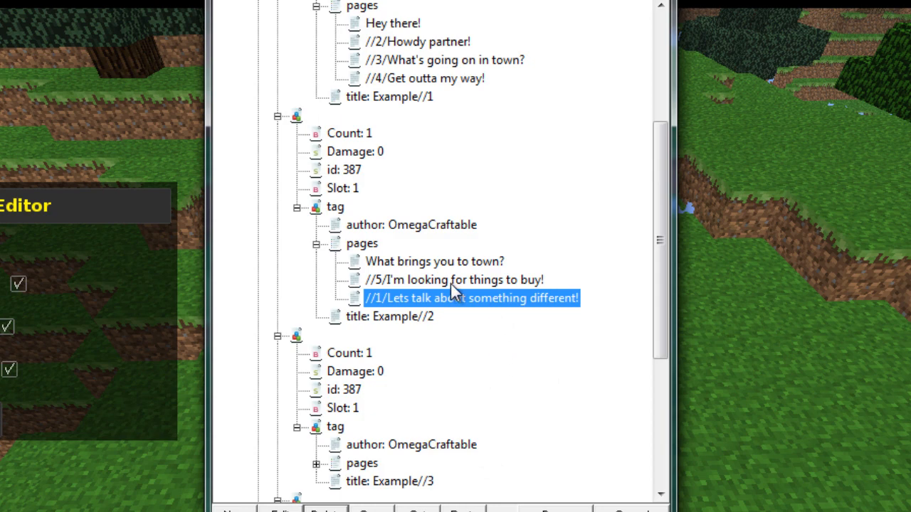
scroll(down, 3)
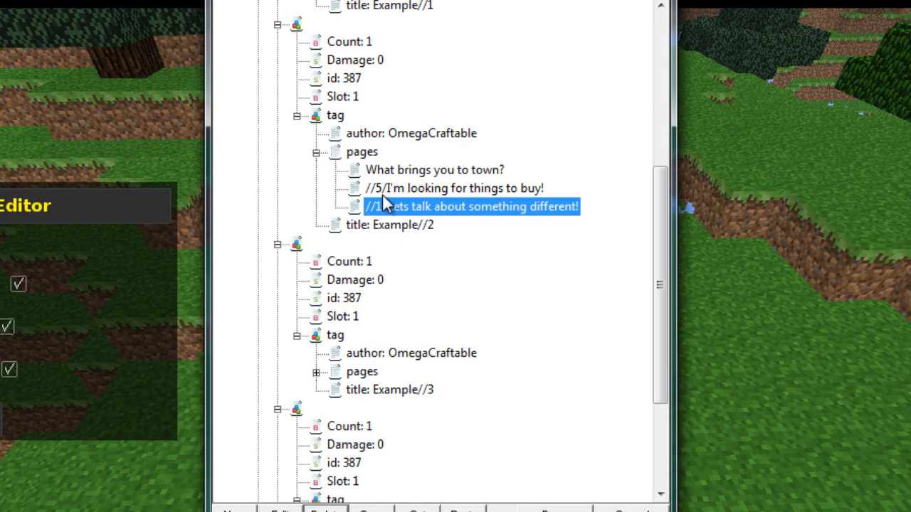
click(453, 188)
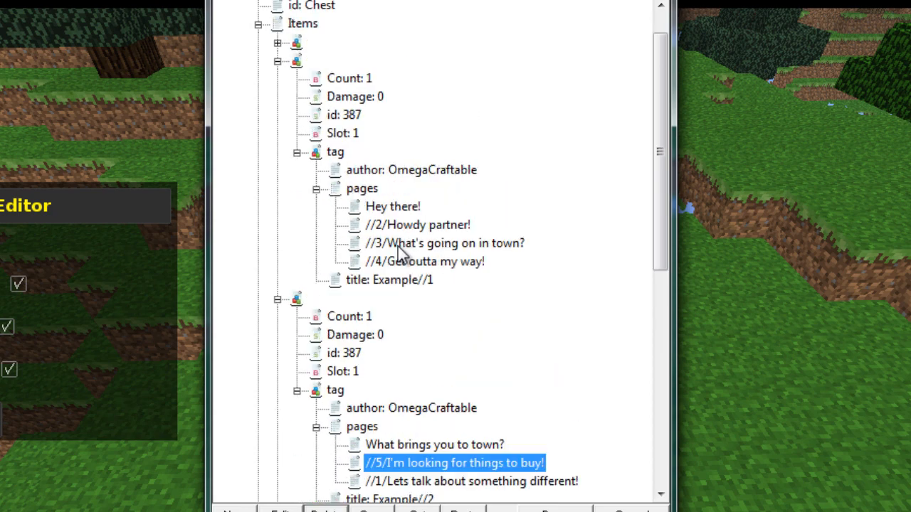
mouse_move(512, 244)
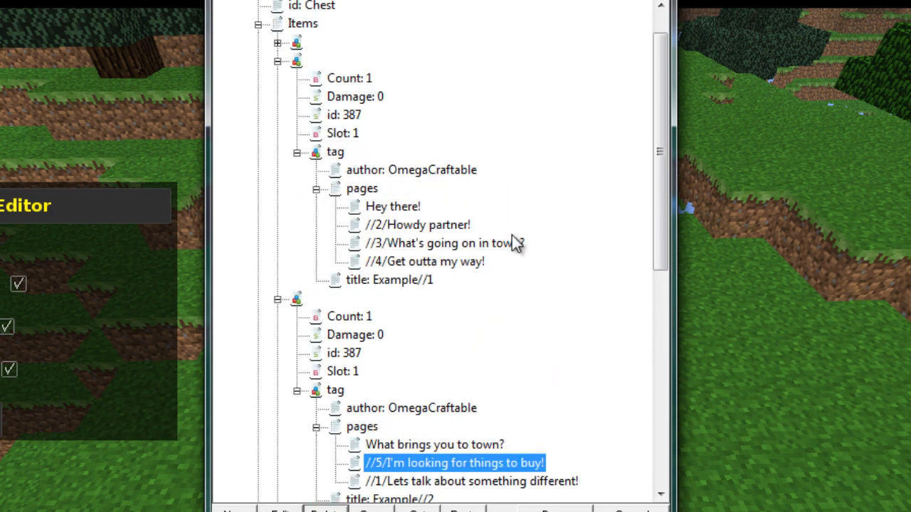
scroll(down, 3)
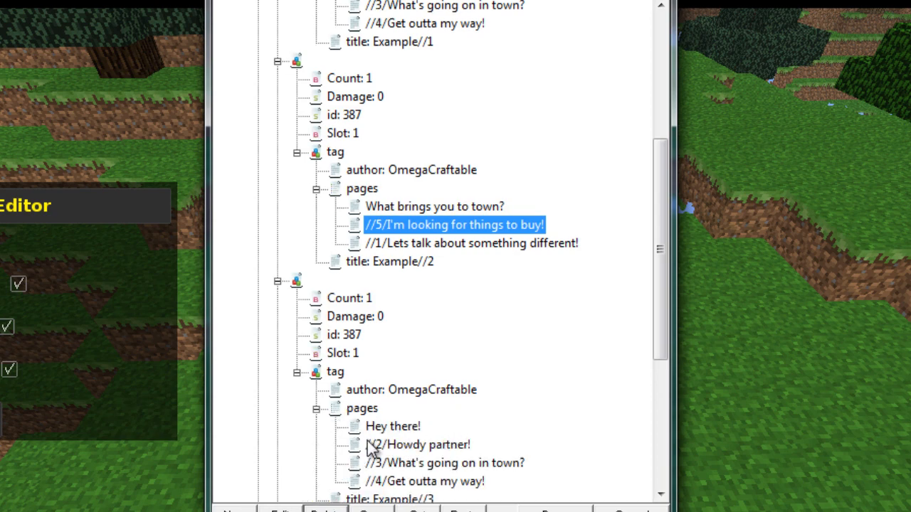
Step: Change Example//3's first page to 'There is plenty of traders and farmers!'
double_click(392, 427)
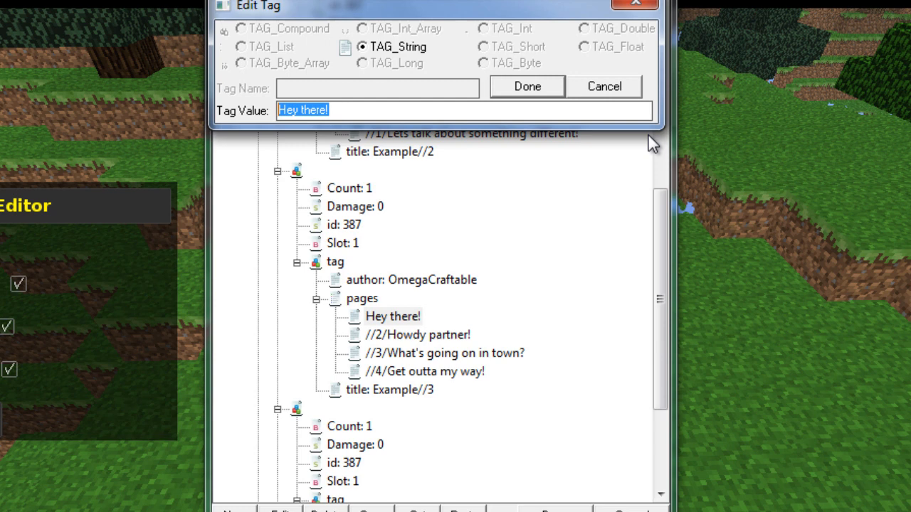
text(There is)
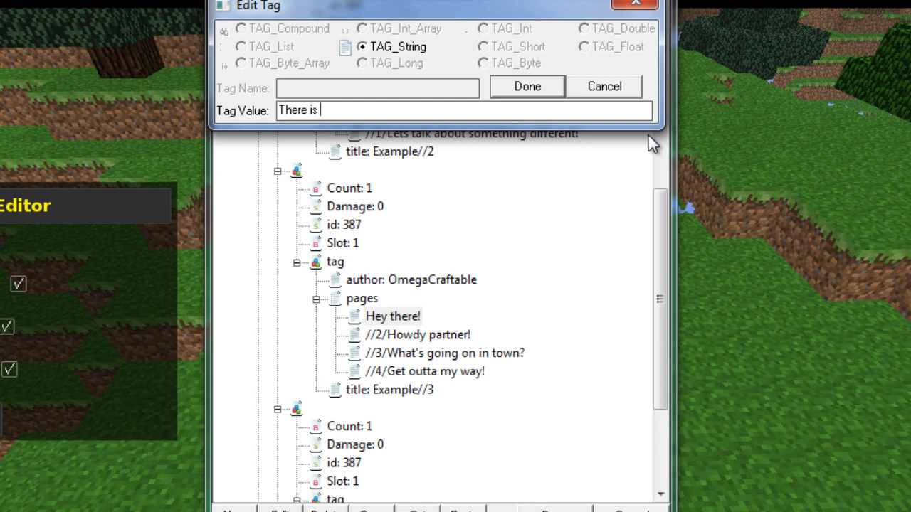
text(plenty, sh)
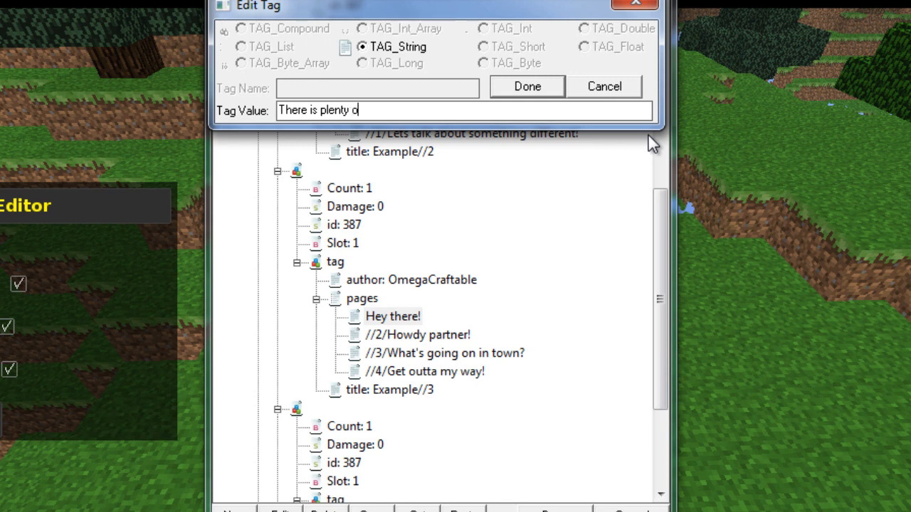
text(f traders,)
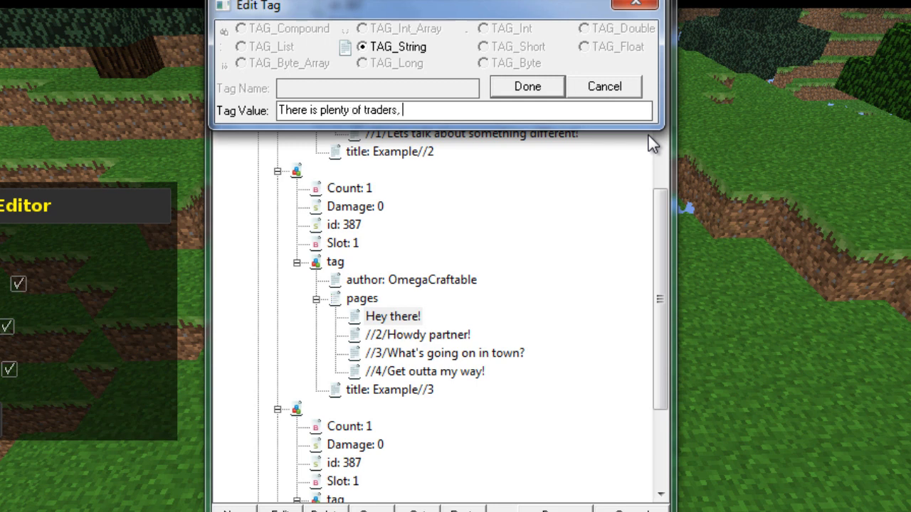
text(farmers and)
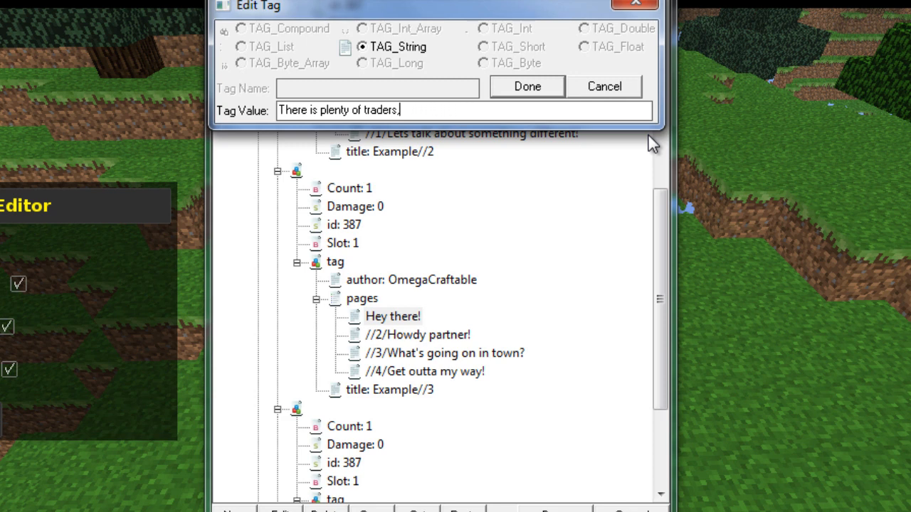
text(and farmers!)
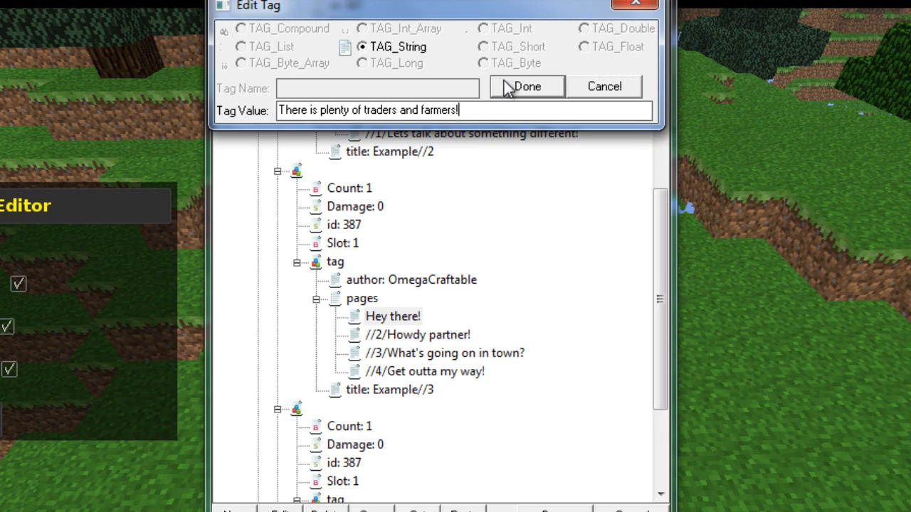
click(526, 86)
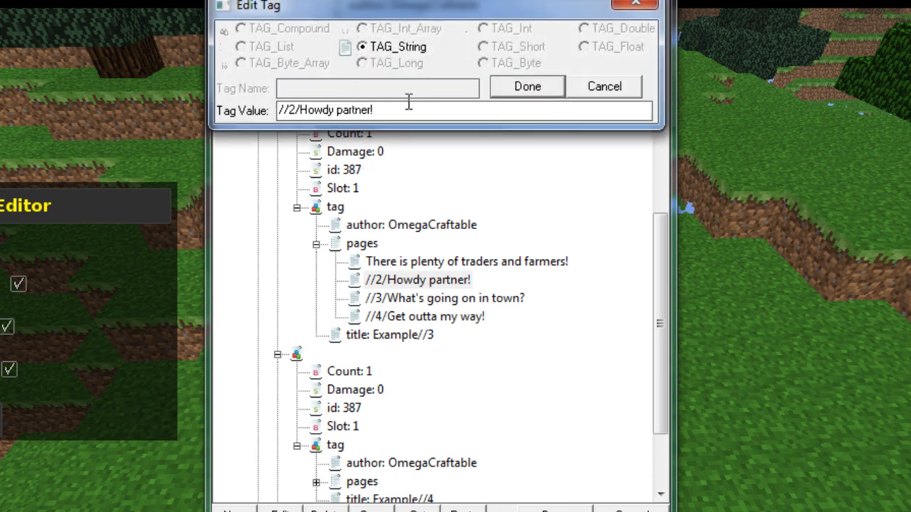
Step: Set the next two replies to '//6/Tell me about the traders.' and '//7/Tell me about the farmers.'
drag(301, 109, 375, 110)
text(//6/Tell me about the t)
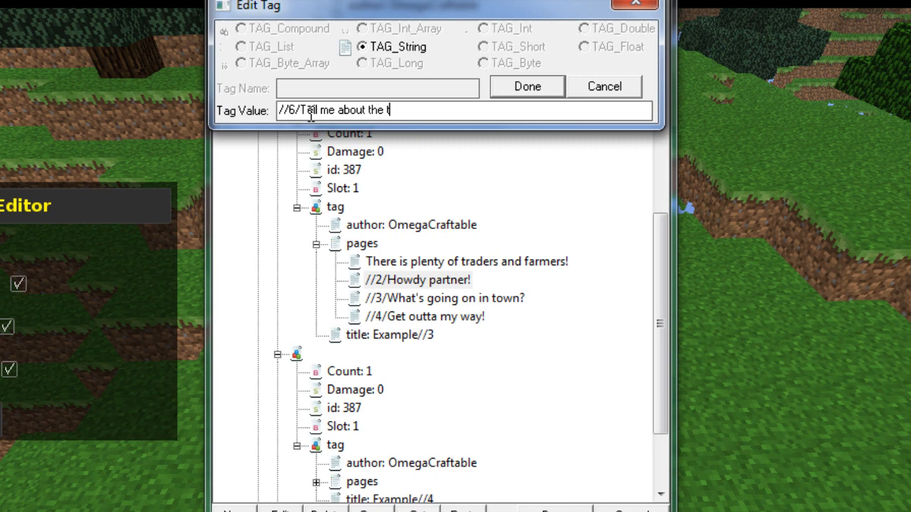
text(raders)
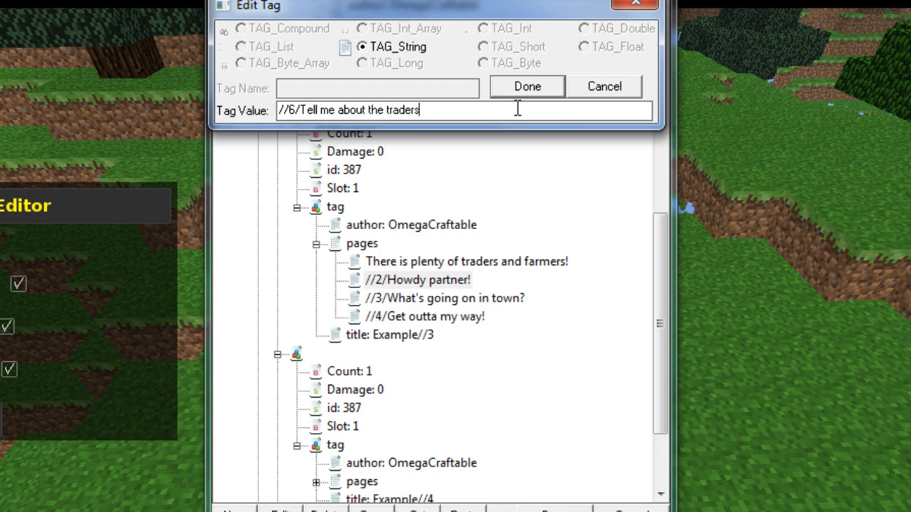
click(526, 86)
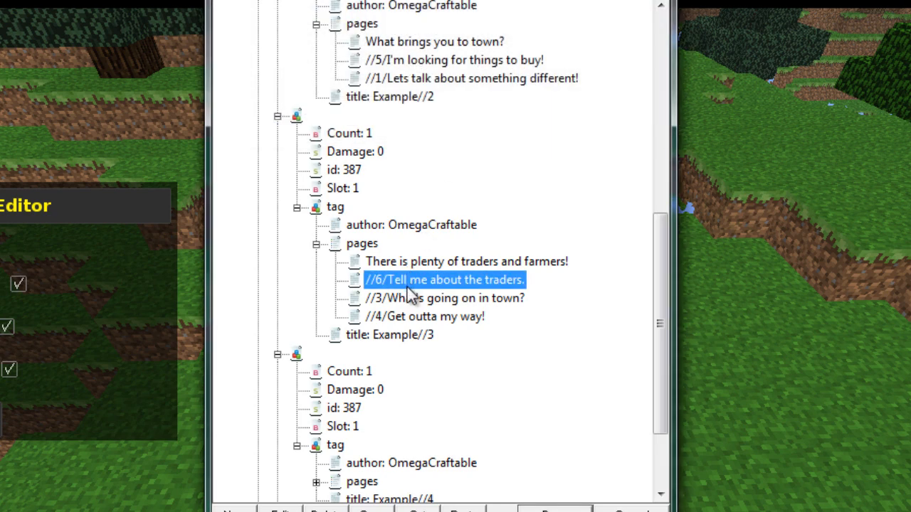
double_click(443, 298)
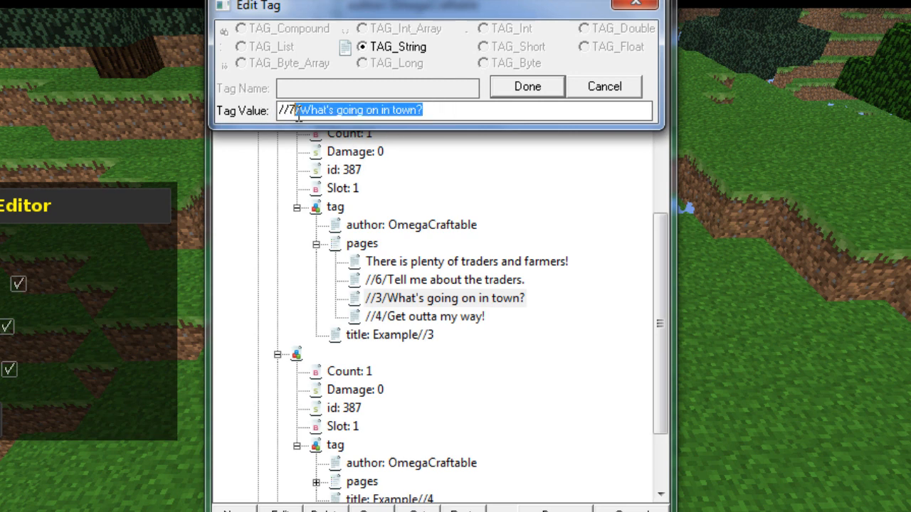
text(//7/Tell me a)
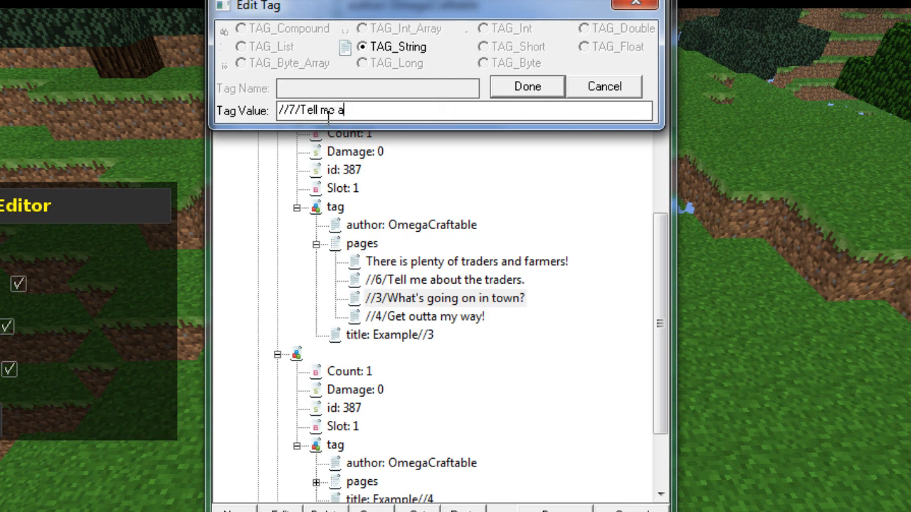
text(bout the farmers.)
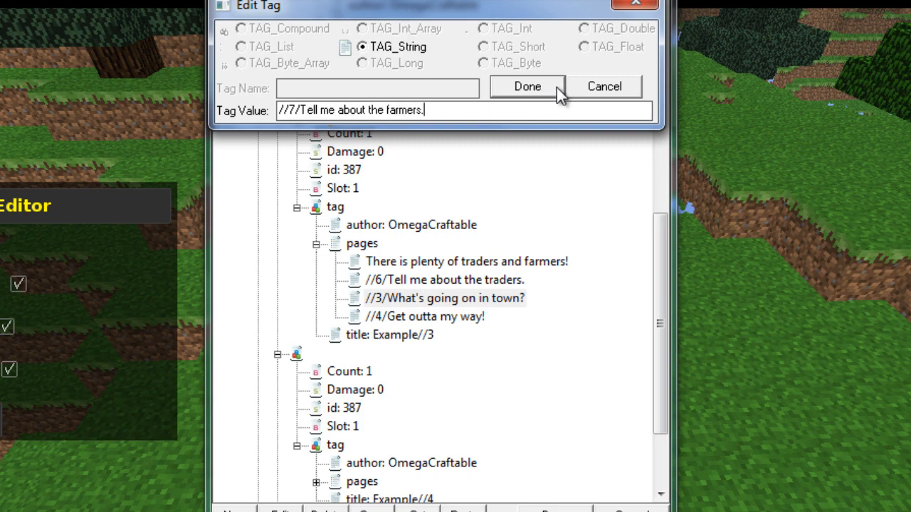
click(527, 86)
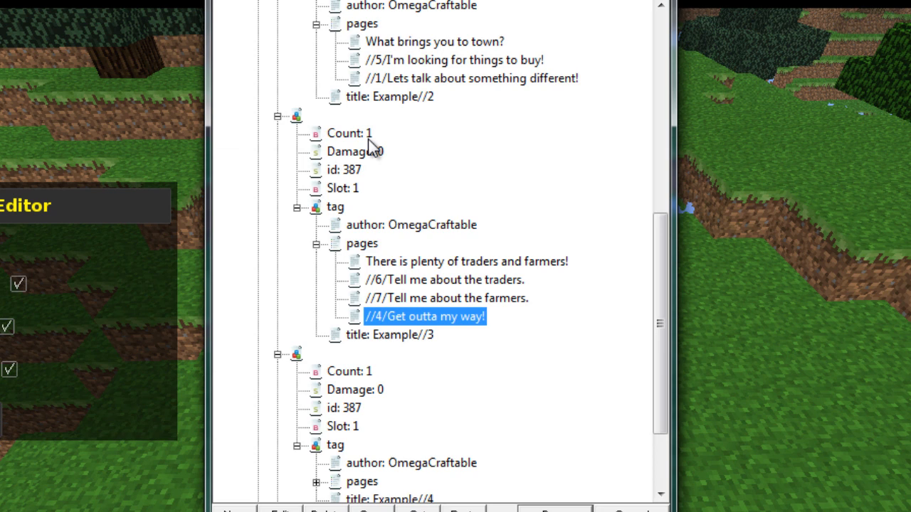
Step: Replace the 'Get outta my way!' page with '//1/I don't care about this.'
double_click(424, 316)
text(//1)
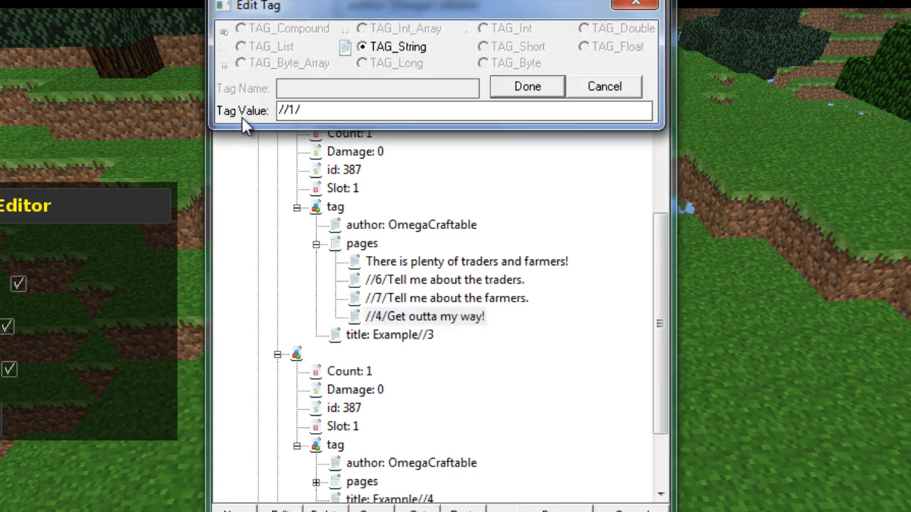
text(/)
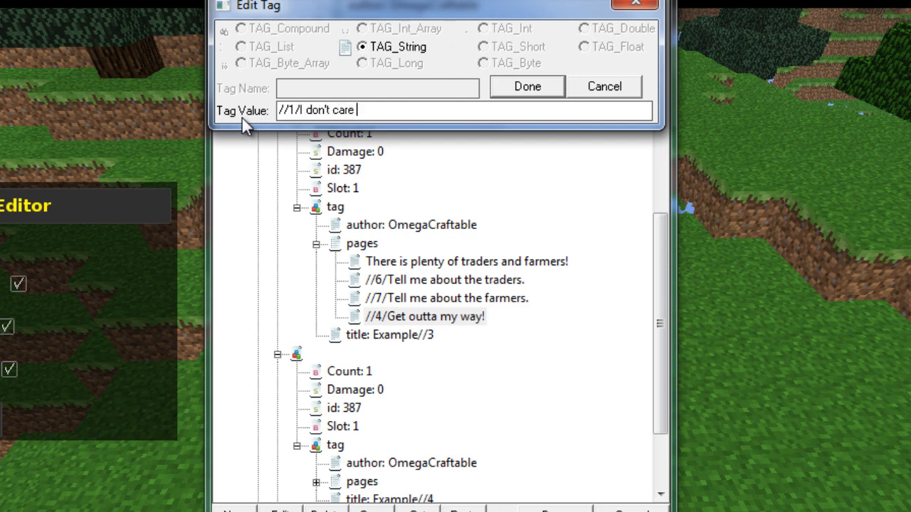
text(about this.)
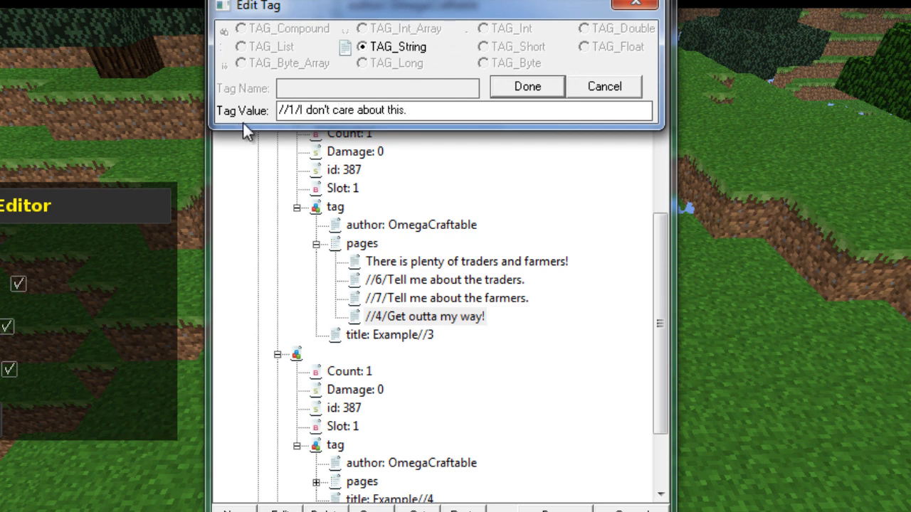
click(526, 86)
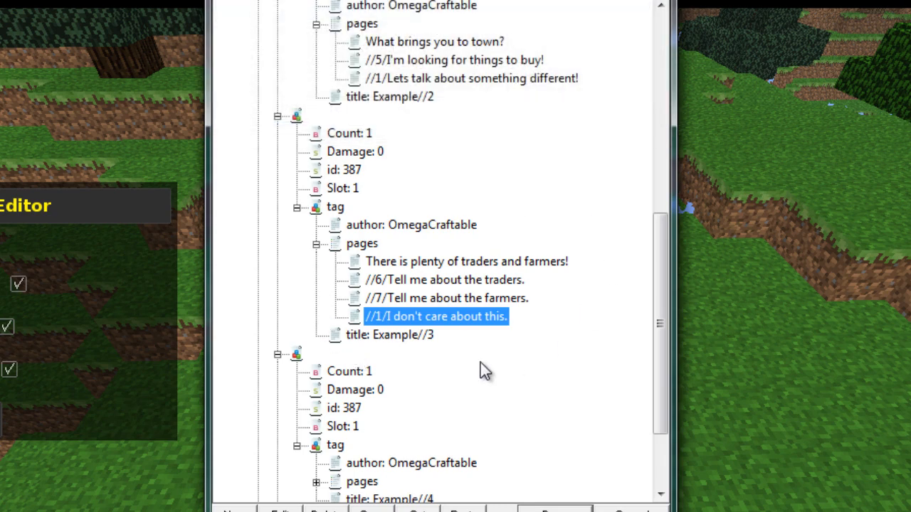
scroll(down, 3)
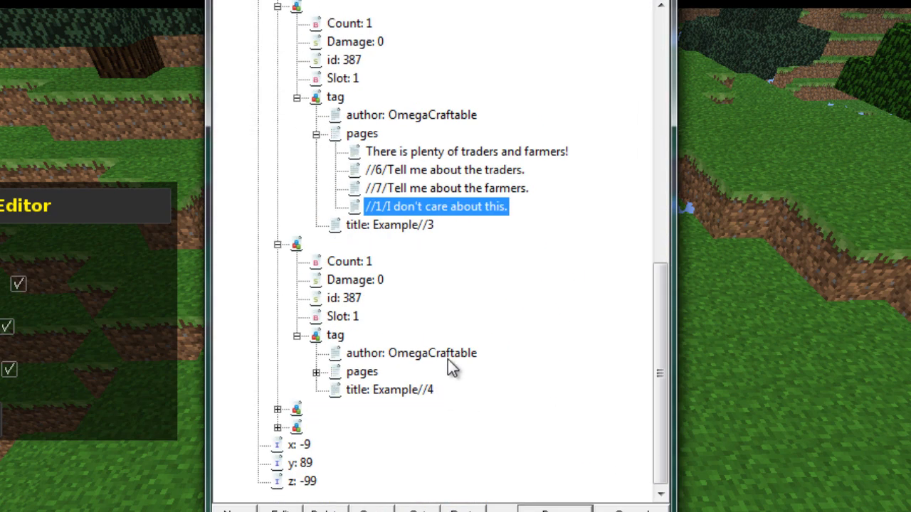
mouse_move(356, 463)
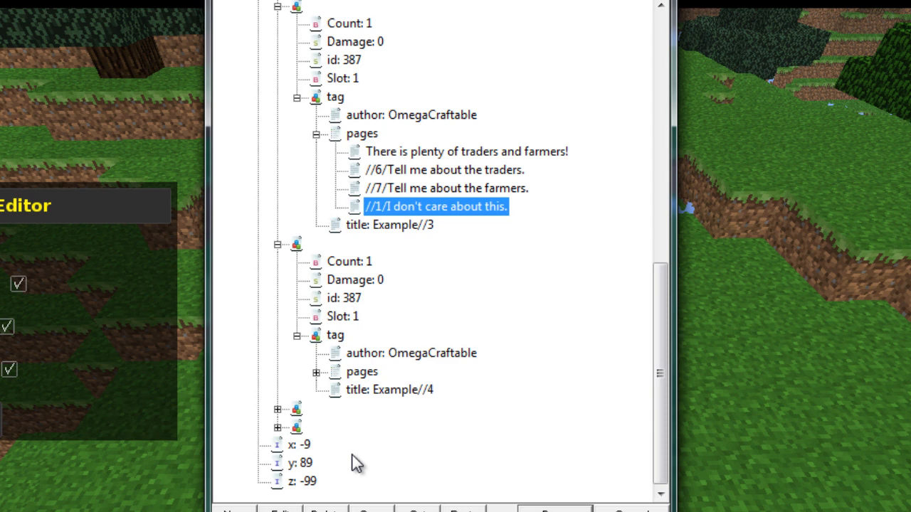
mouse_move(427, 317)
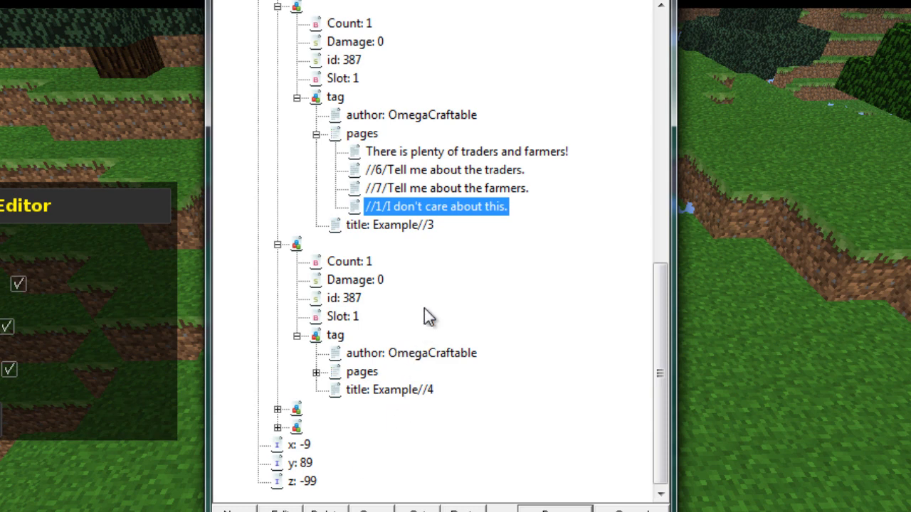
mouse_move(442, 256)
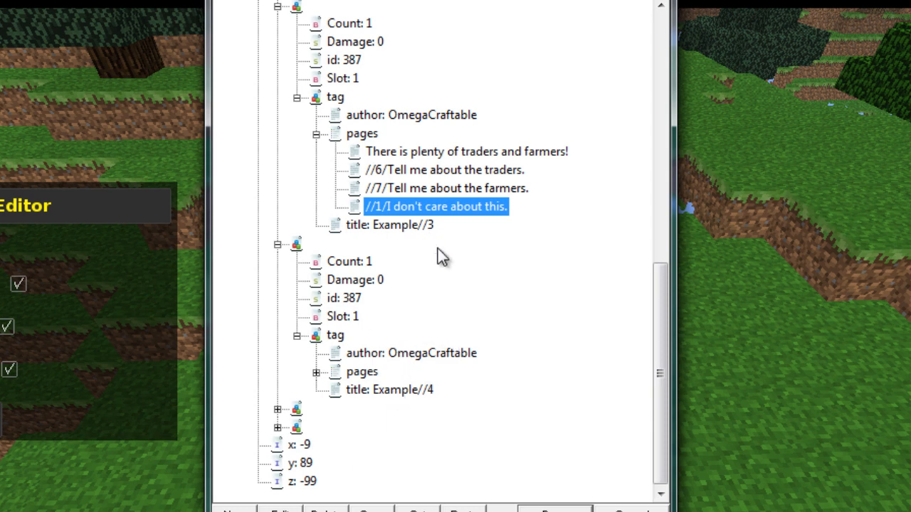
mouse_move(359, 246)
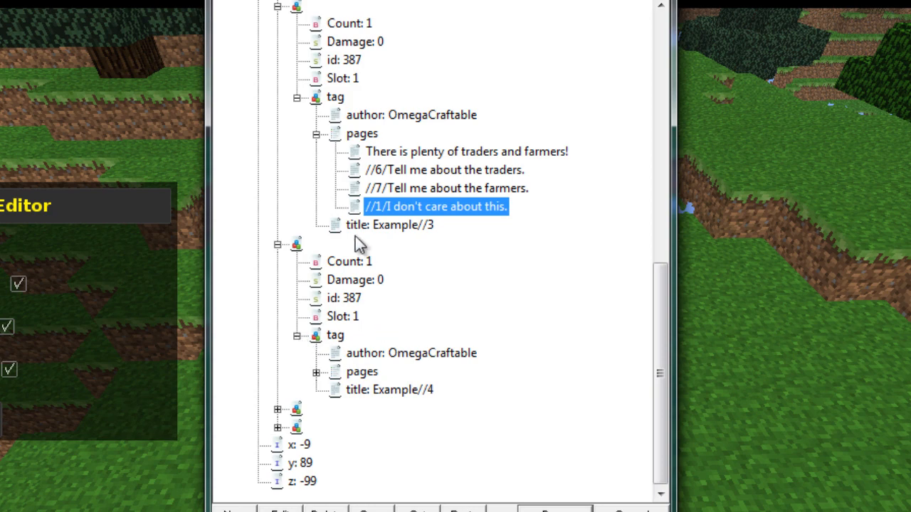
Step: Change the traders reply prefix to //5 and the farmers reply prefix to //6
scroll(down, 3)
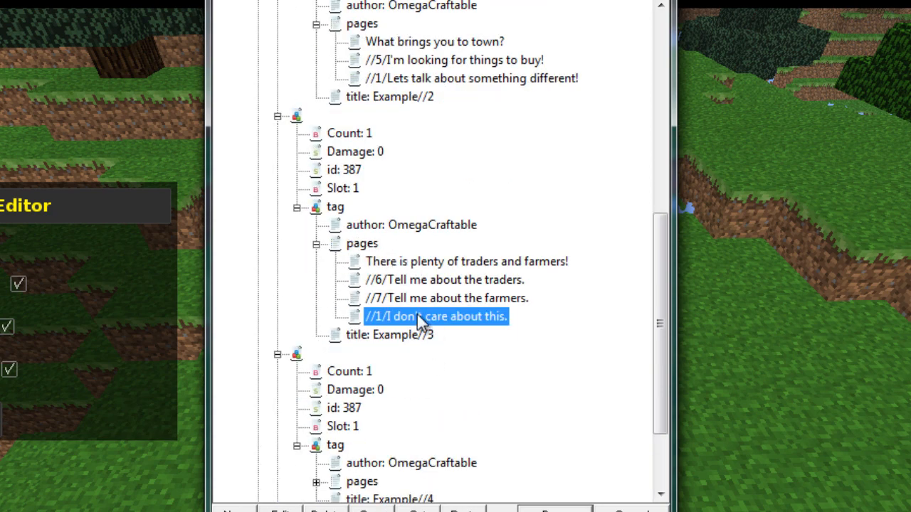
scroll(down, 3)
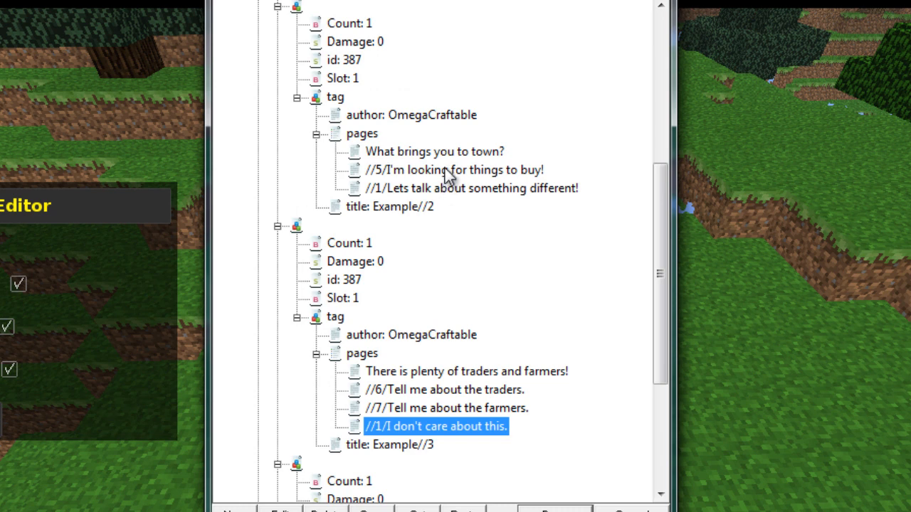
double_click(454, 169)
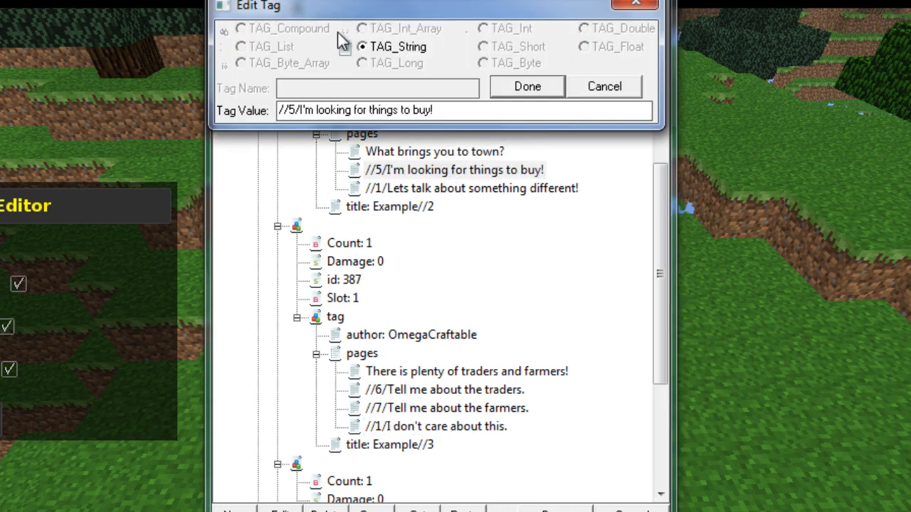
mouse_move(384, 388)
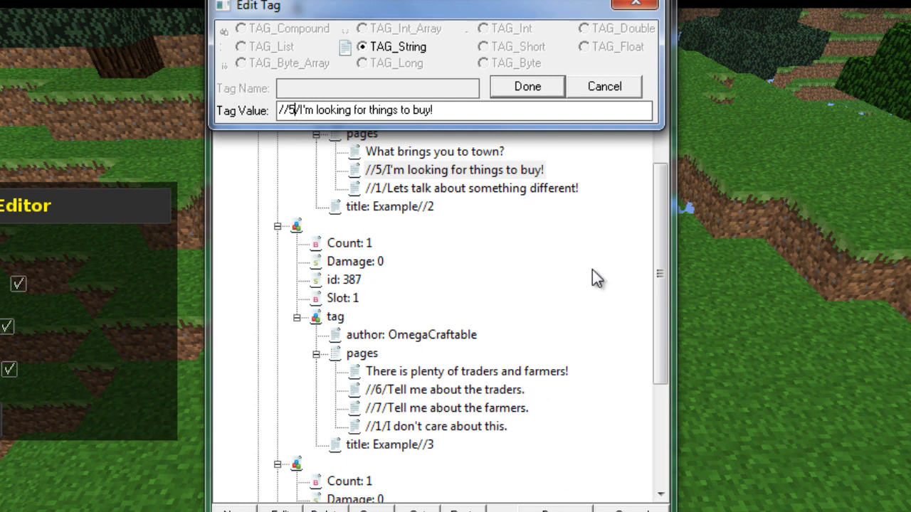
click(526, 86)
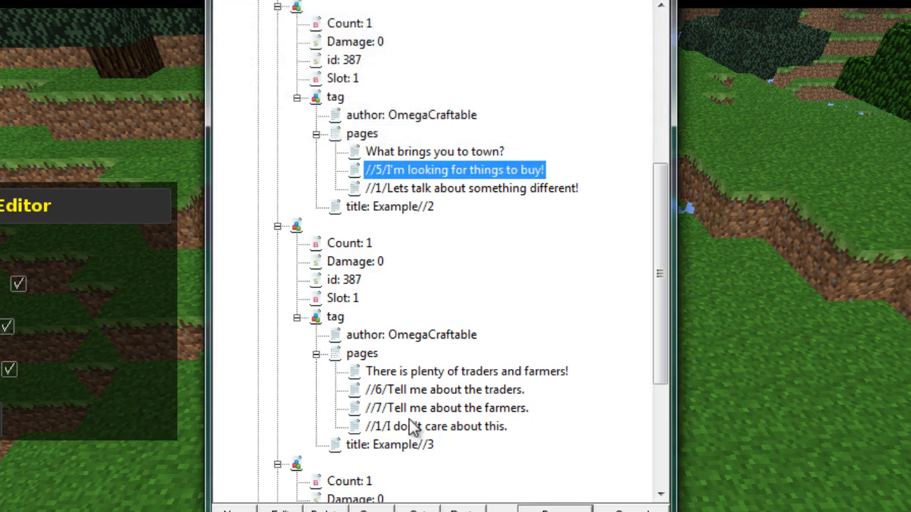
double_click(445, 390)
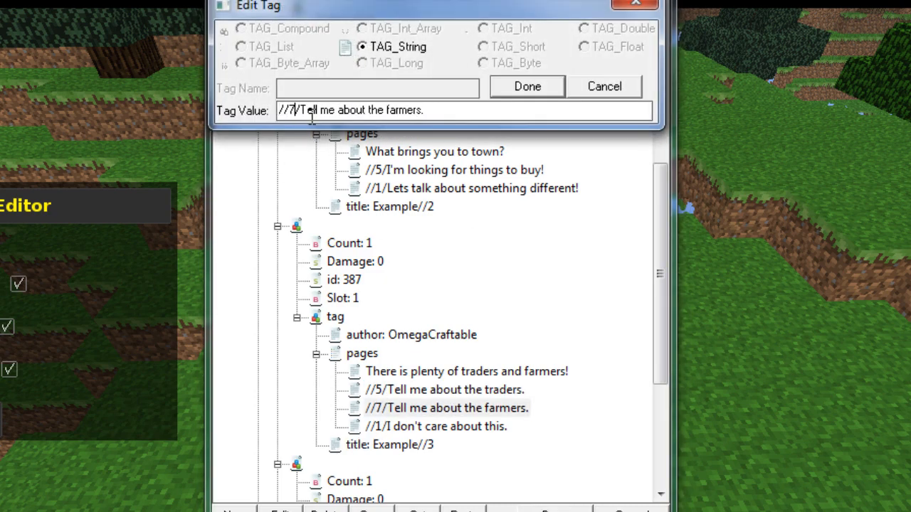
click(527, 86)
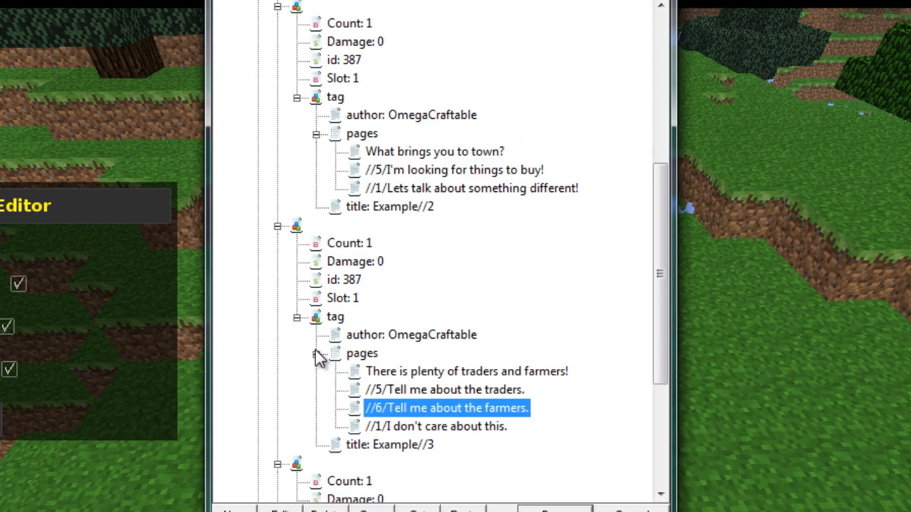
mouse_move(463, 425)
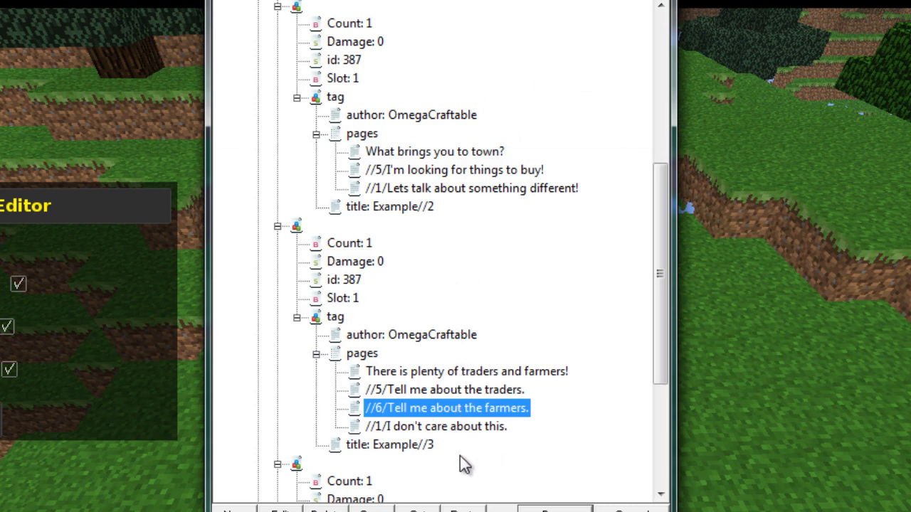
scroll(down, 3)
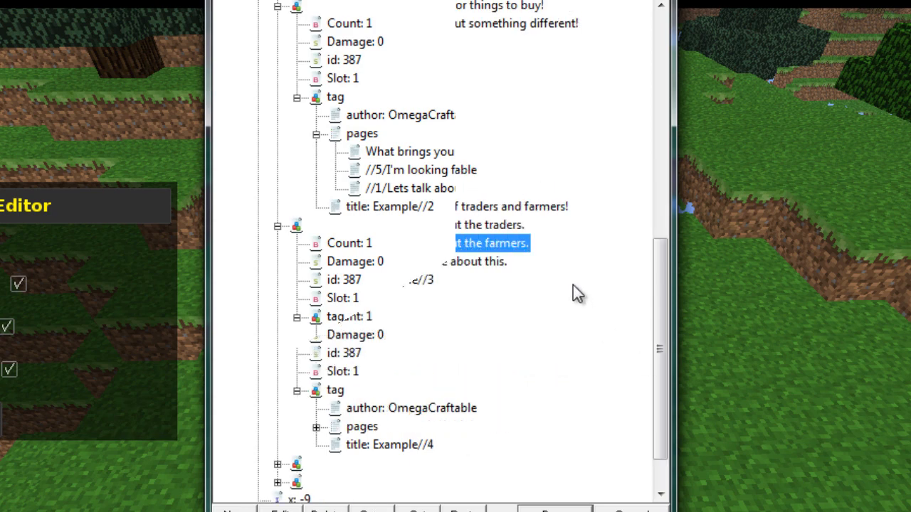
scroll(down, 3)
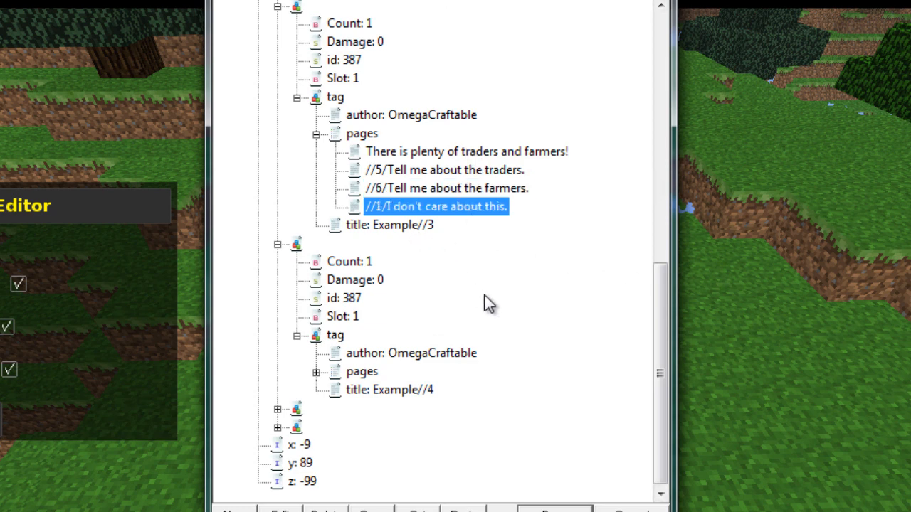
mouse_move(302, 249)
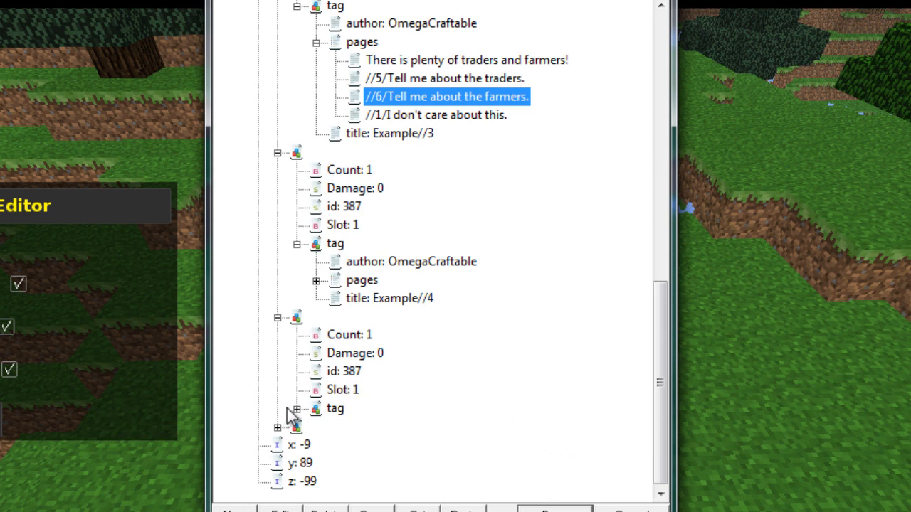
scroll(down, 3)
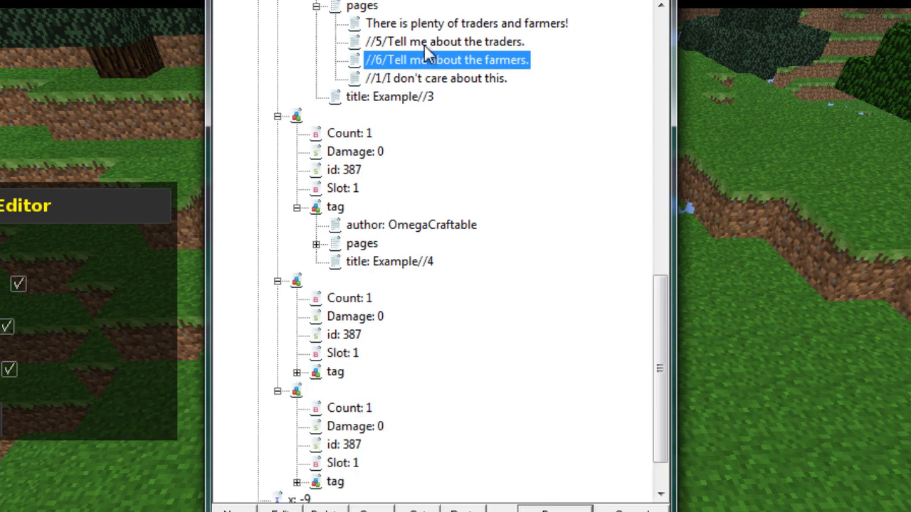
mouse_move(316, 249)
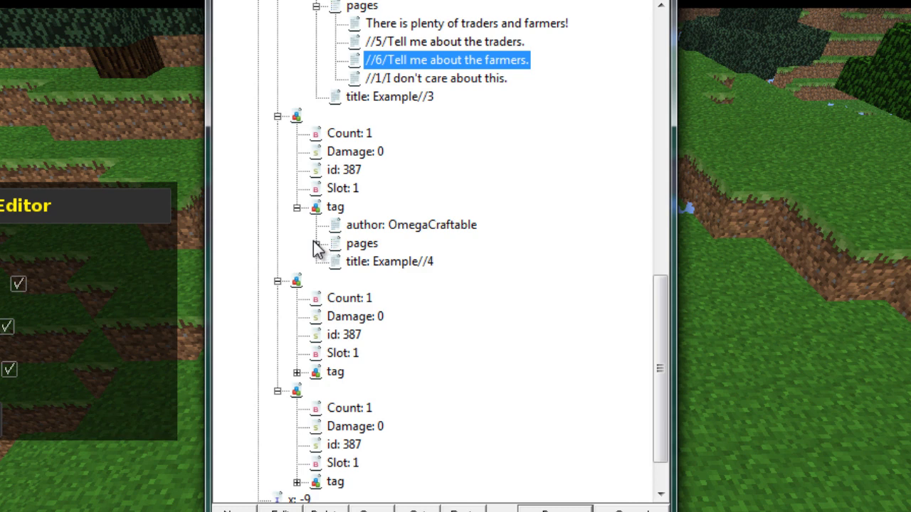
Step: Expand Example//4's pages and rename the book after Example//5 to Example//6
click(318, 242)
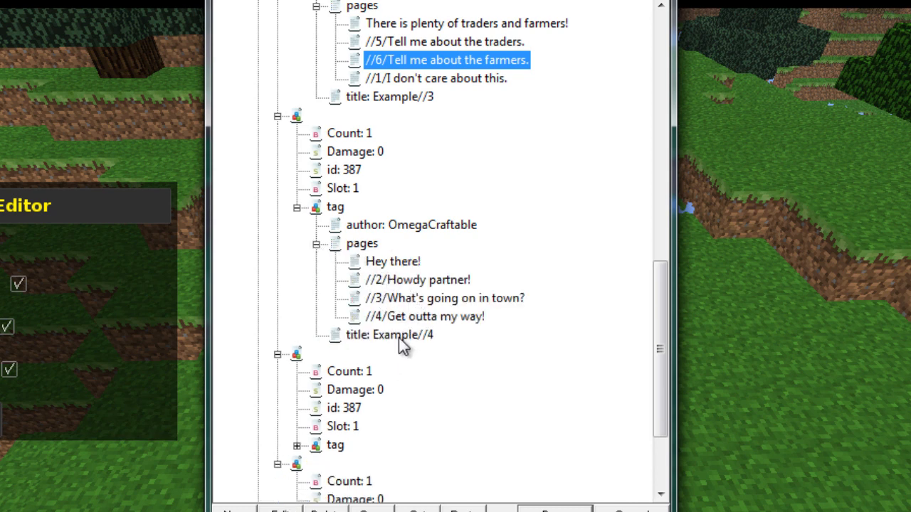
double_click(389, 335)
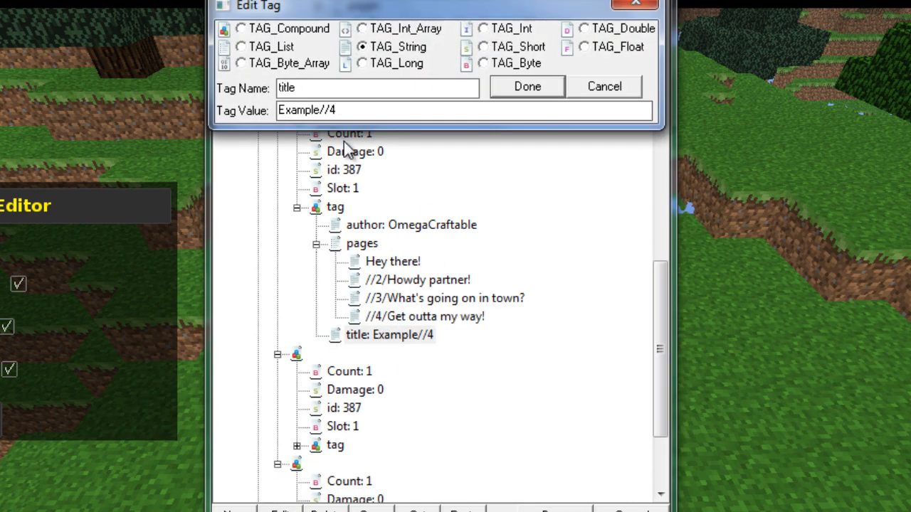
click(526, 86)
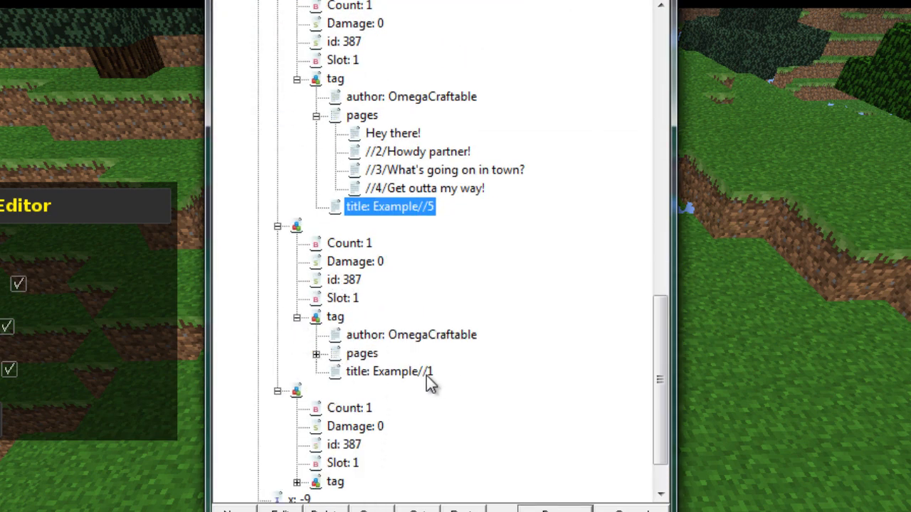
double_click(390, 371)
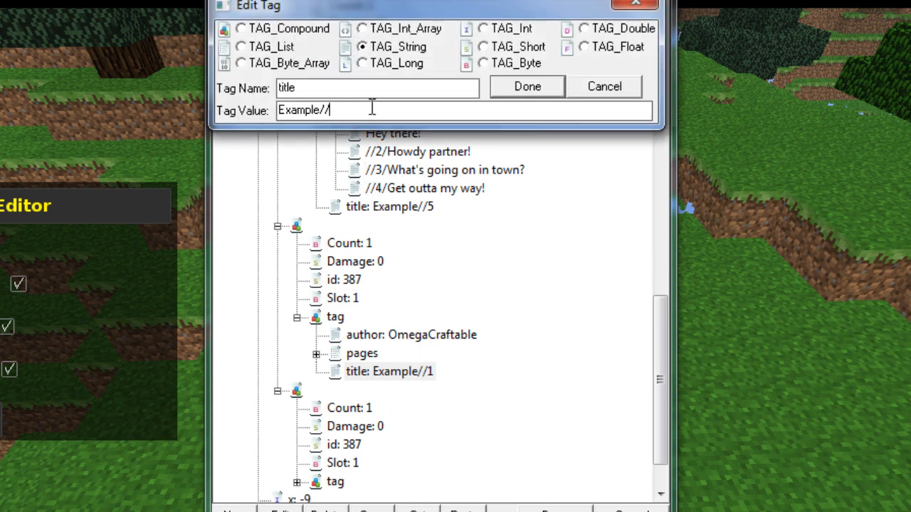
click(527, 86)
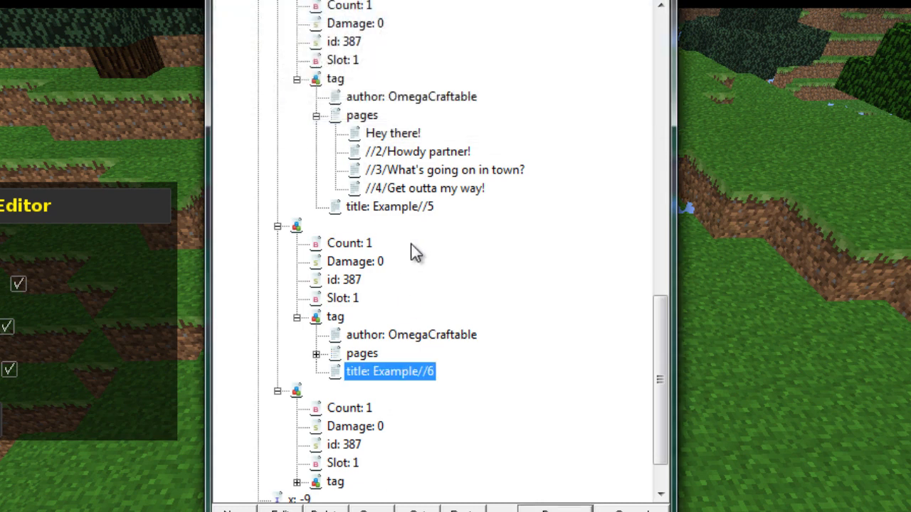
scroll(down, 3)
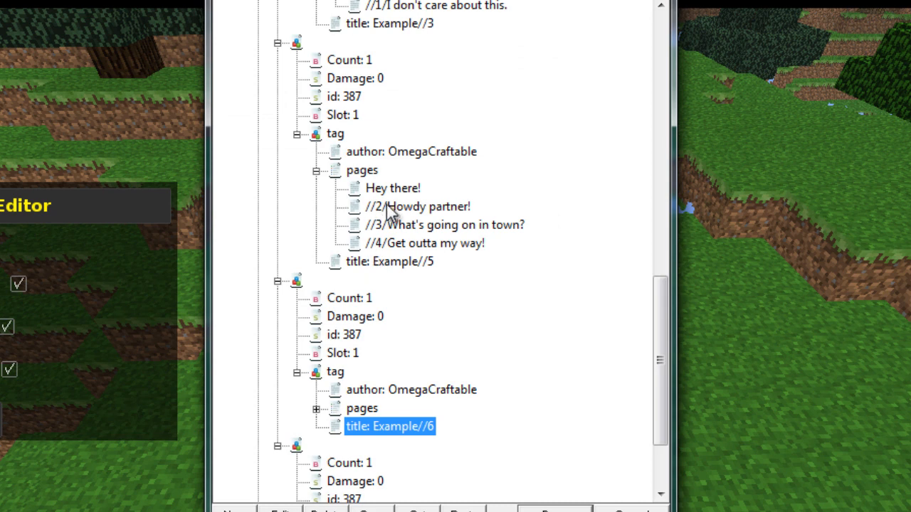
Step: Replace Example//5's 'Howdy partner!' page with the reply '//3/Thanks for the info.'
click(417, 207)
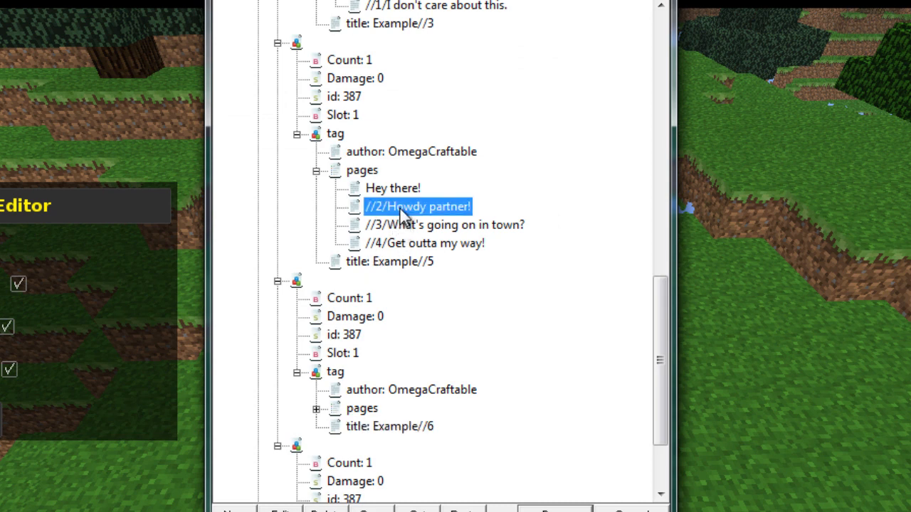
mouse_move(401, 231)
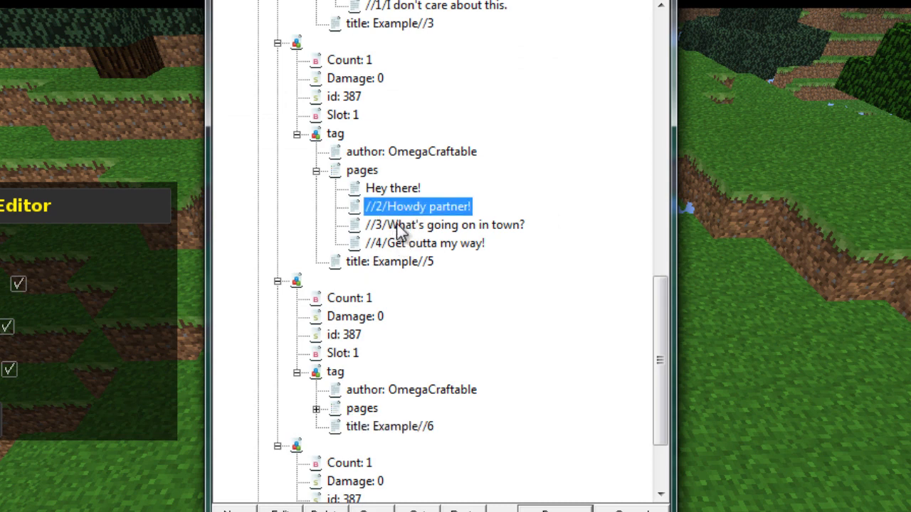
mouse_move(455, 241)
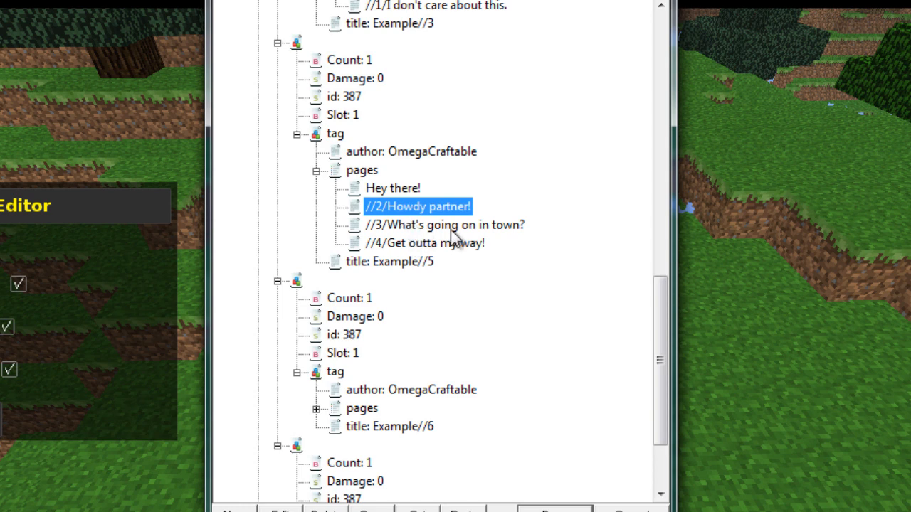
mouse_move(330, 498)
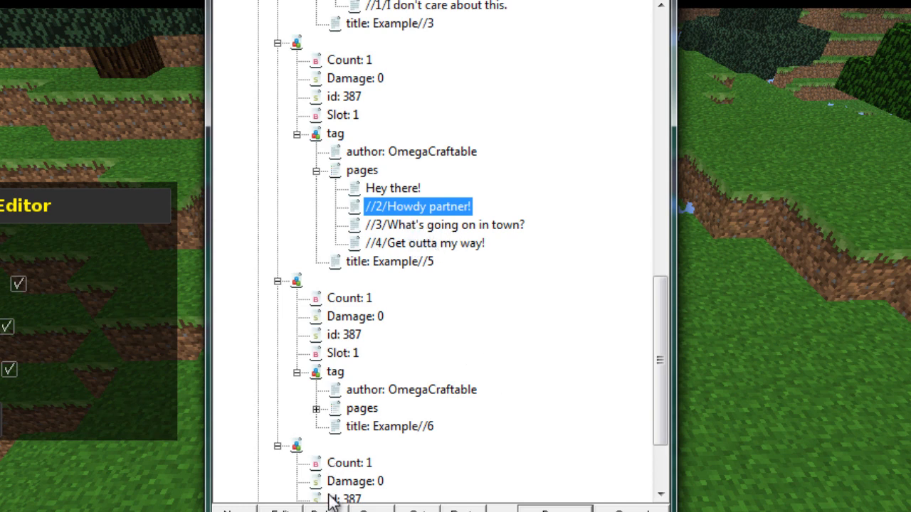
double_click(418, 207)
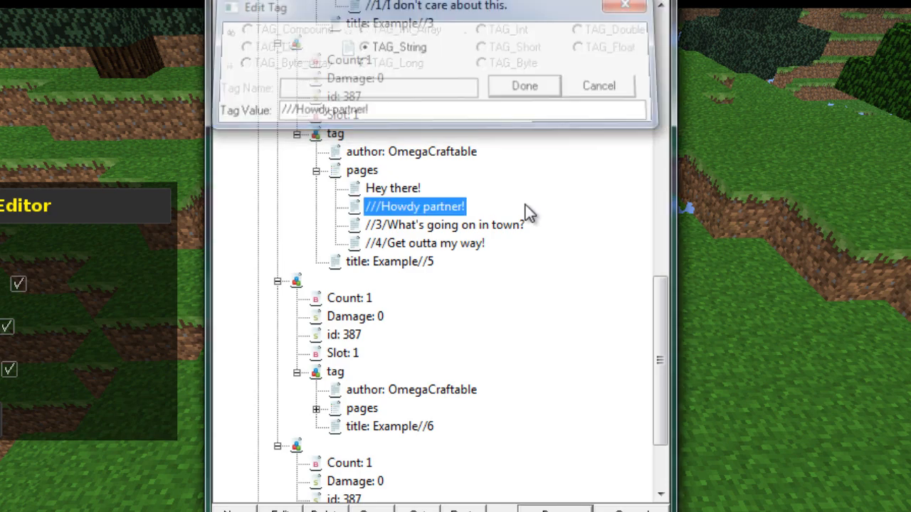
click(524, 86)
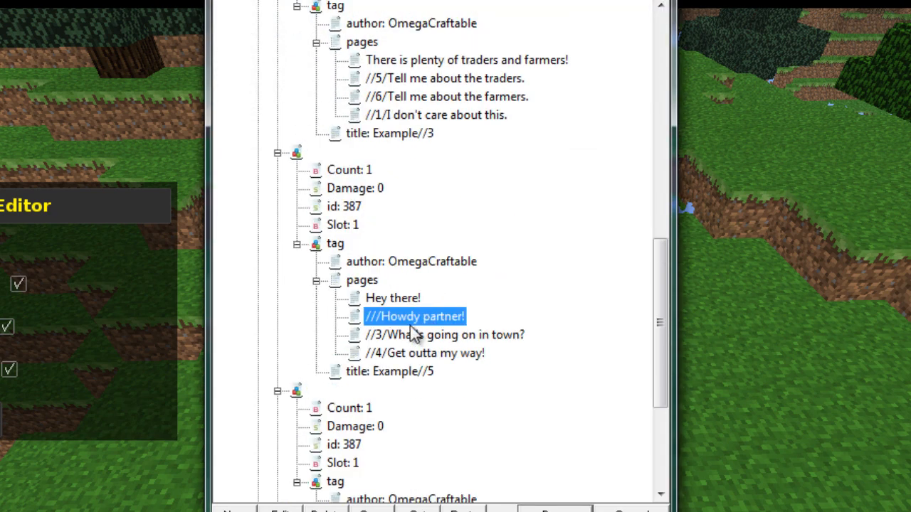
mouse_move(418, 79)
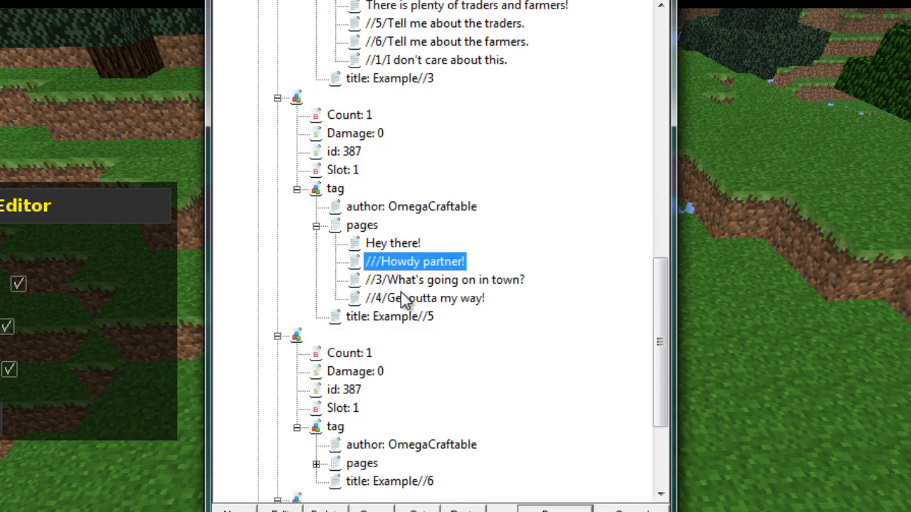
double_click(415, 261)
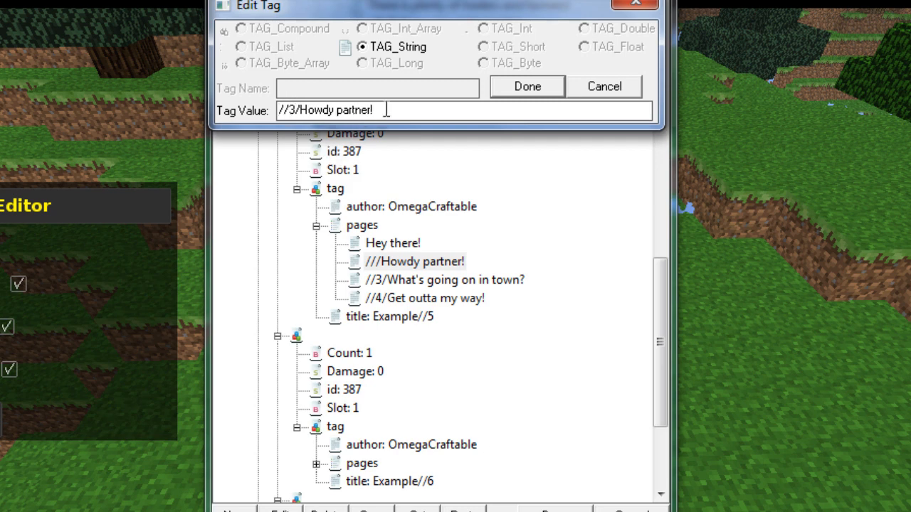
double_click(335, 109)
text(//3/Thanks)
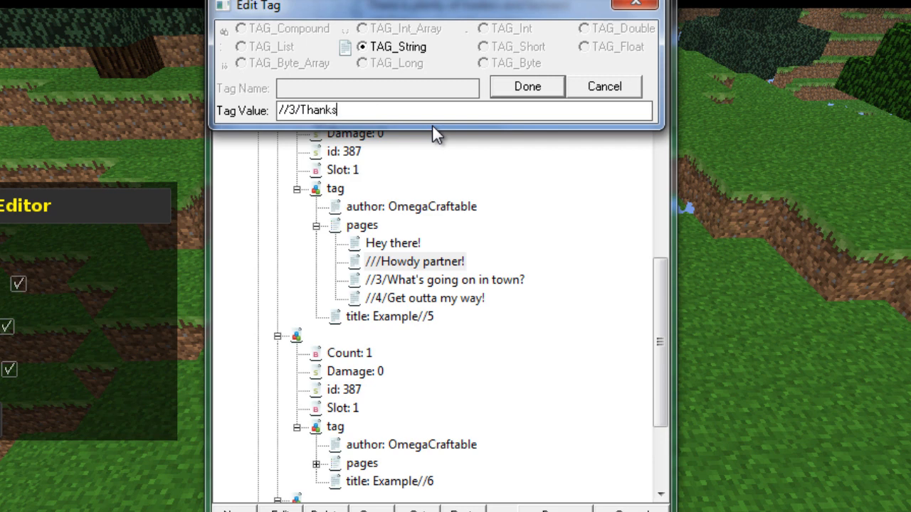
text(for the info.)
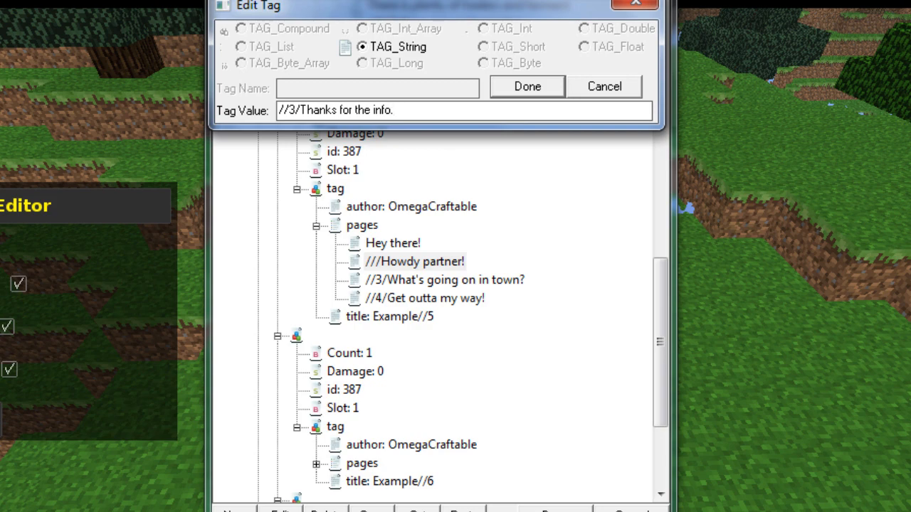
click(526, 86)
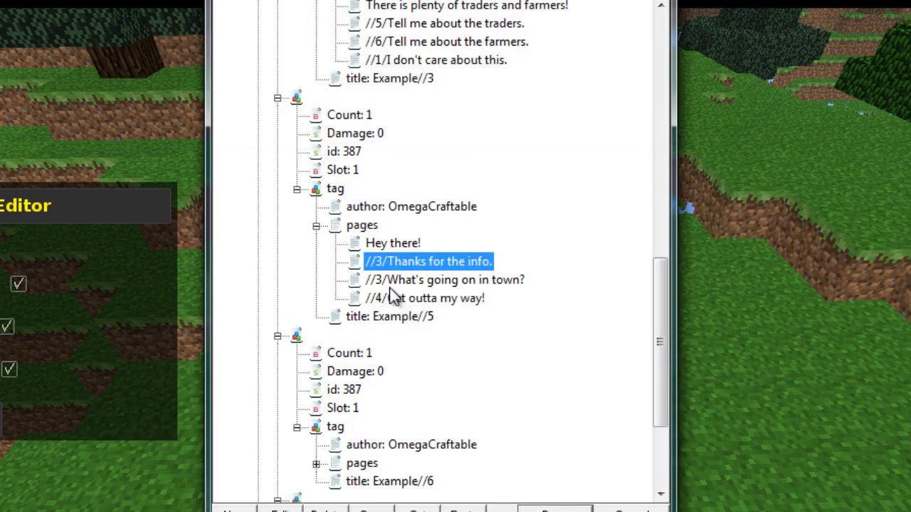
Step: Make Example//6's reply '//5/Good to know!' and copy the '//1/I don't care about this.' page
double_click(444, 280)
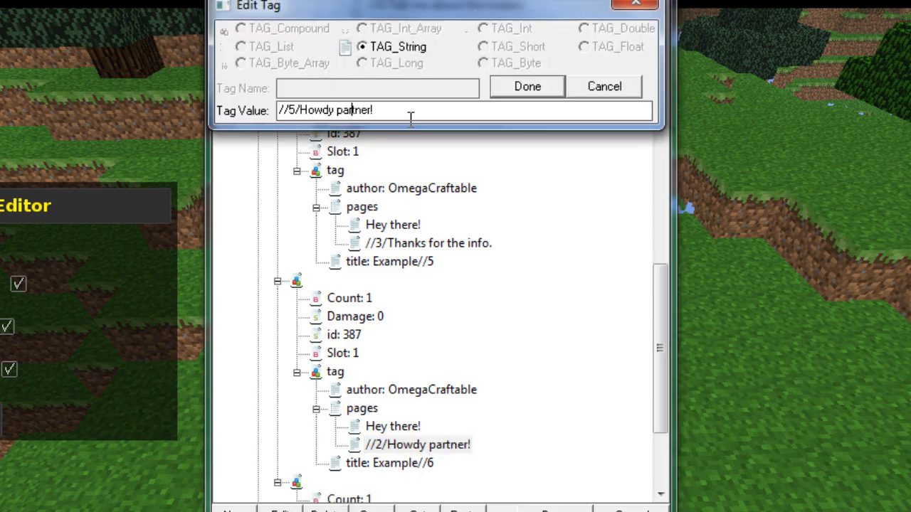
key(backspace)
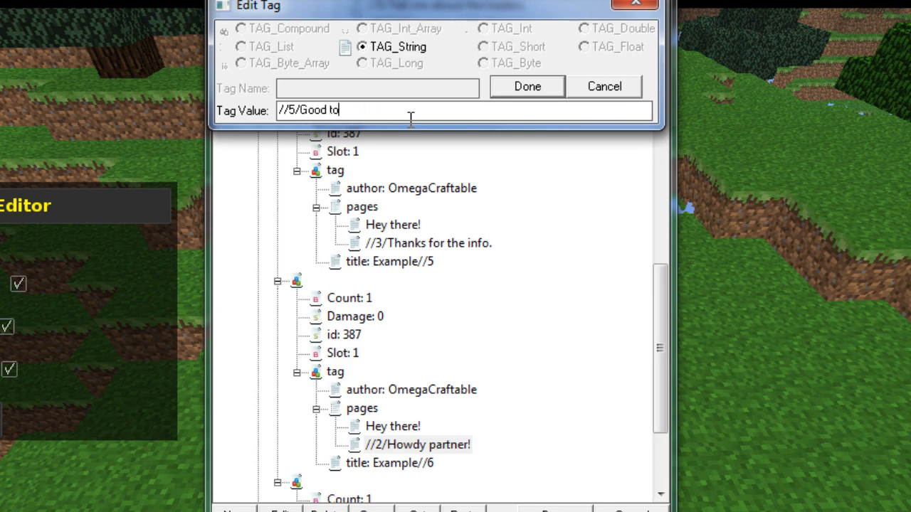
text(know!)
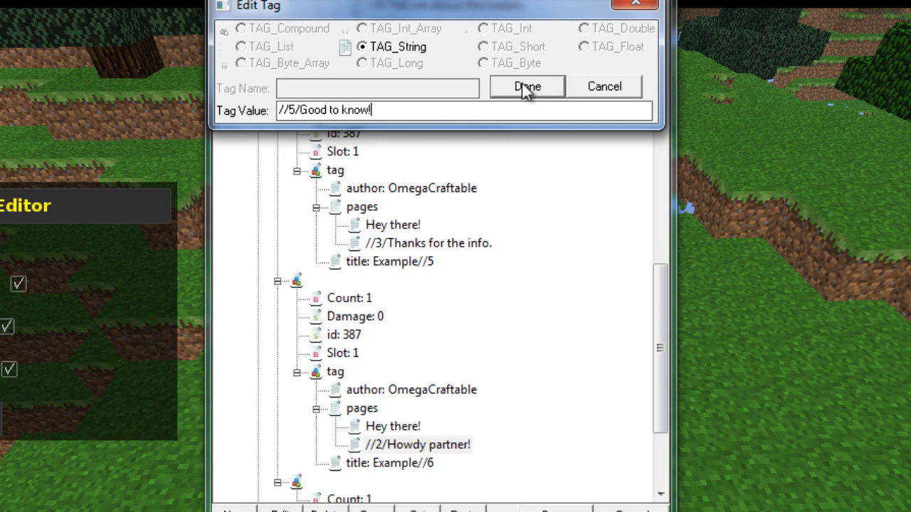
click(527, 86)
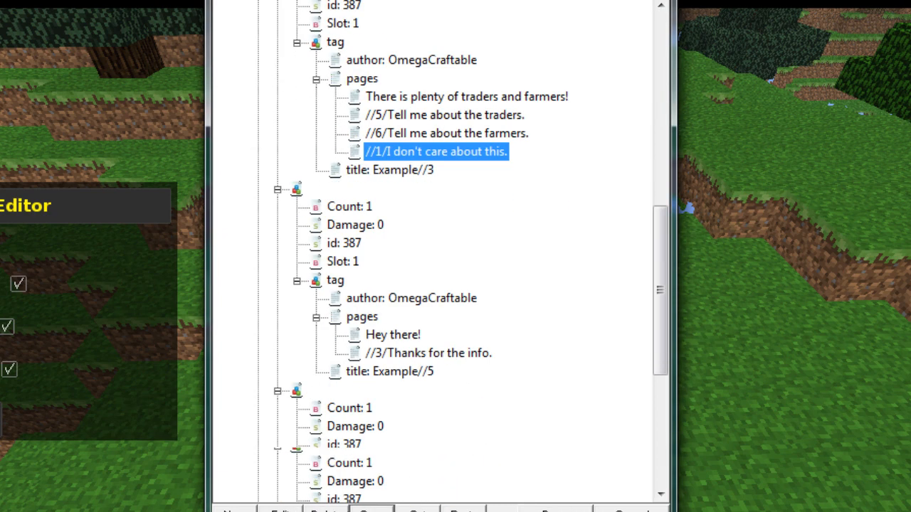
click(361, 317)
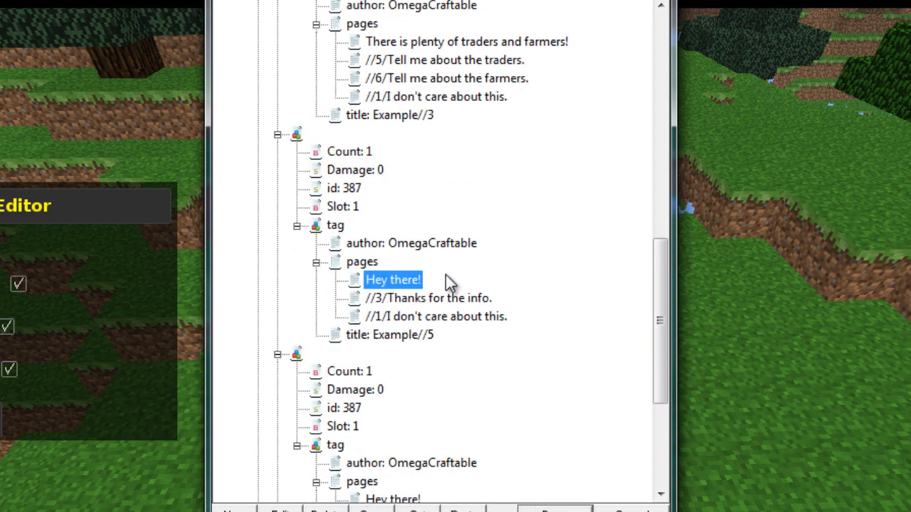
Step: Set Example//5's first page to 'The traders are a vital part of the community!' and Example//6's to a farmers line
double_click(393, 279)
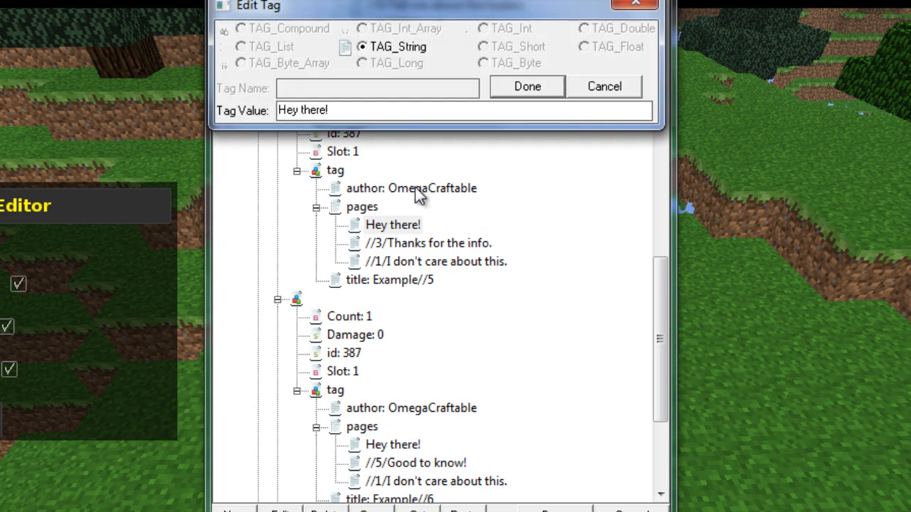
text(Th)
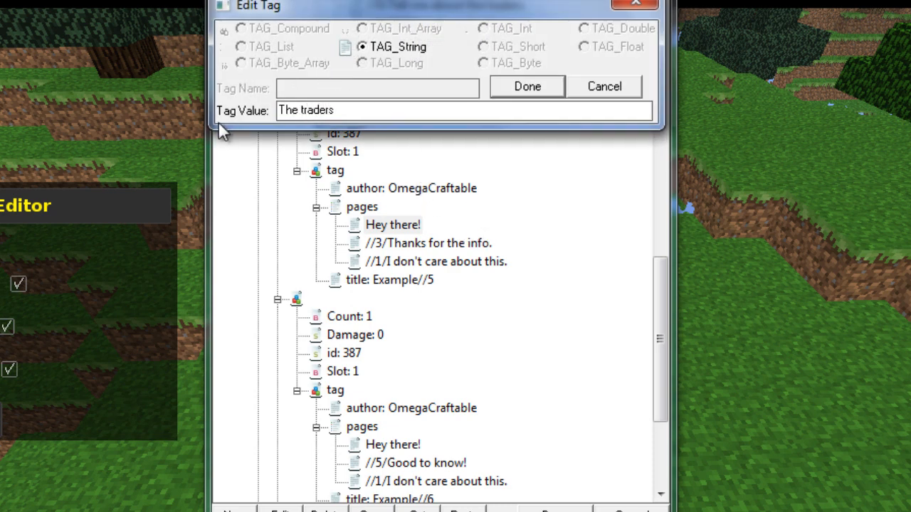
text(are)
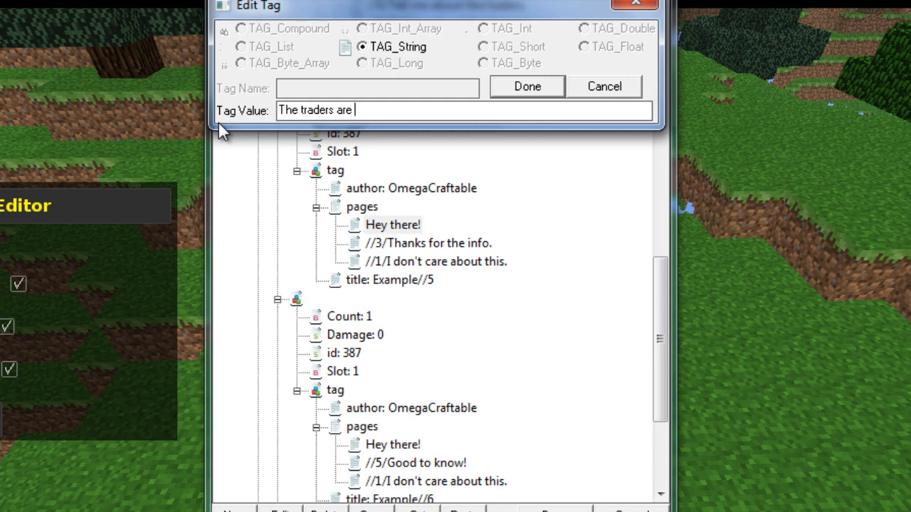
text(a vital part of the communit)
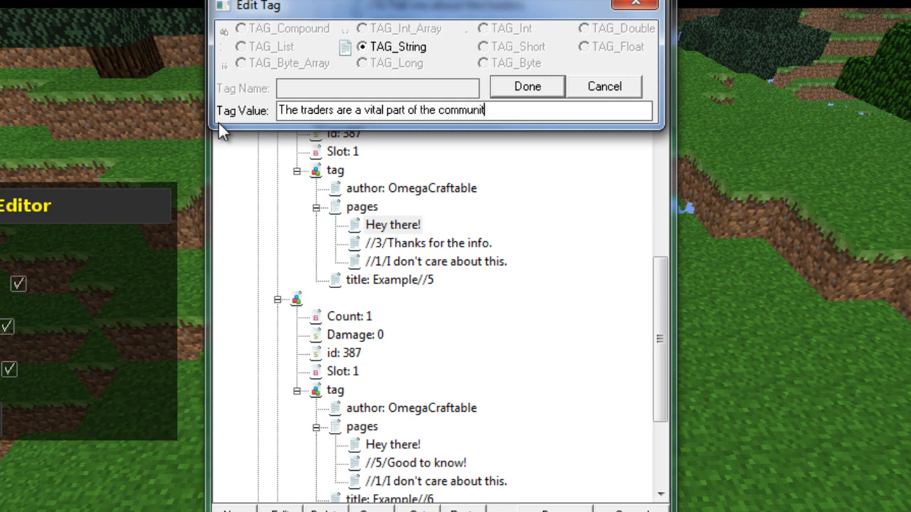
click(527, 86)
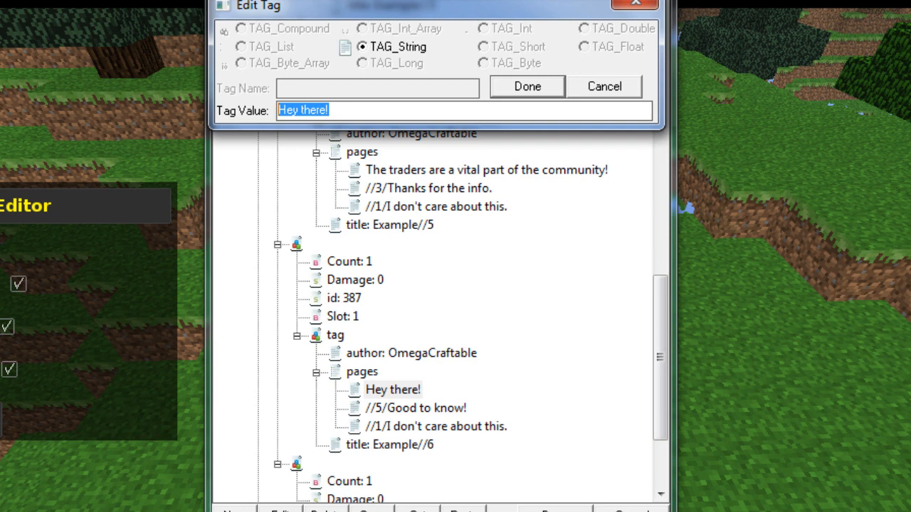
text(The farmers make foo)
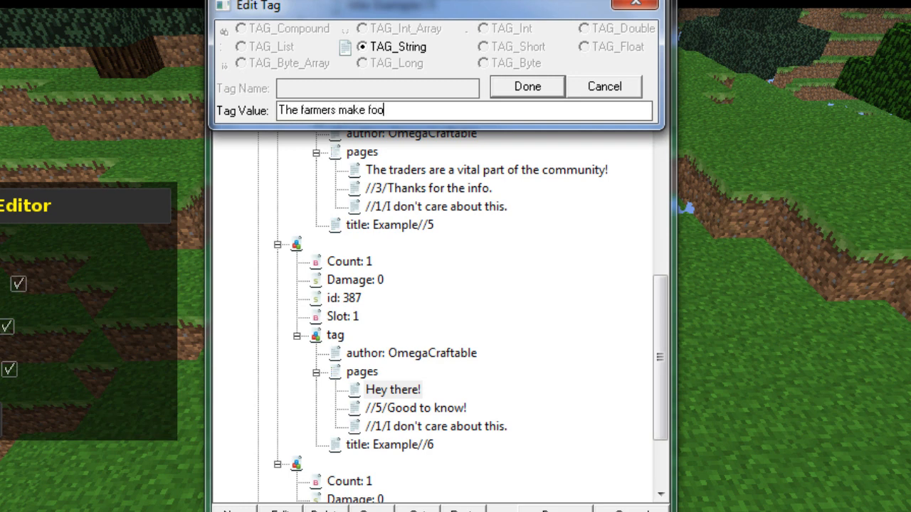
click(527, 85)
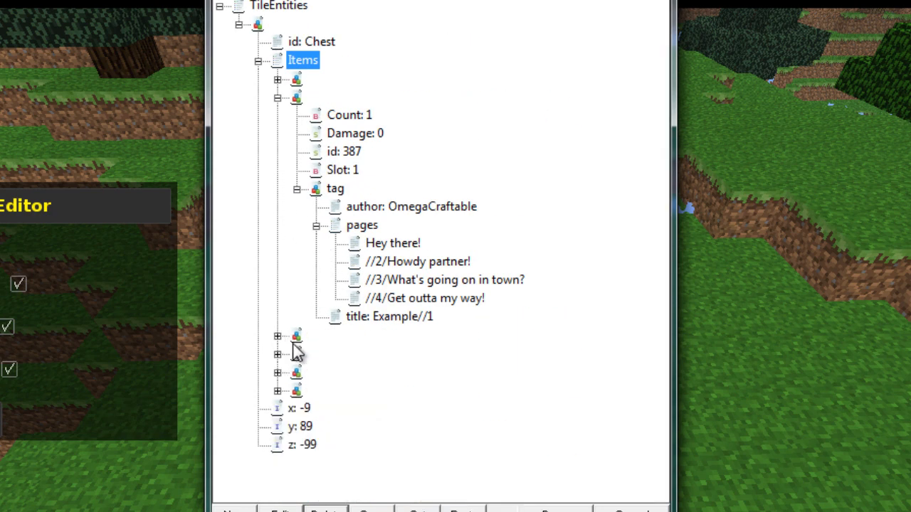
mouse_move(413, 320)
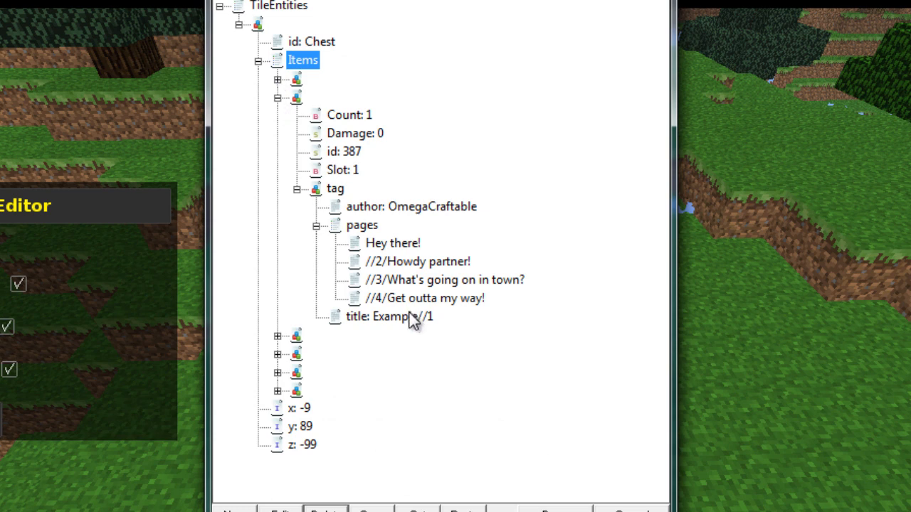
mouse_move(322, 366)
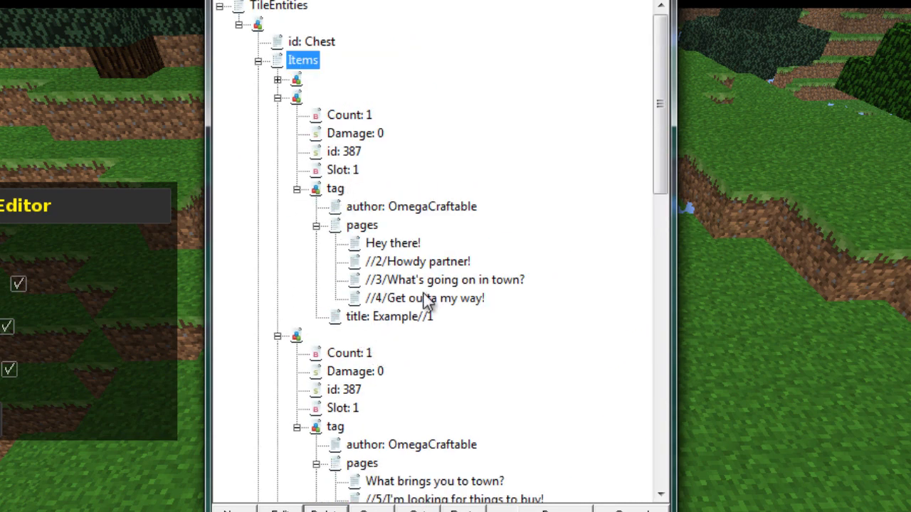
mouse_move(309, 162)
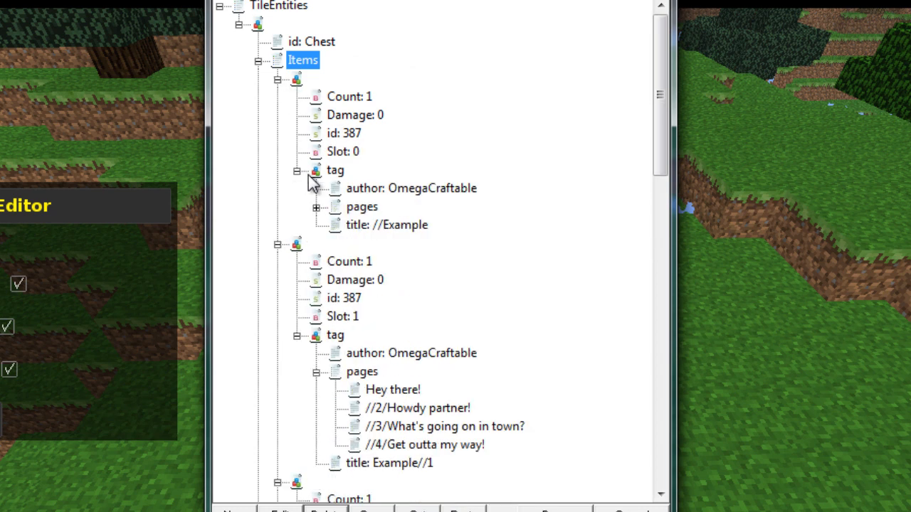
mouse_move(340, 264)
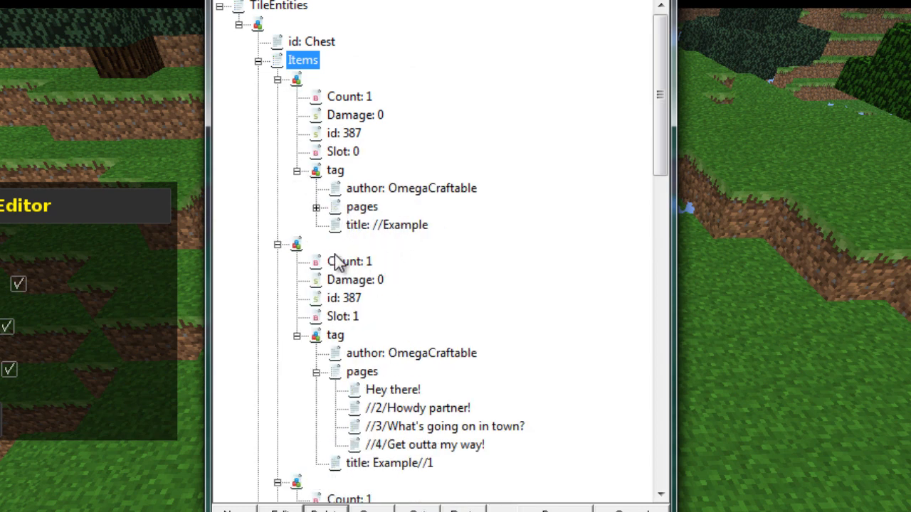
scroll(down, 3)
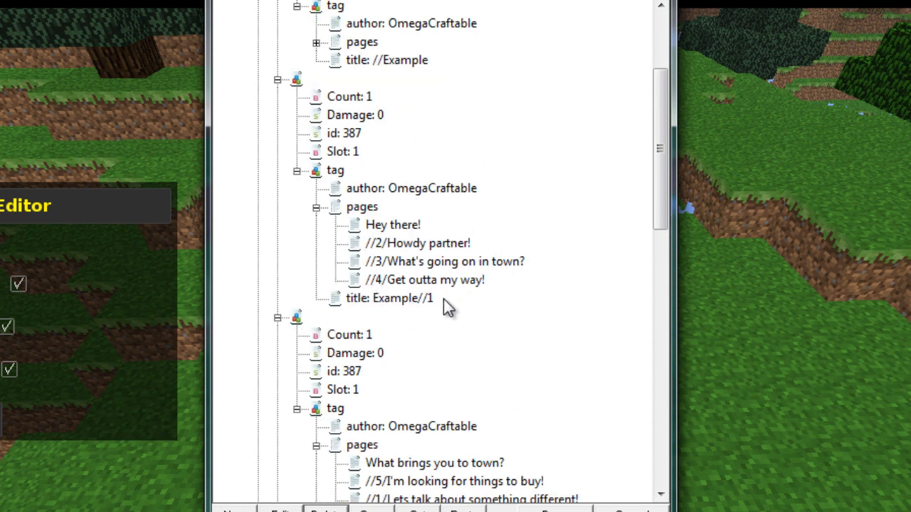
mouse_move(491, 246)
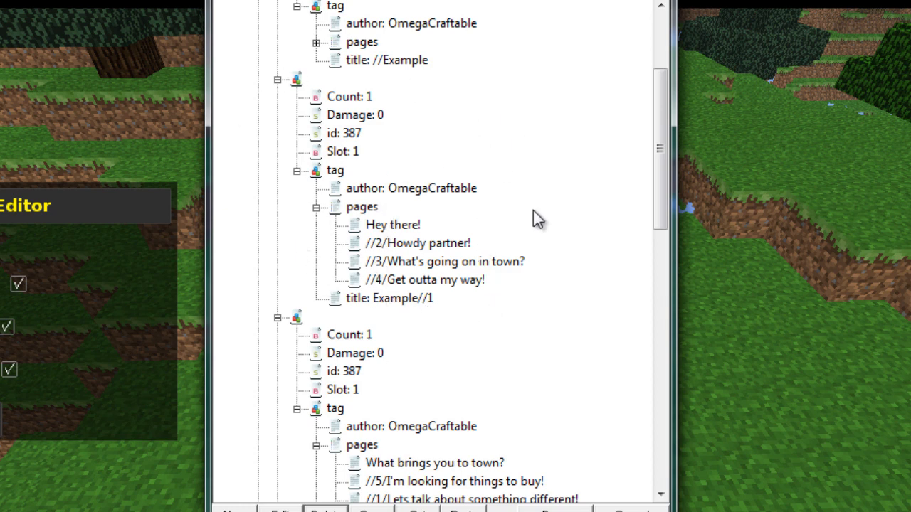
scroll(down, 3)
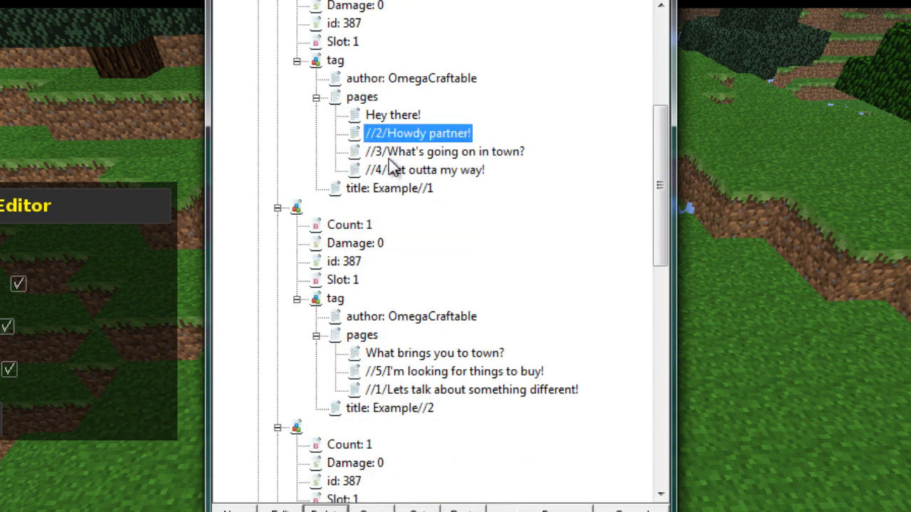
scroll(down, 3)
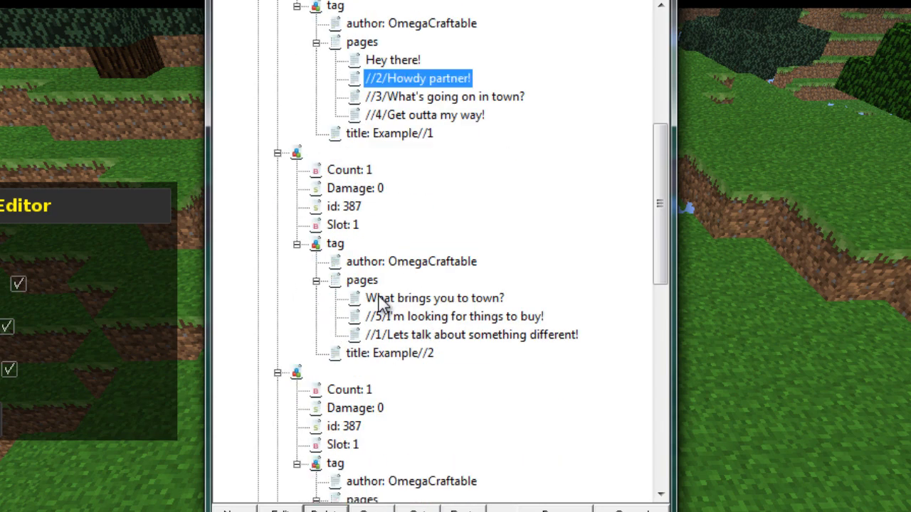
scroll(down, 3)
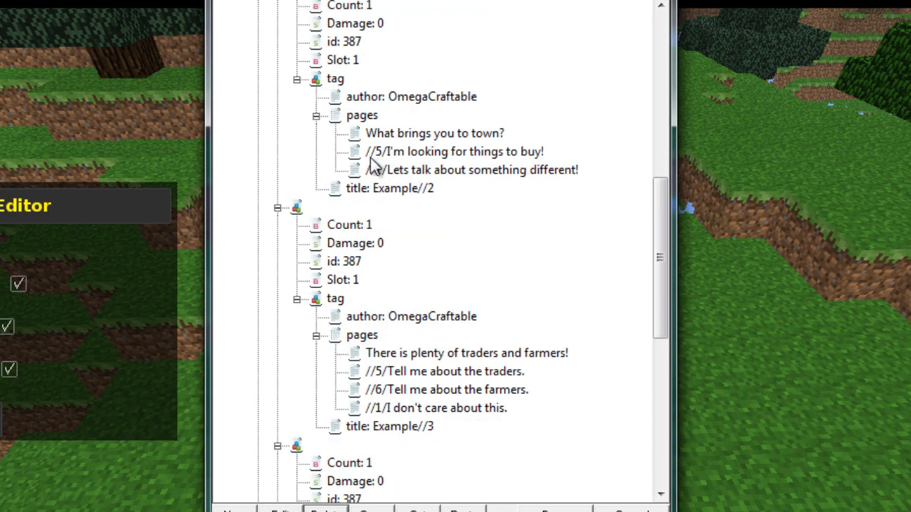
scroll(down, 3)
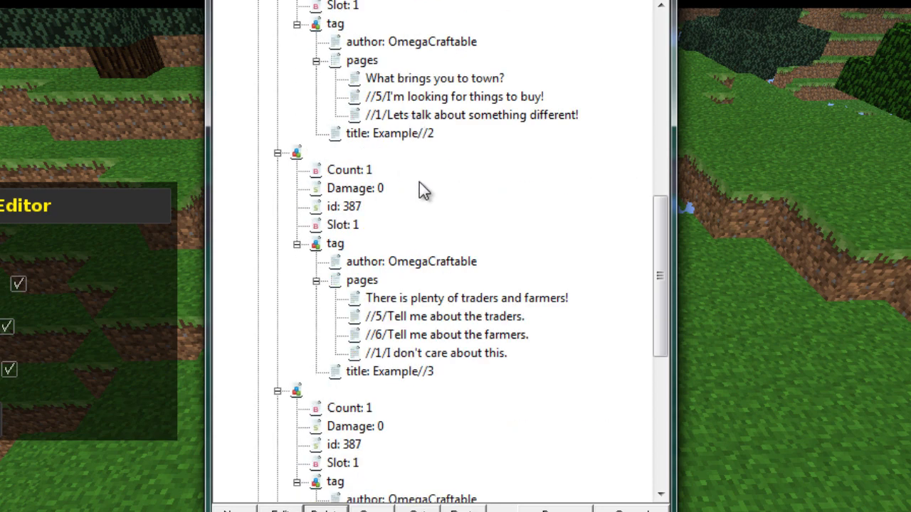
scroll(down, 3)
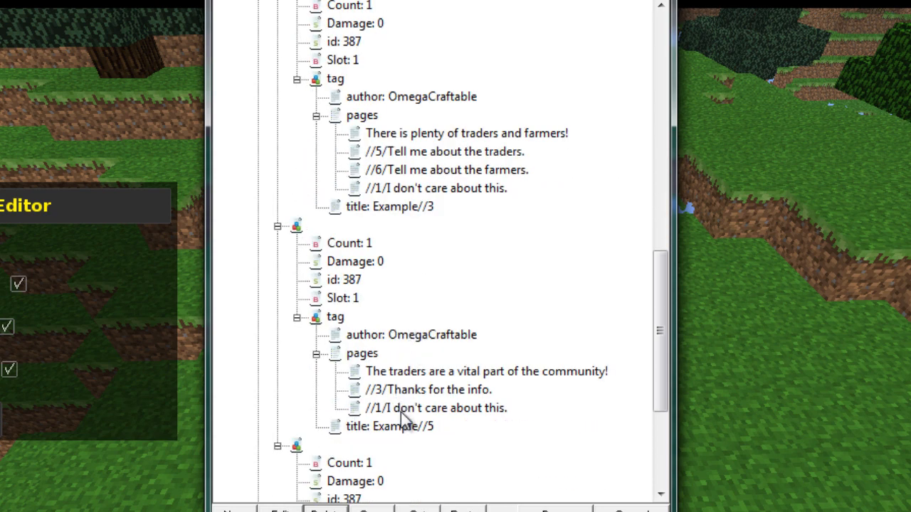
scroll(down, 3)
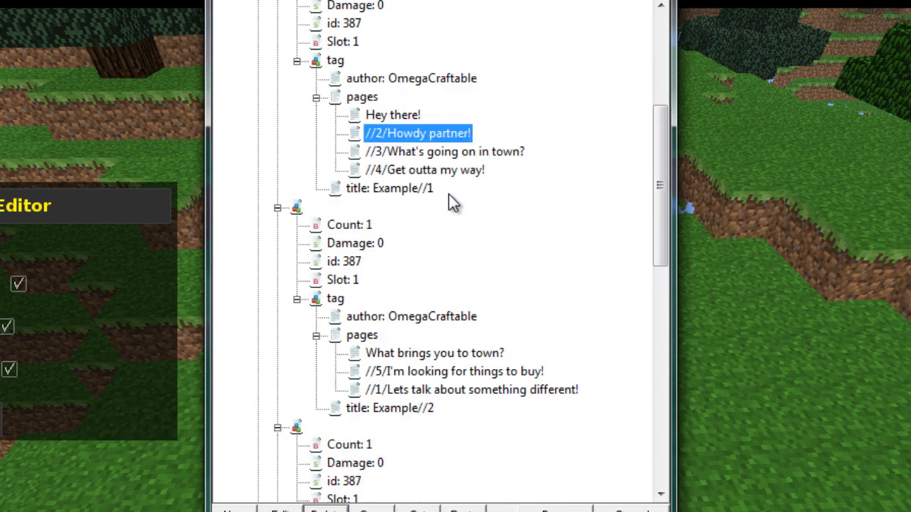
mouse_move(441, 203)
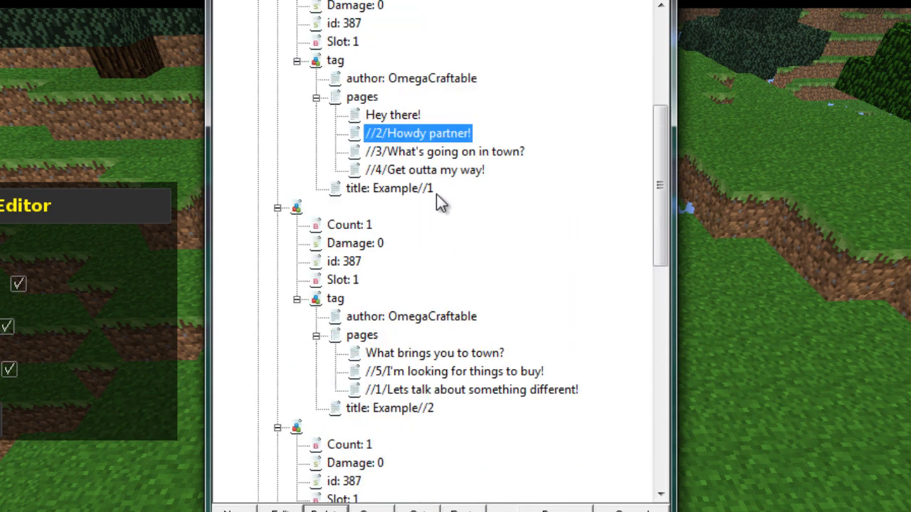
scroll(down, 3)
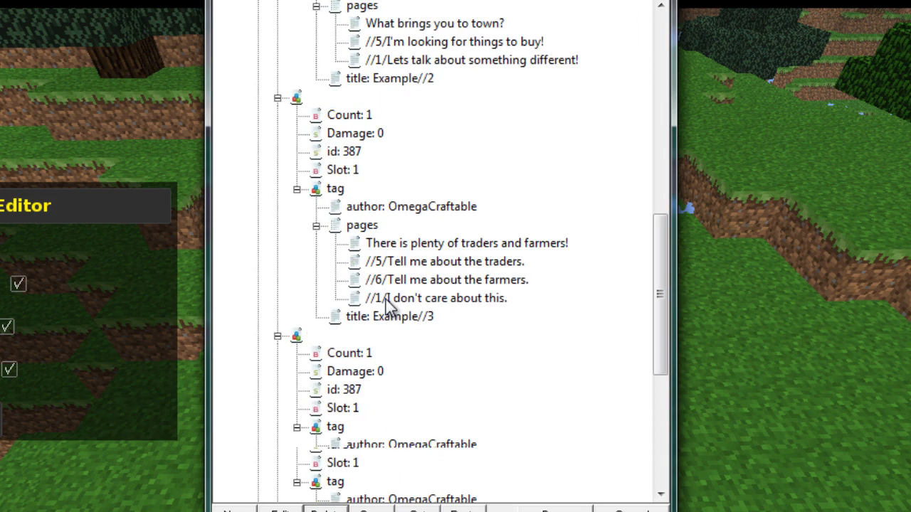
scroll(down, 3)
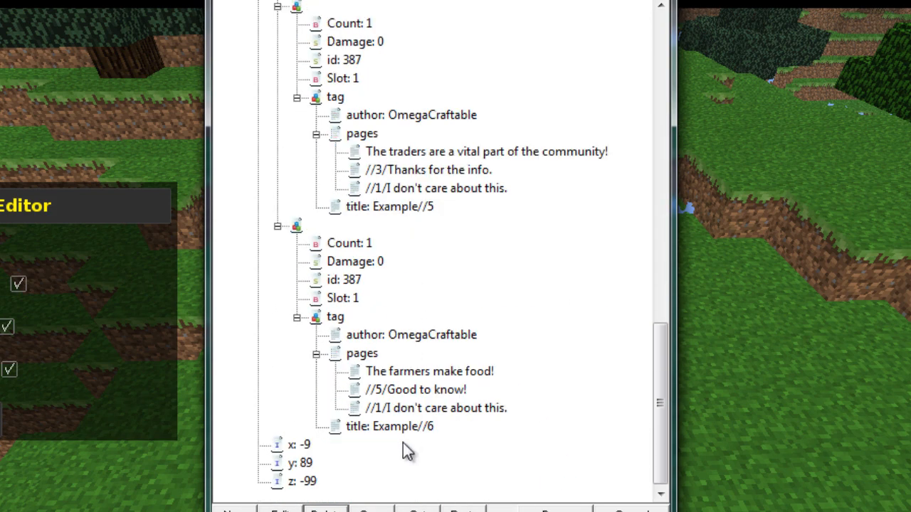
mouse_move(299, 245)
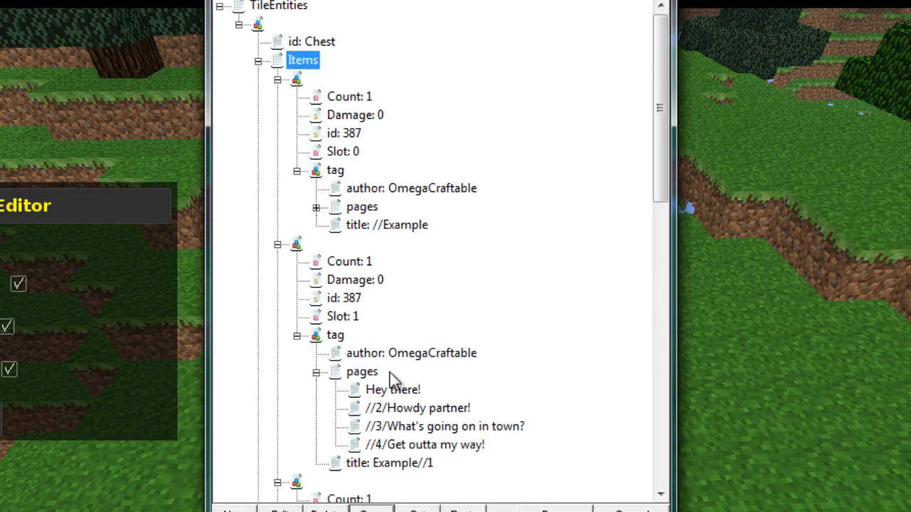
Step: Retitle the copied book Example//4 and set its page to 'Sorry!'
scroll(down, 3)
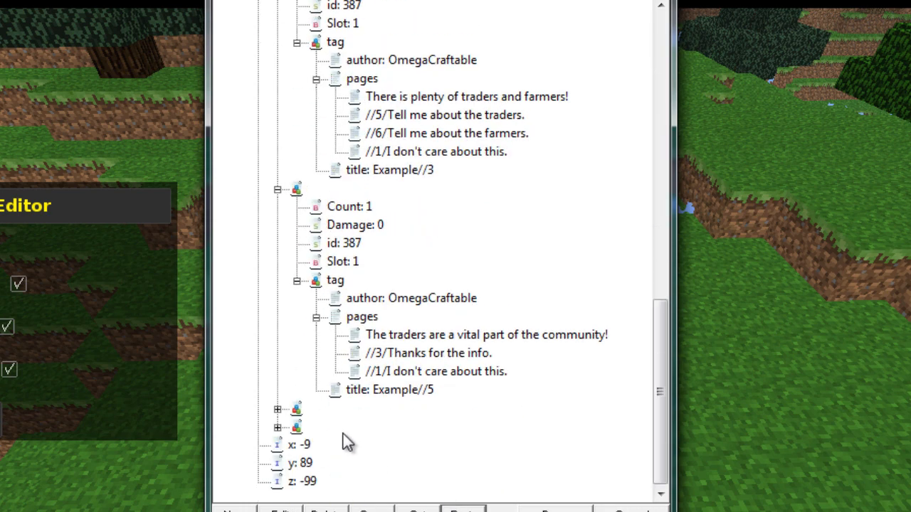
scroll(down, 3)
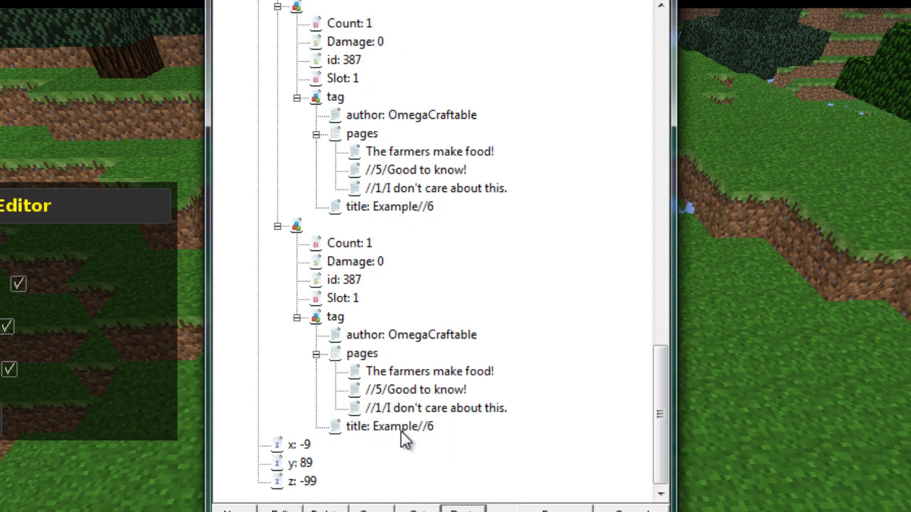
double_click(390, 426)
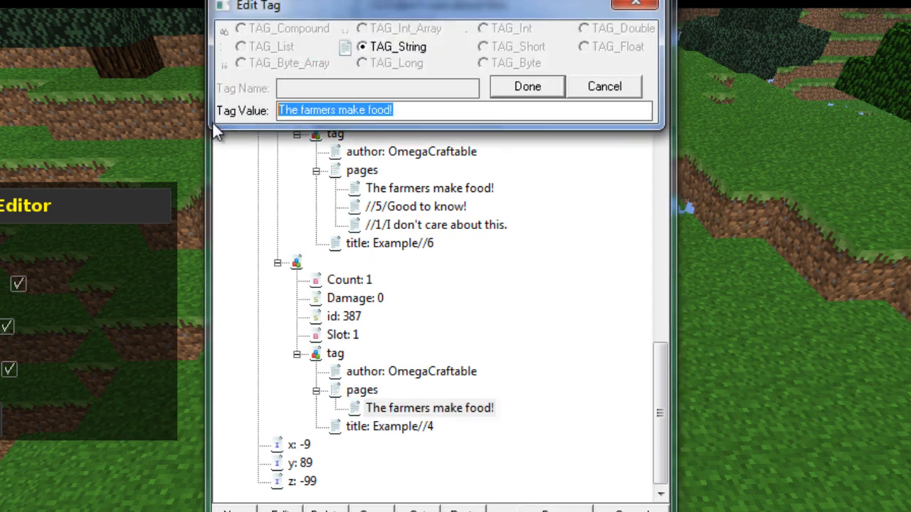
text(Sorry!)
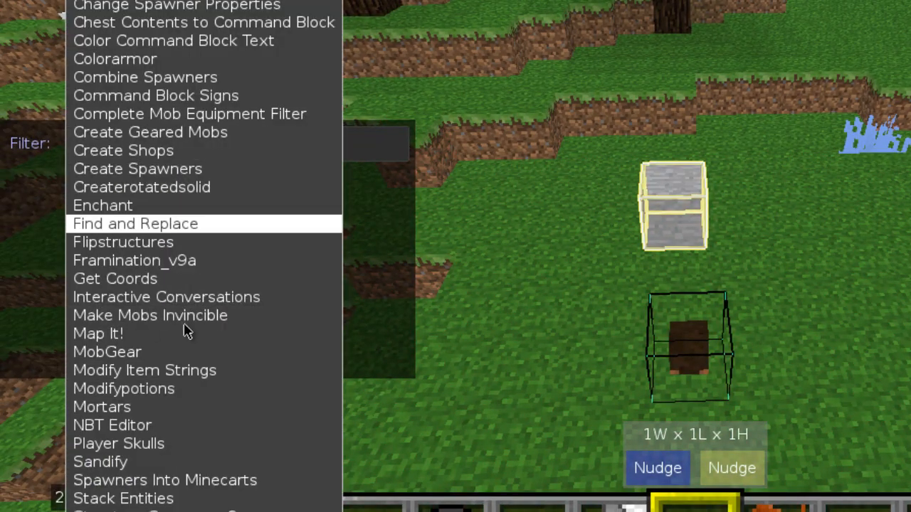
Step: Select the Interactive Conversations filter with NPC name James and aqua name colour
click(115, 278)
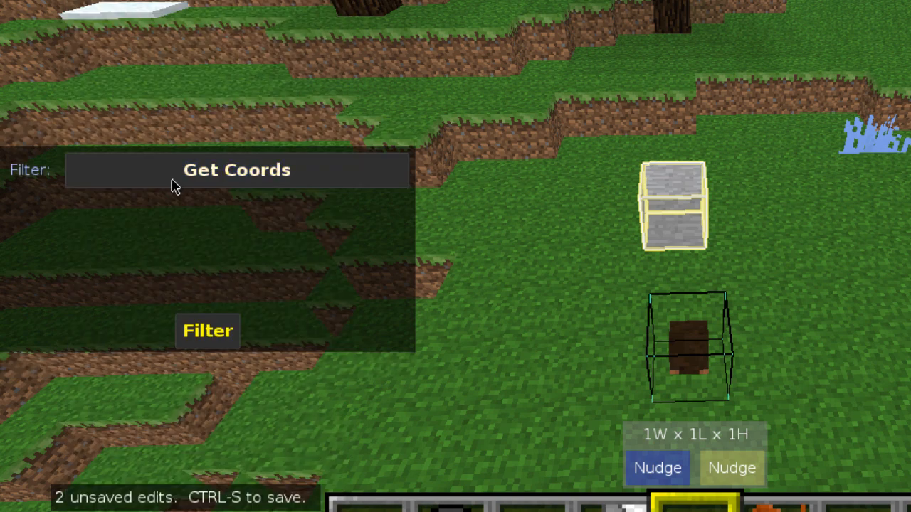
click(237, 169)
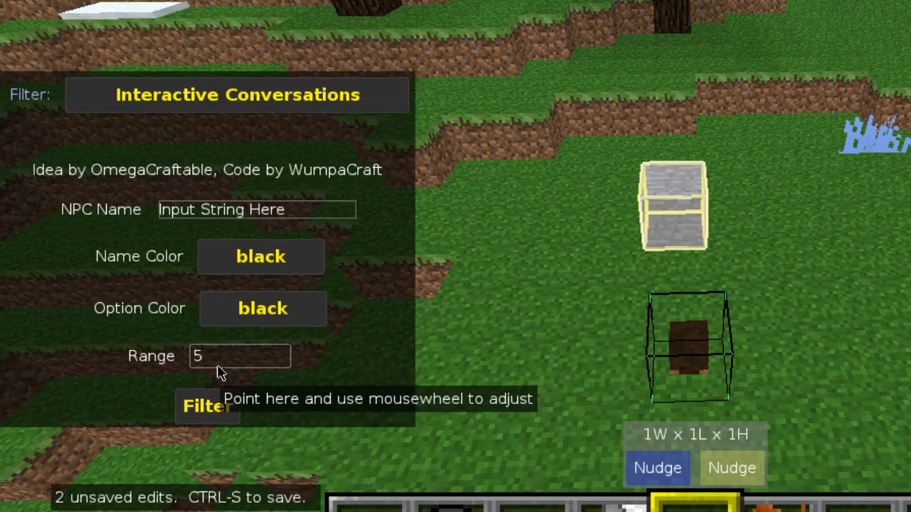
mouse_move(344, 226)
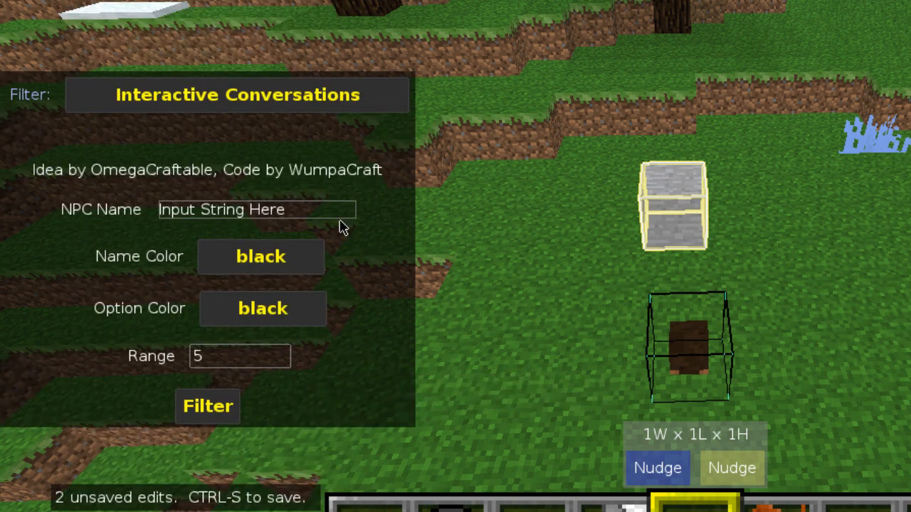
click(256, 210)
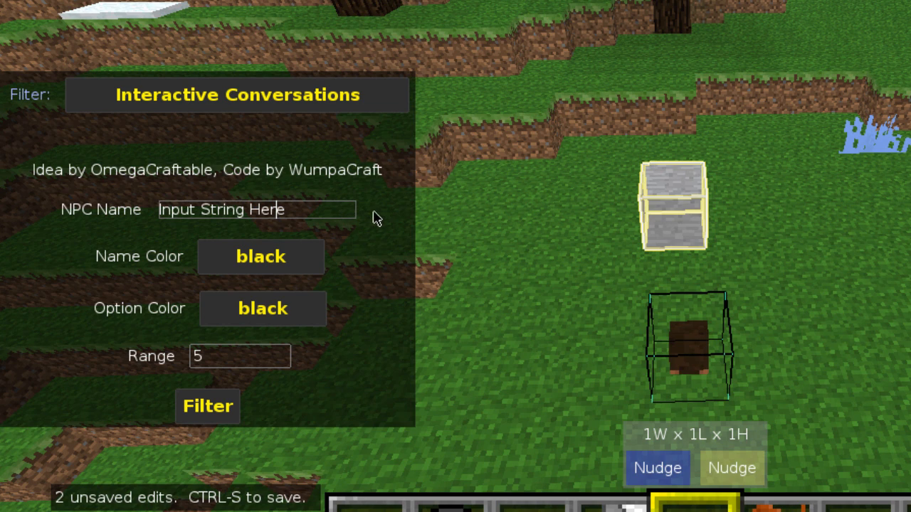
click(256, 210)
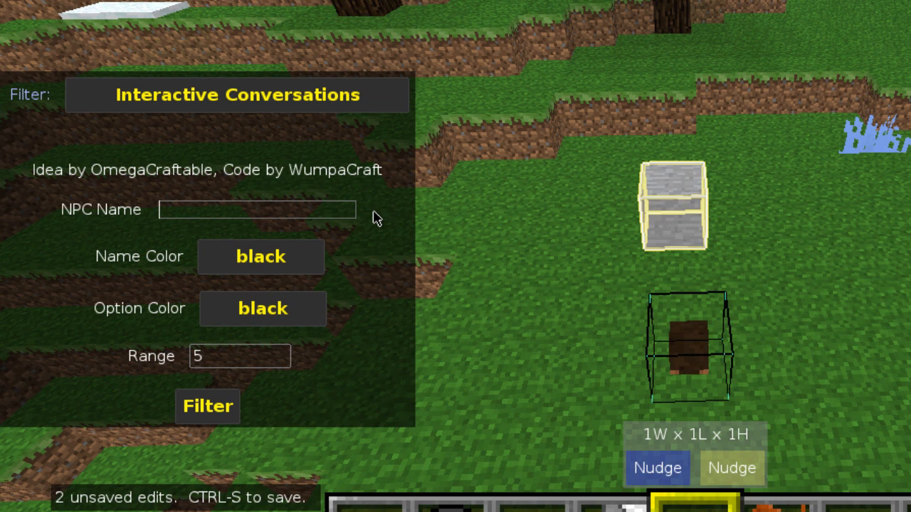
text(ames)
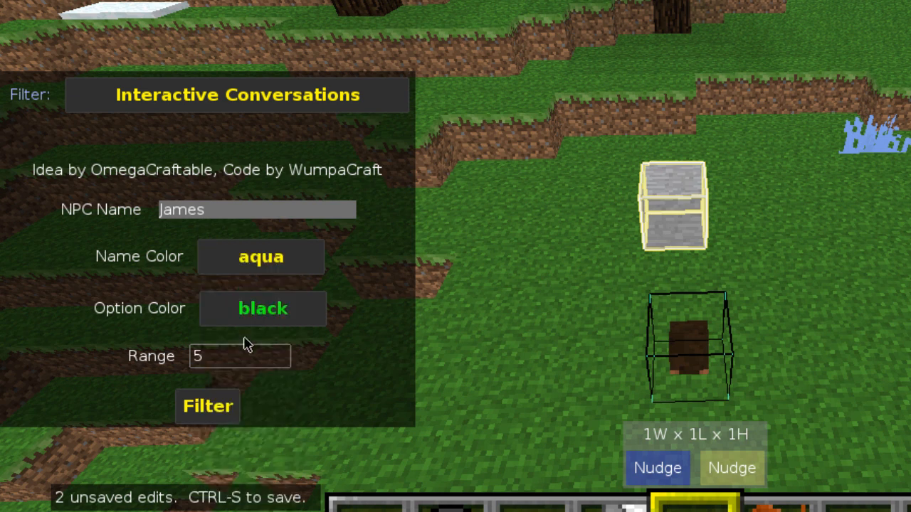
click(262, 308)
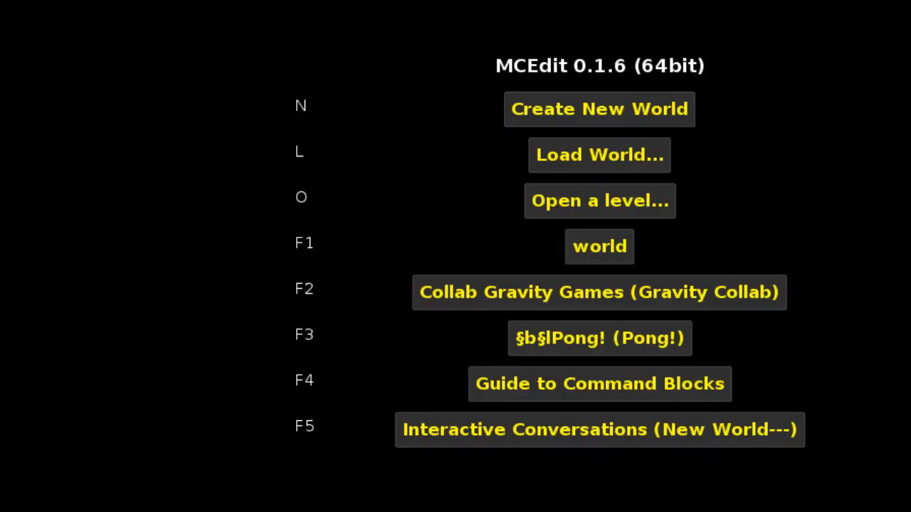
Step: Leave the MCEdit editor for the main menu
click(599, 154)
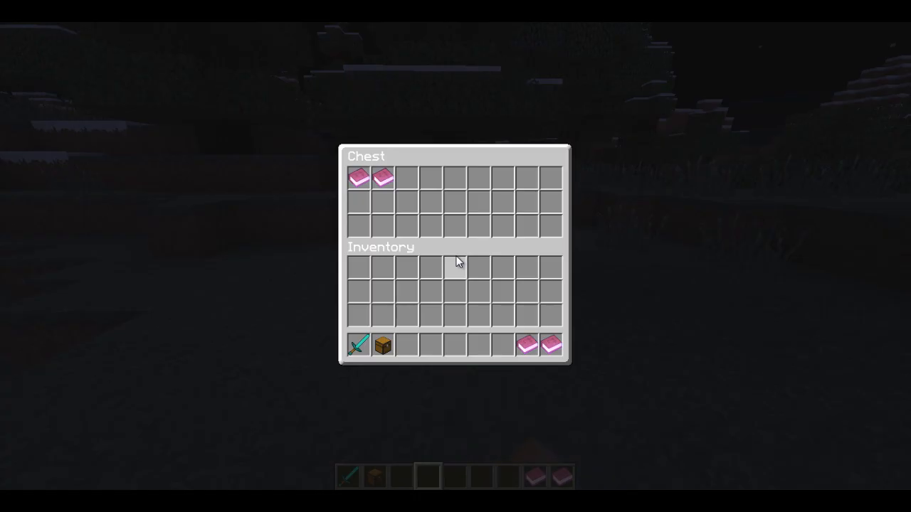
Step: Close the chest inventory with Escape
key(Escape)
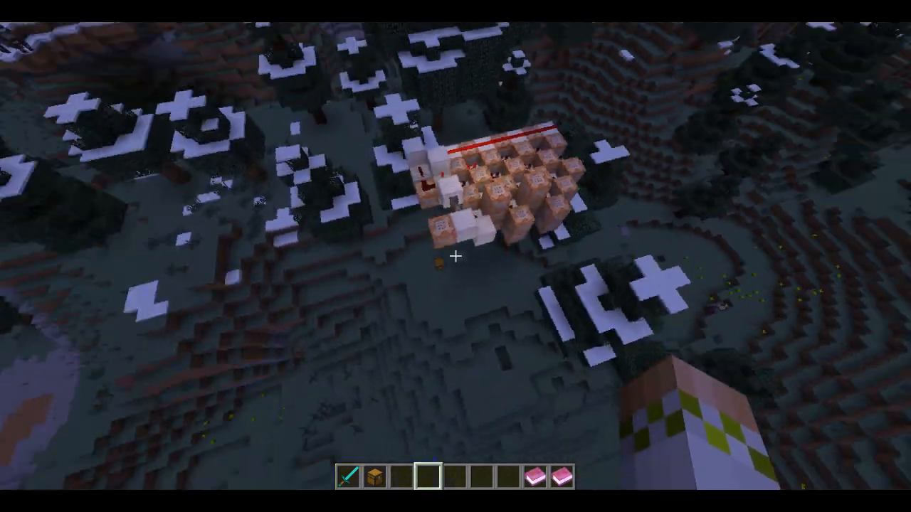
mouse_move(455, 256)
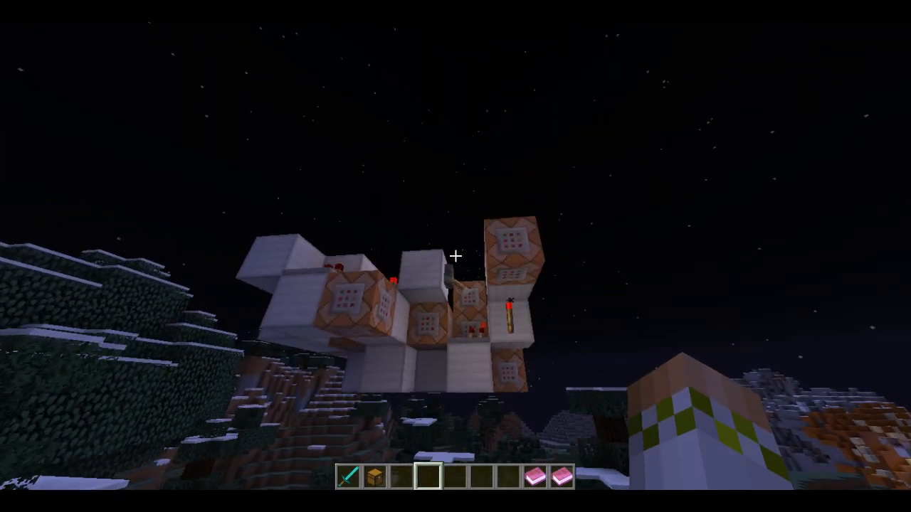
mouse_move(455, 256)
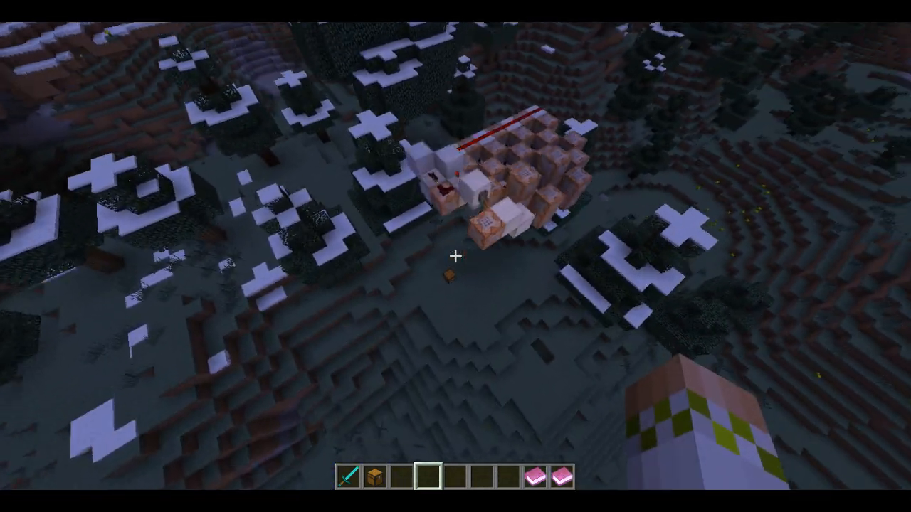
mouse_move(455, 257)
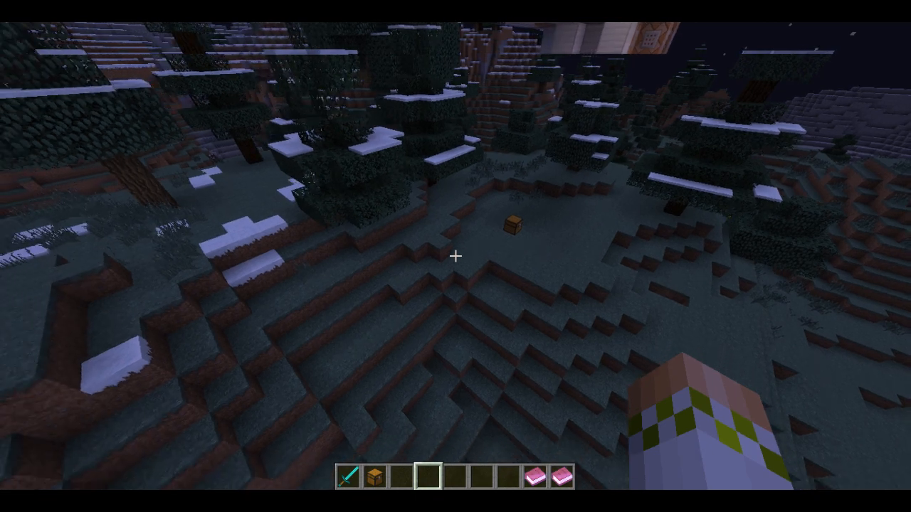